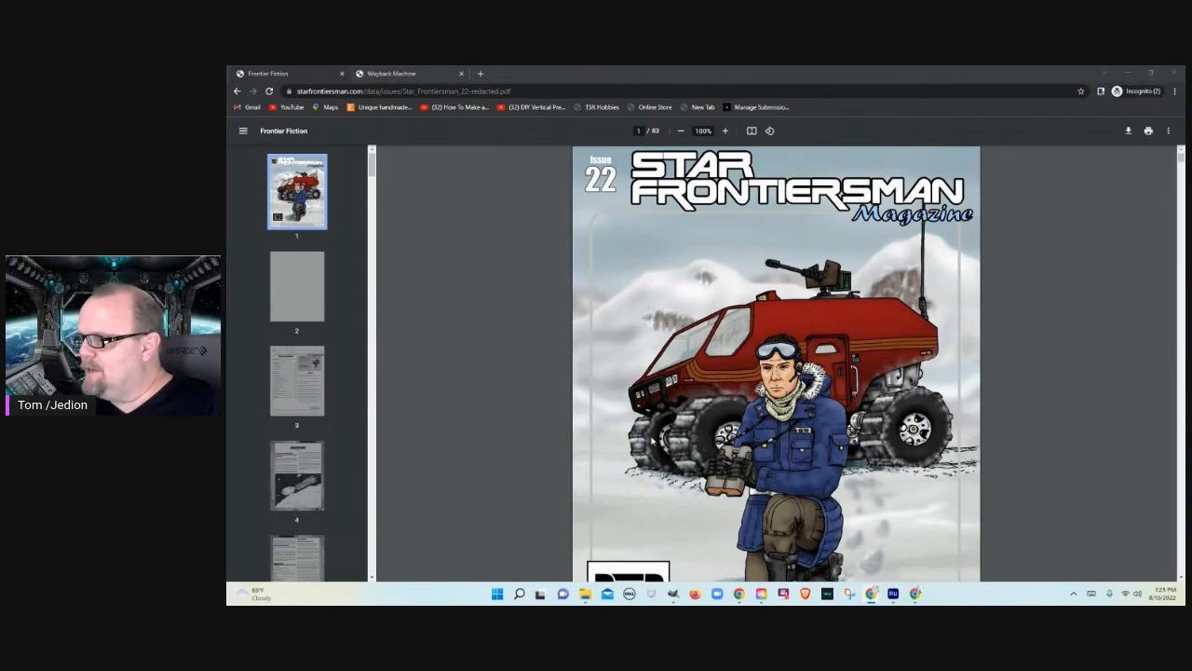
Step: Scroll down from the issue 22 cover to the blank second page
scroll("down", 3)
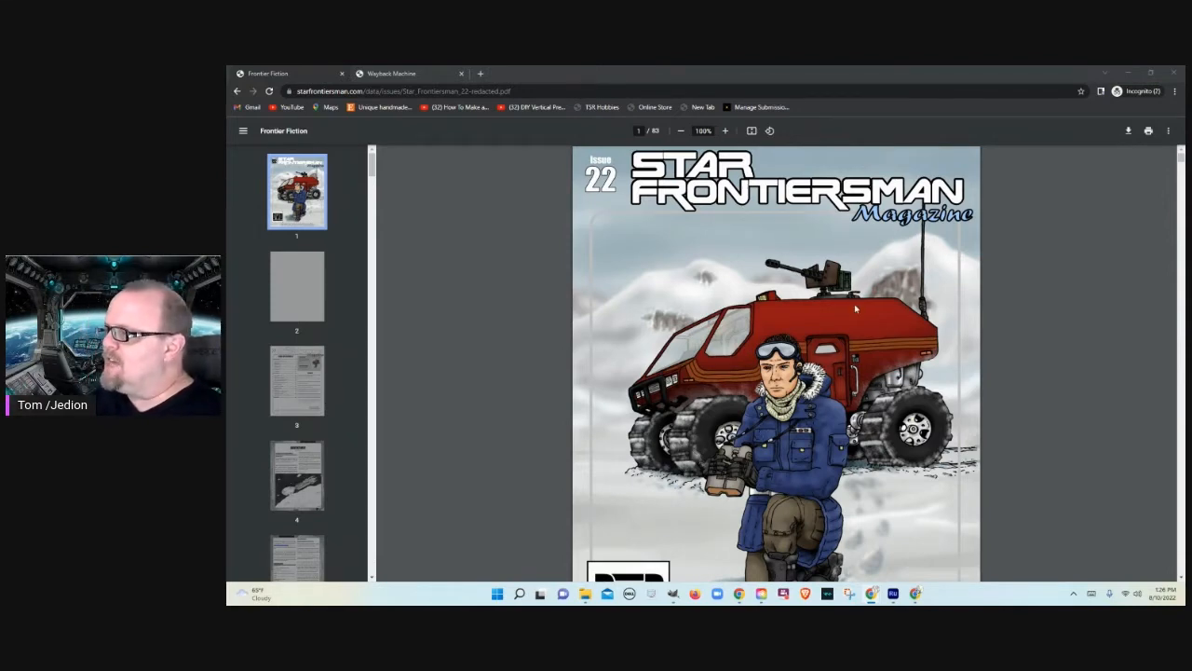
mouse_move(845, 305)
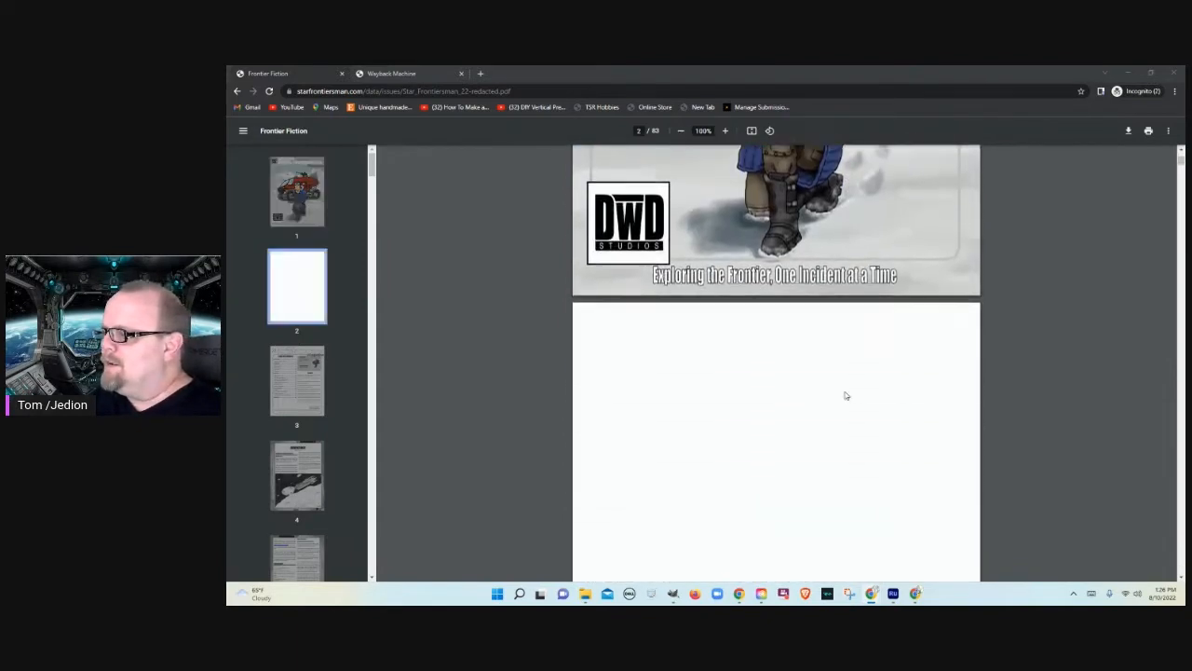
Step: Scroll past the contents and foreword to page 4, 'Incident on the Sinca Maru'
scroll("down", 3)
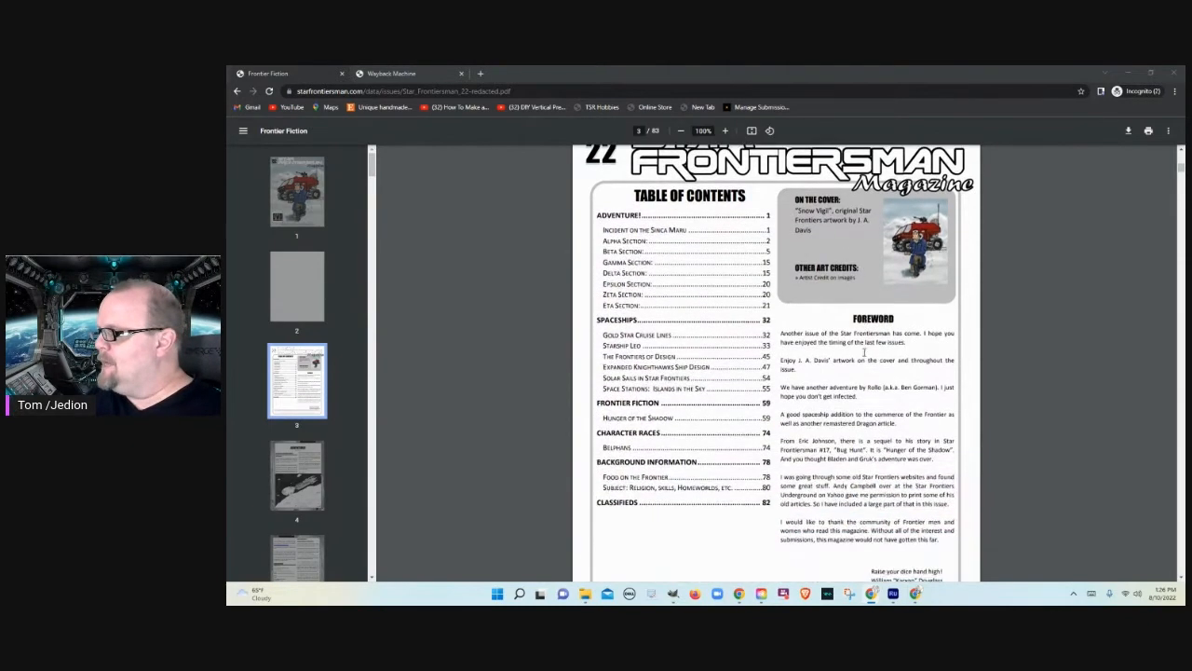
scroll("down", 3)
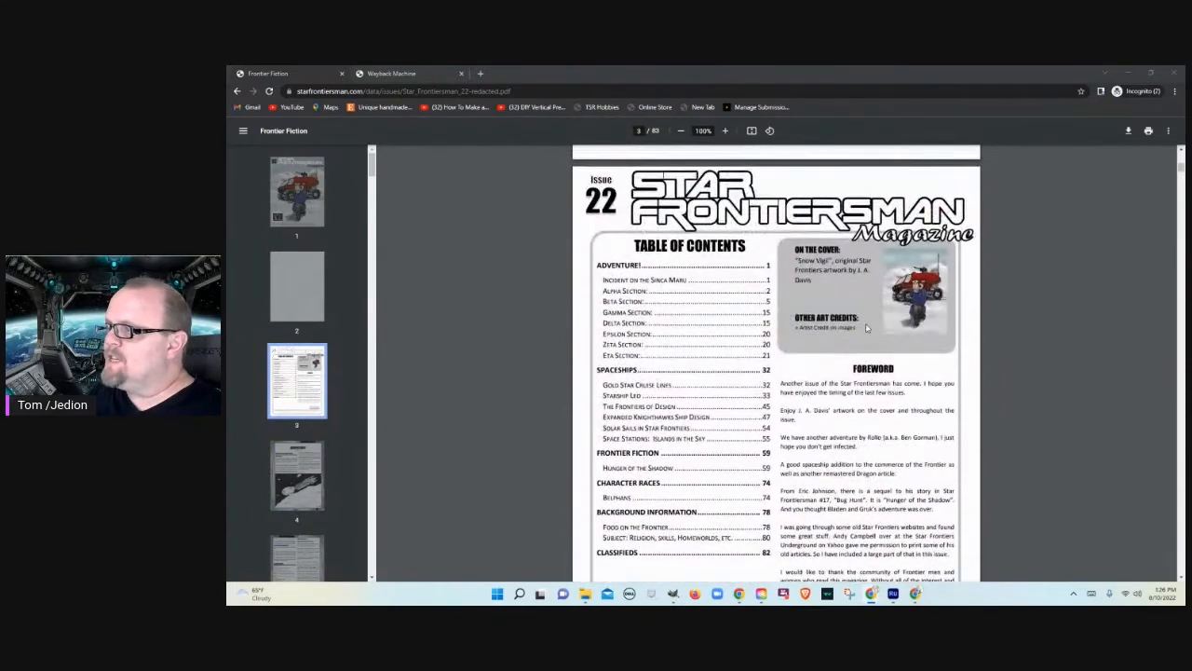
scroll("down", 3)
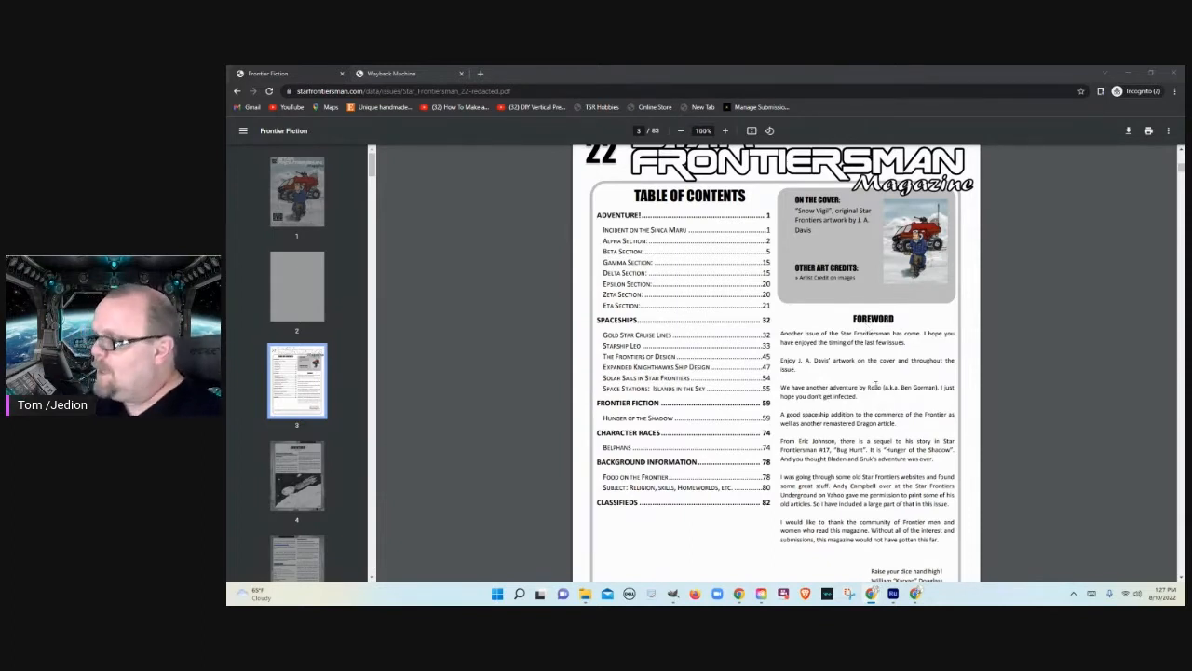
scroll("down", 3)
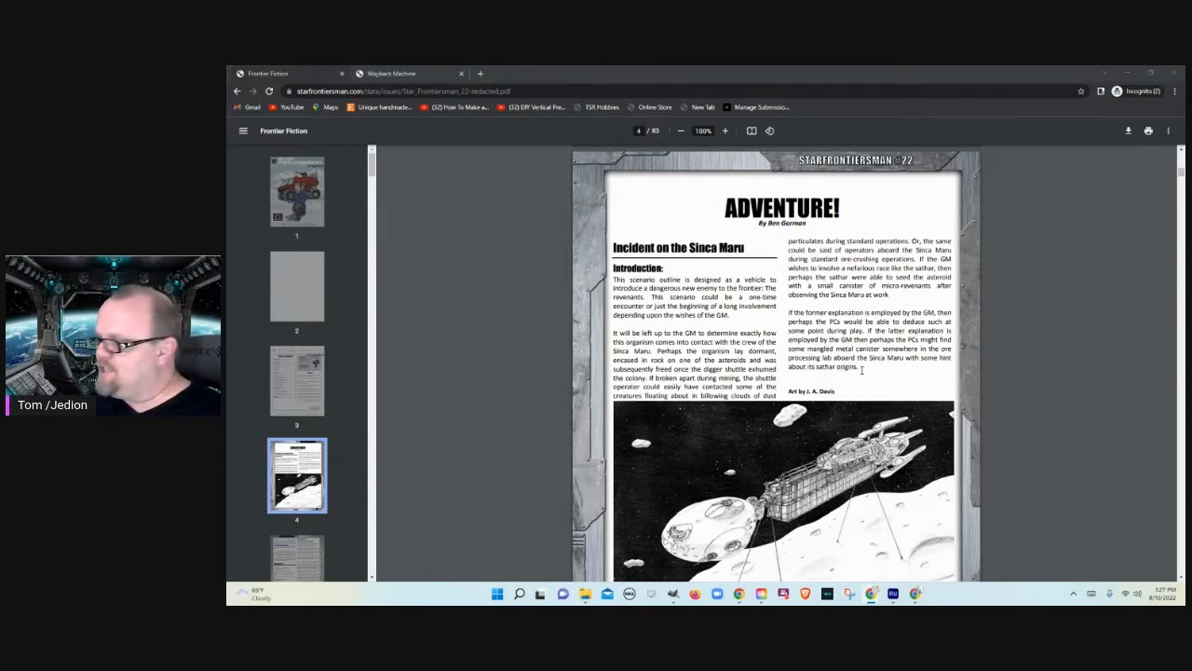
Step: Scroll through the adventure pages to the illustrated Beta Subsection 1 page near page 10
scroll("down", 3)
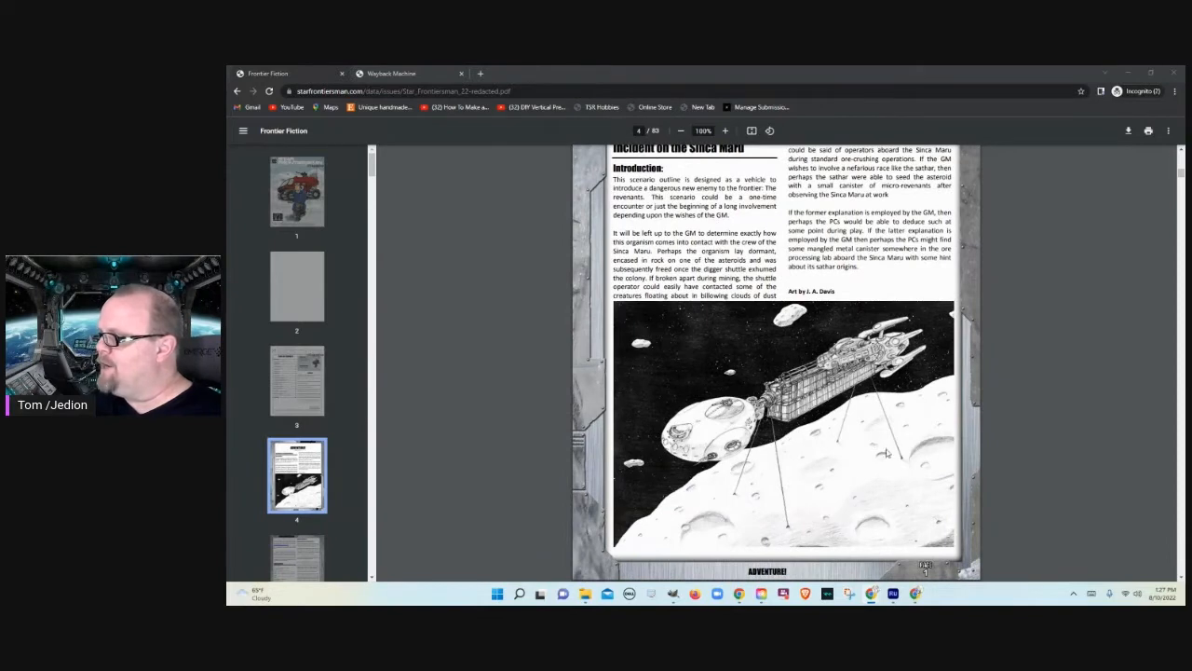
mouse_move(817, 514)
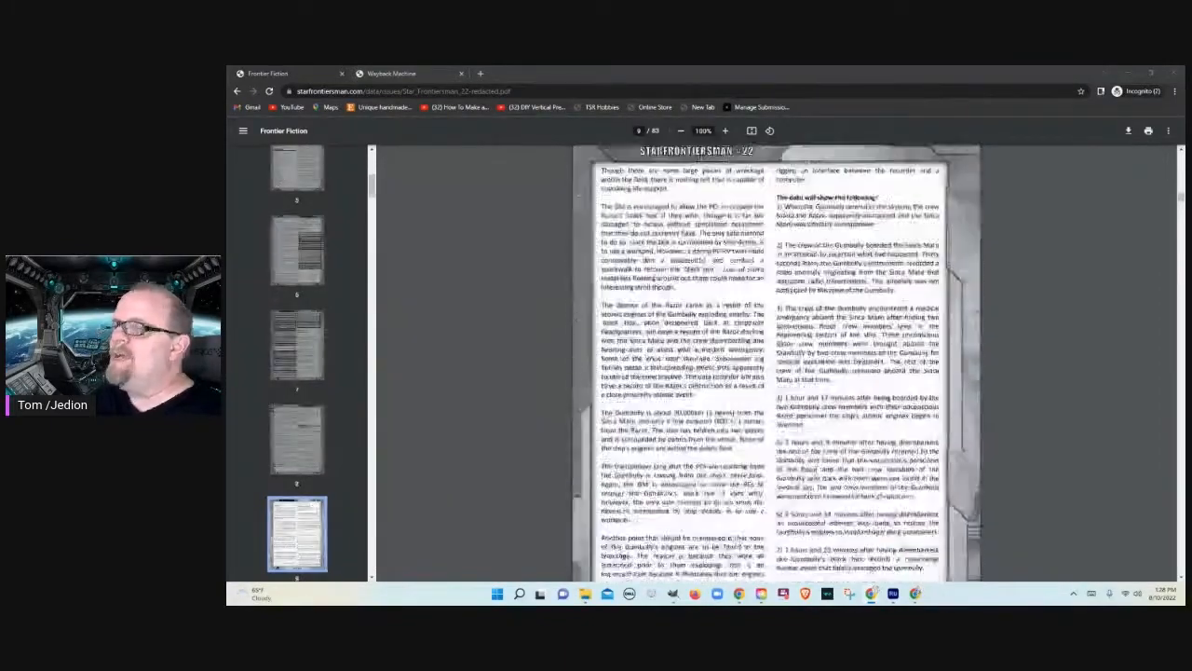
scroll("down", 3)
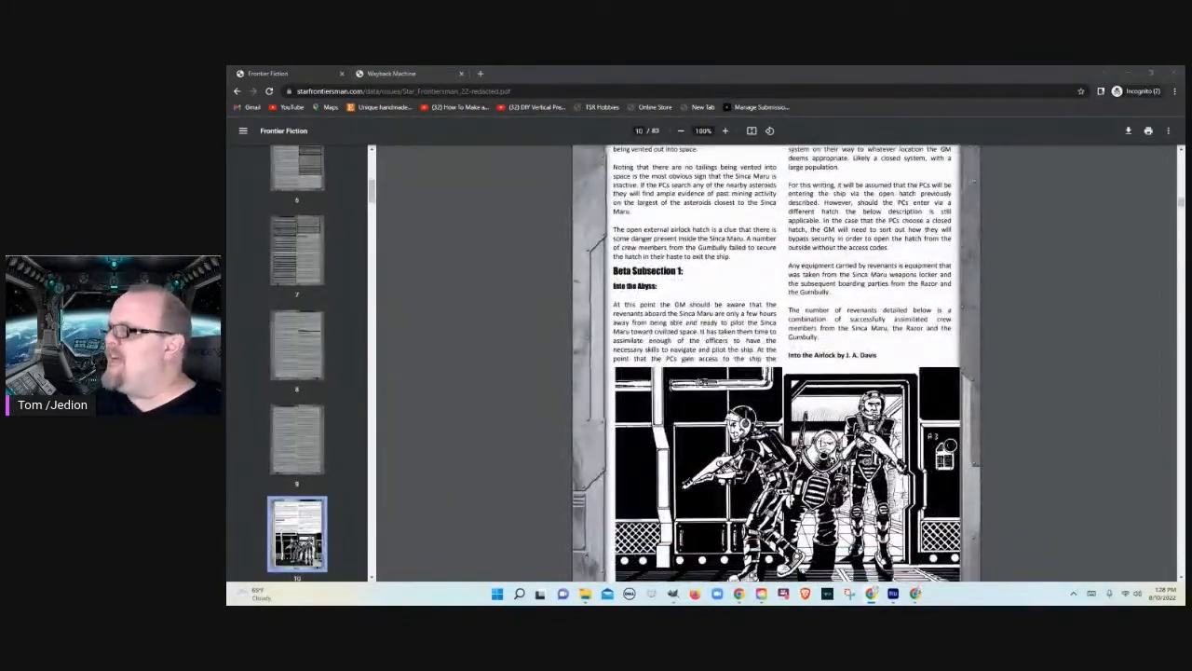
scroll("down", 3)
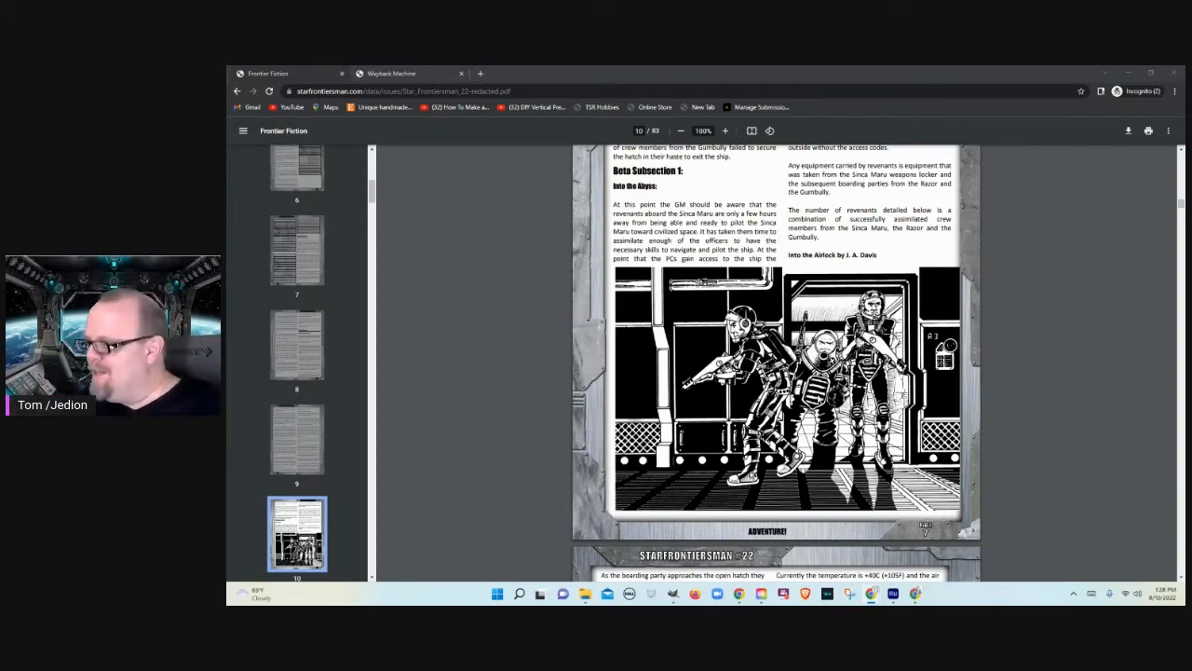
Step: Scroll past the Zeta Section credits to the 'Eta Section: Maps & Things' page around page 24
scroll("down", 3)
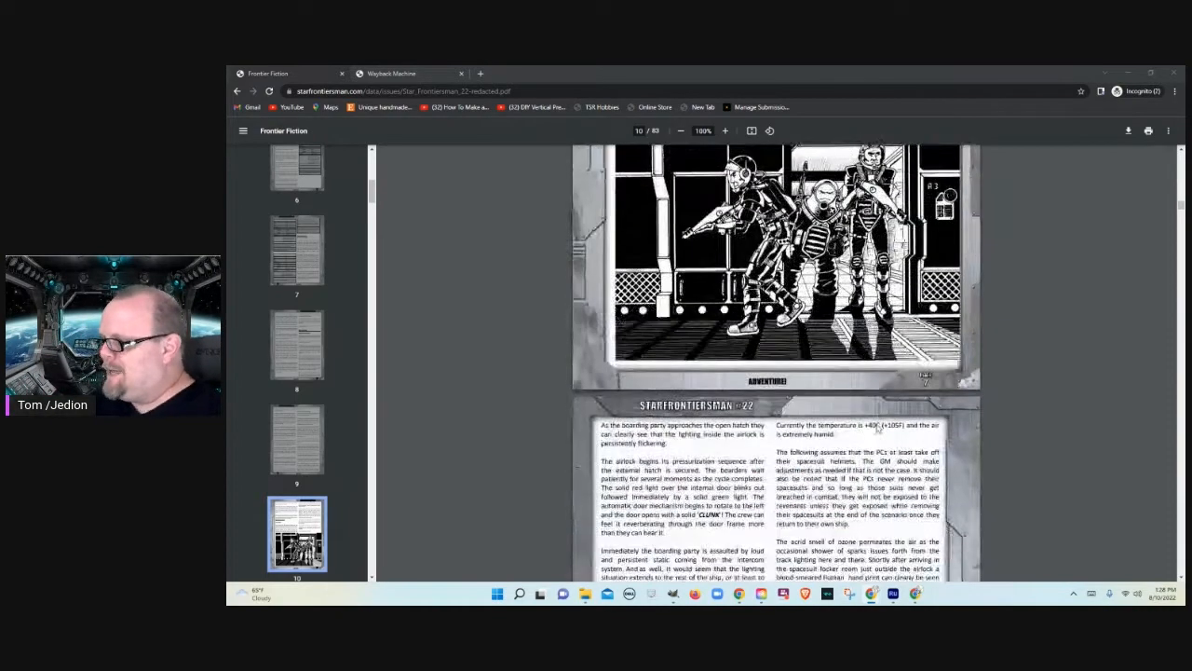
scroll("down", 3)
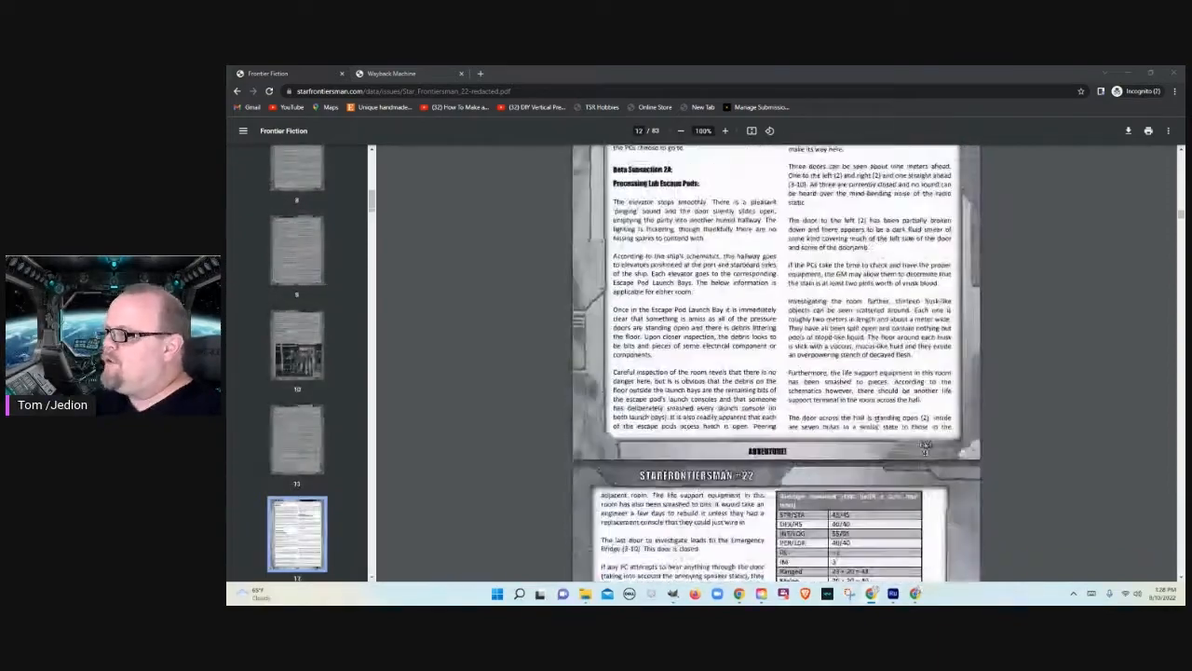
scroll("down", 3)
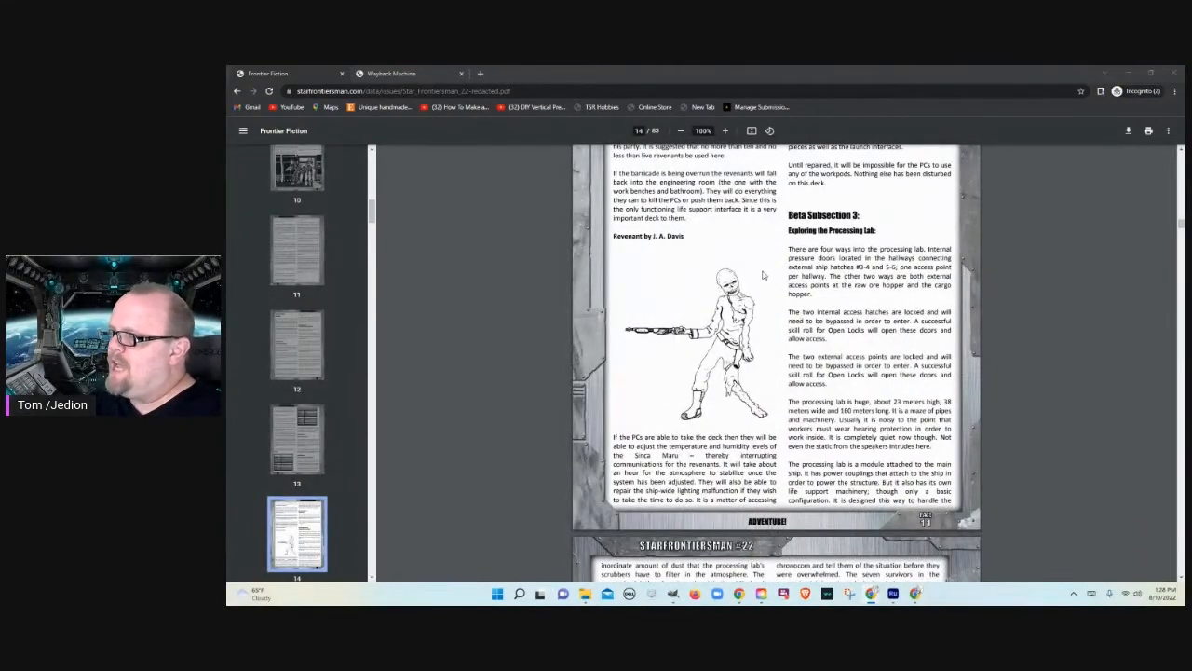
scroll("down", 3)
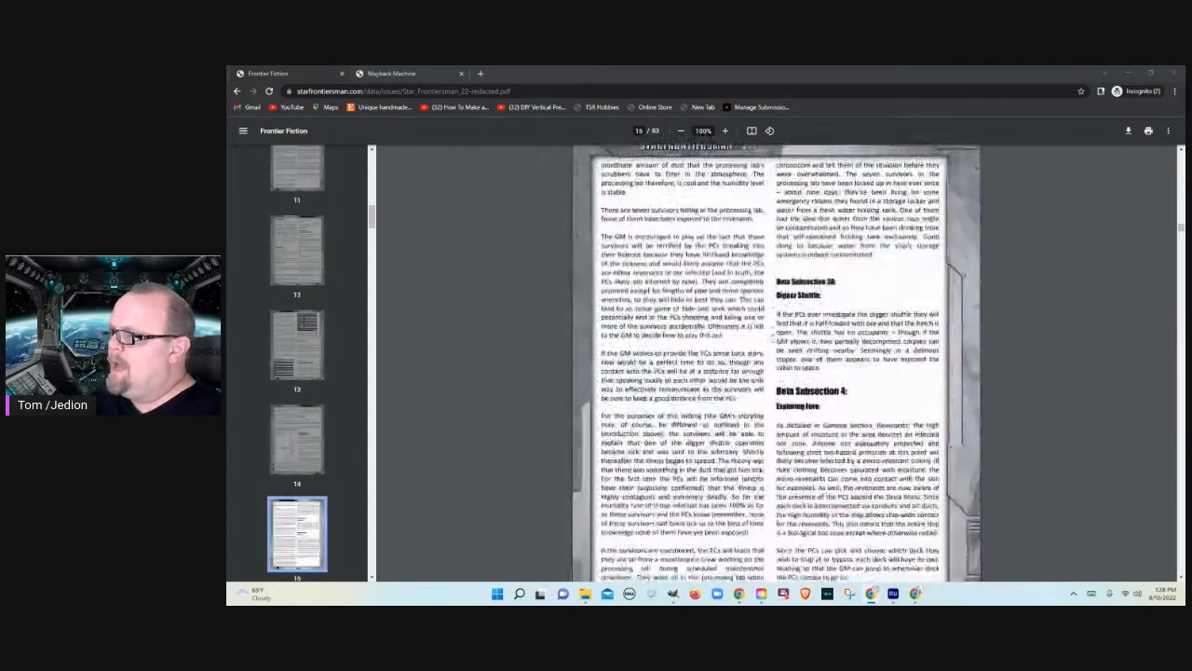
scroll("down", 3)
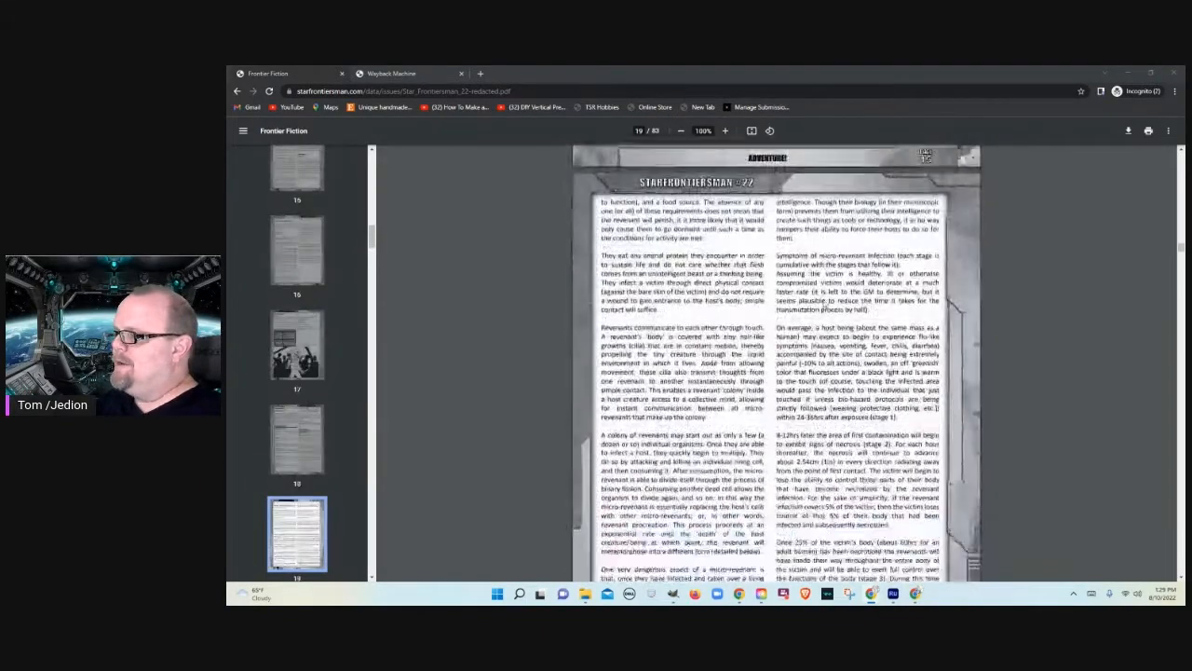
scroll("down", 3)
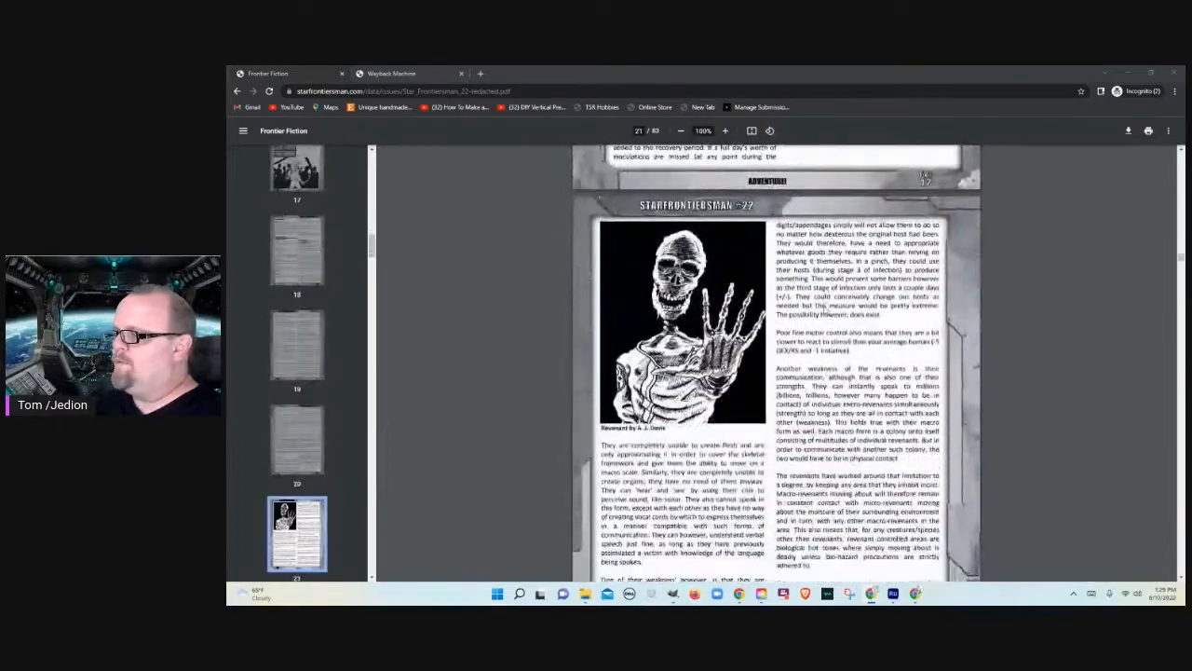
scroll("down", 3)
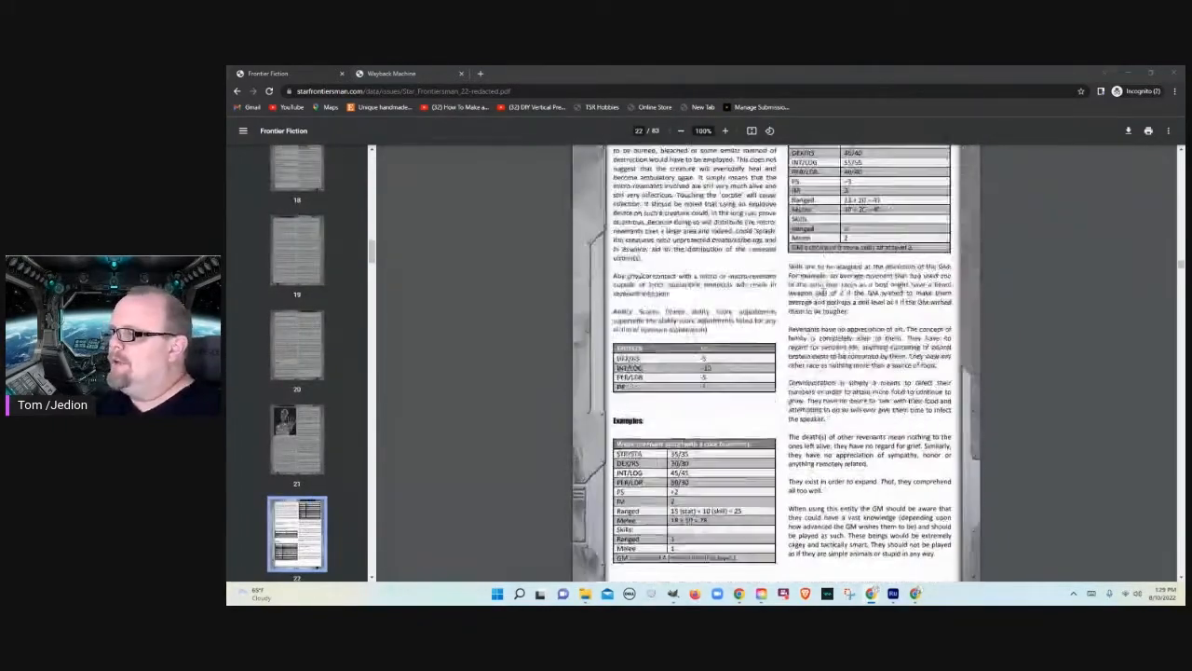
scroll("down", 3)
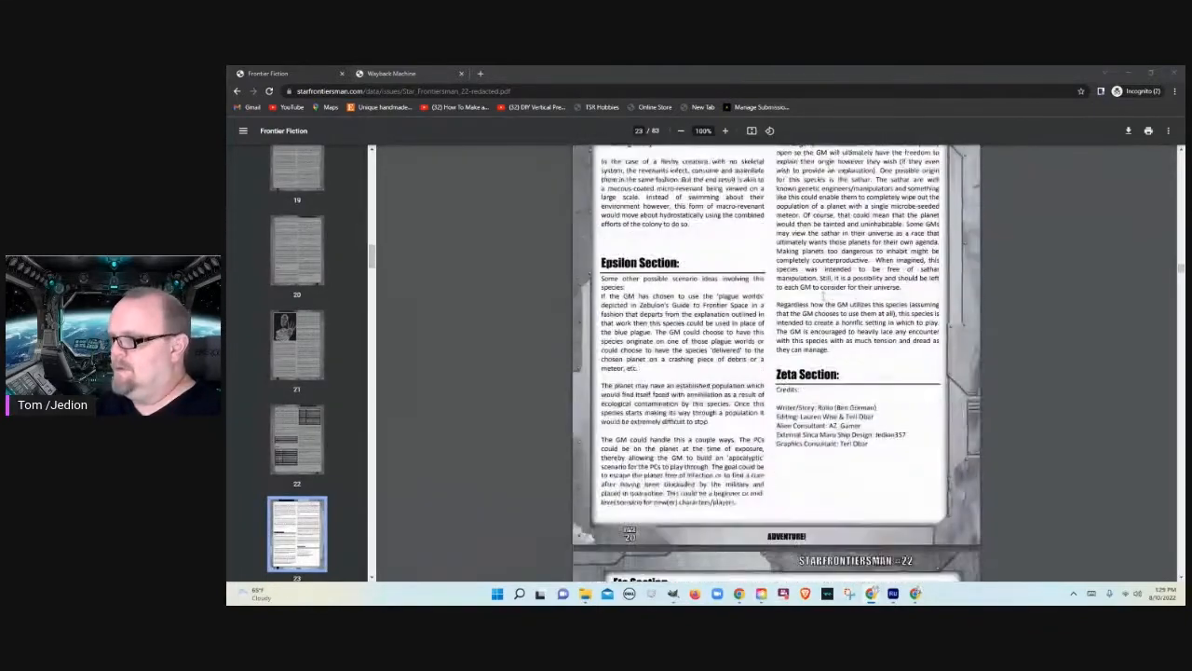
scroll("down", 3)
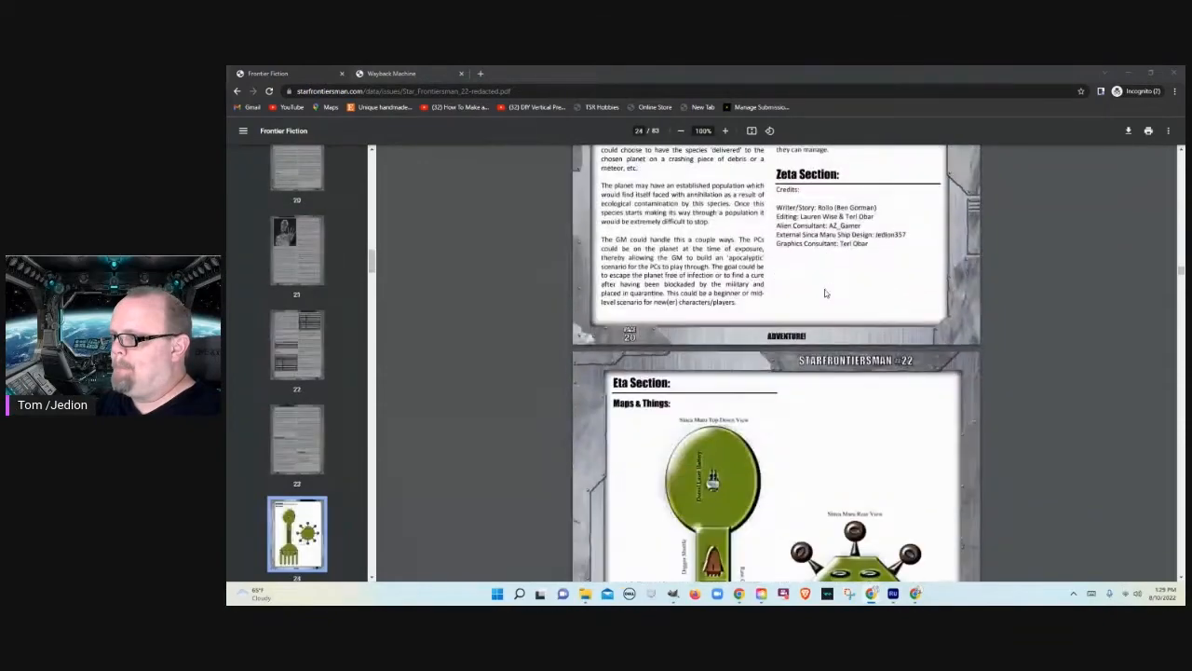
Step: Scroll through the Eta Section deck plans to the top of the next ship-map page
scroll("down", 3)
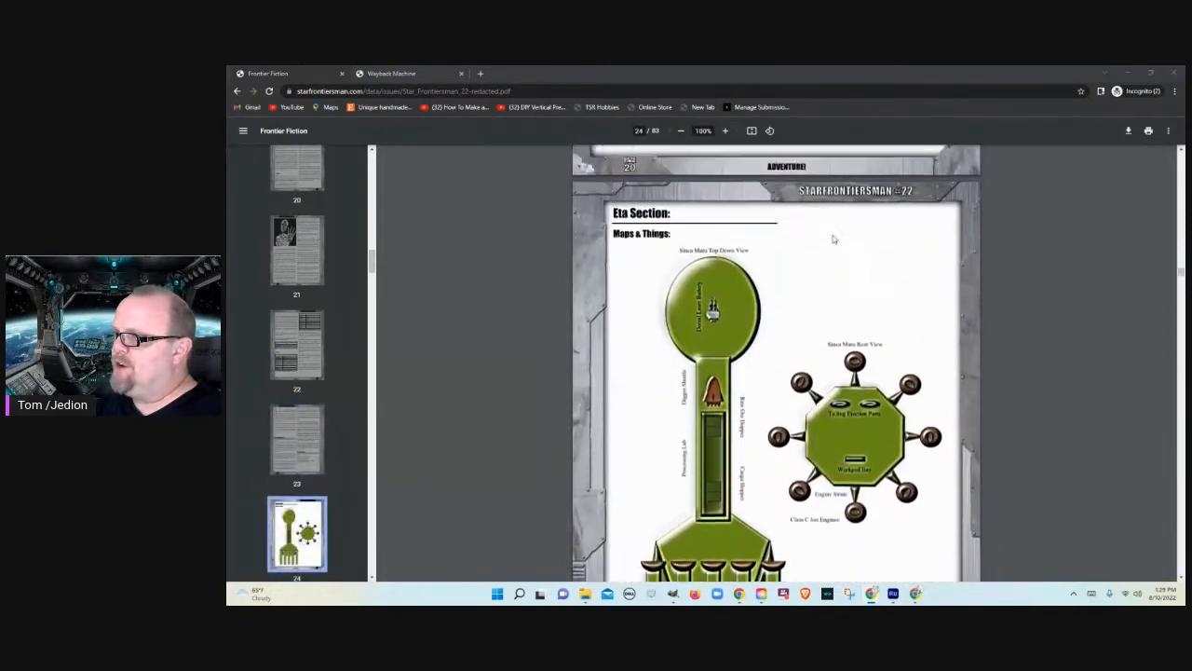
scroll("down", 3)
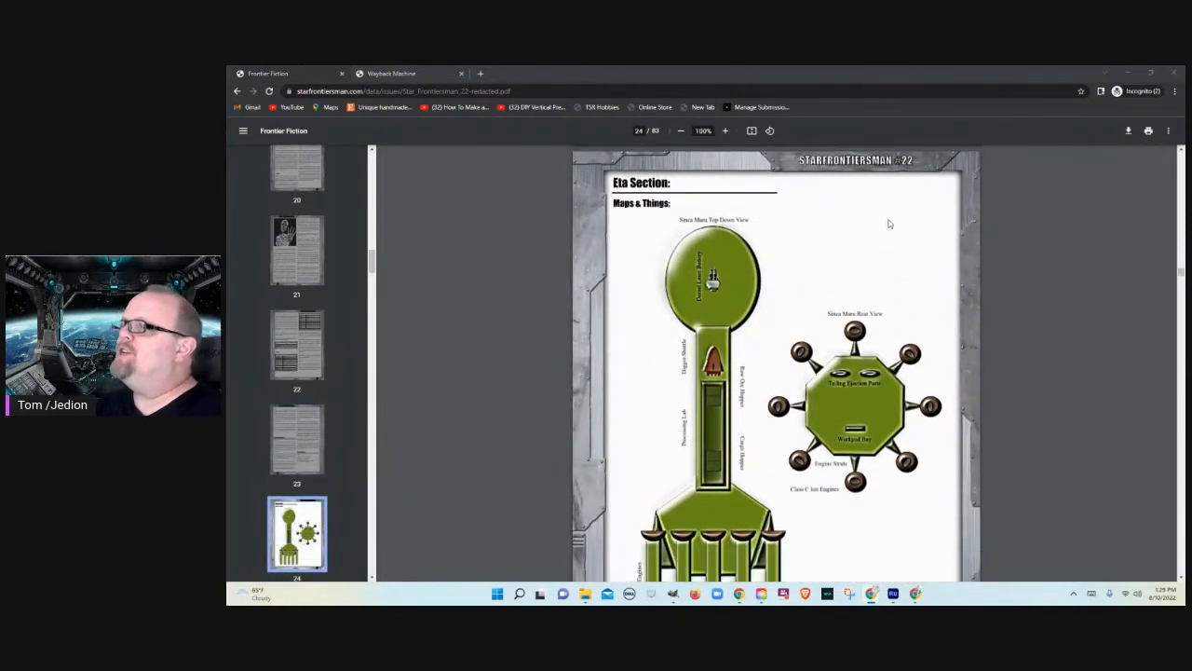
scroll("down", 3)
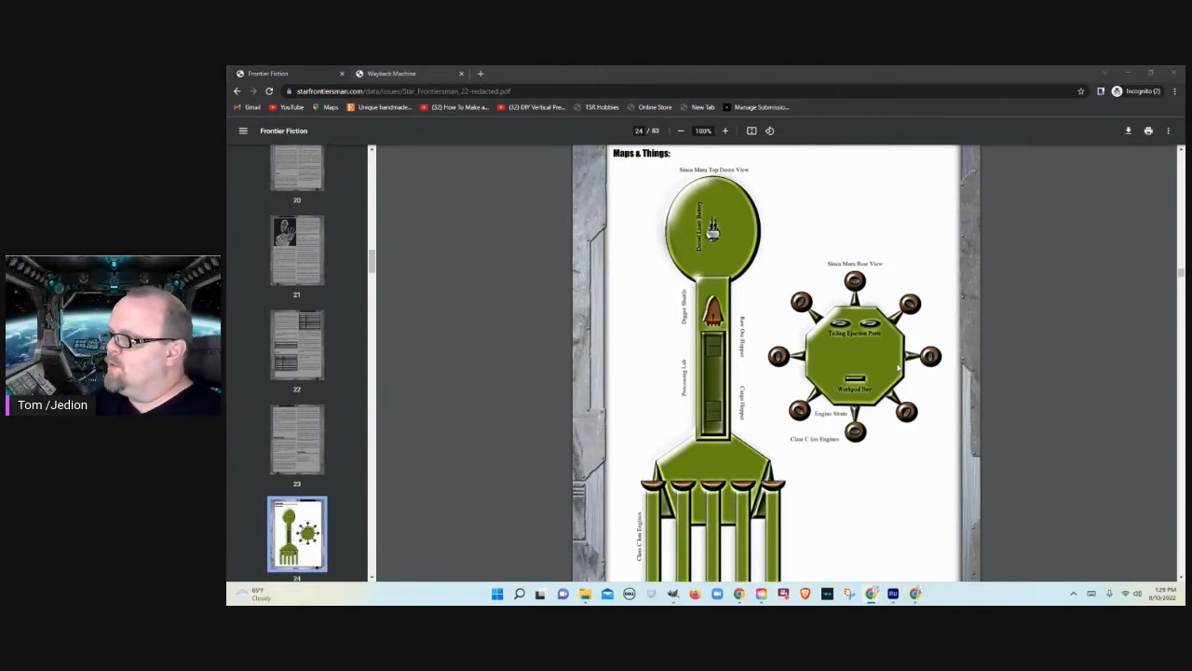
scroll("down", 3)
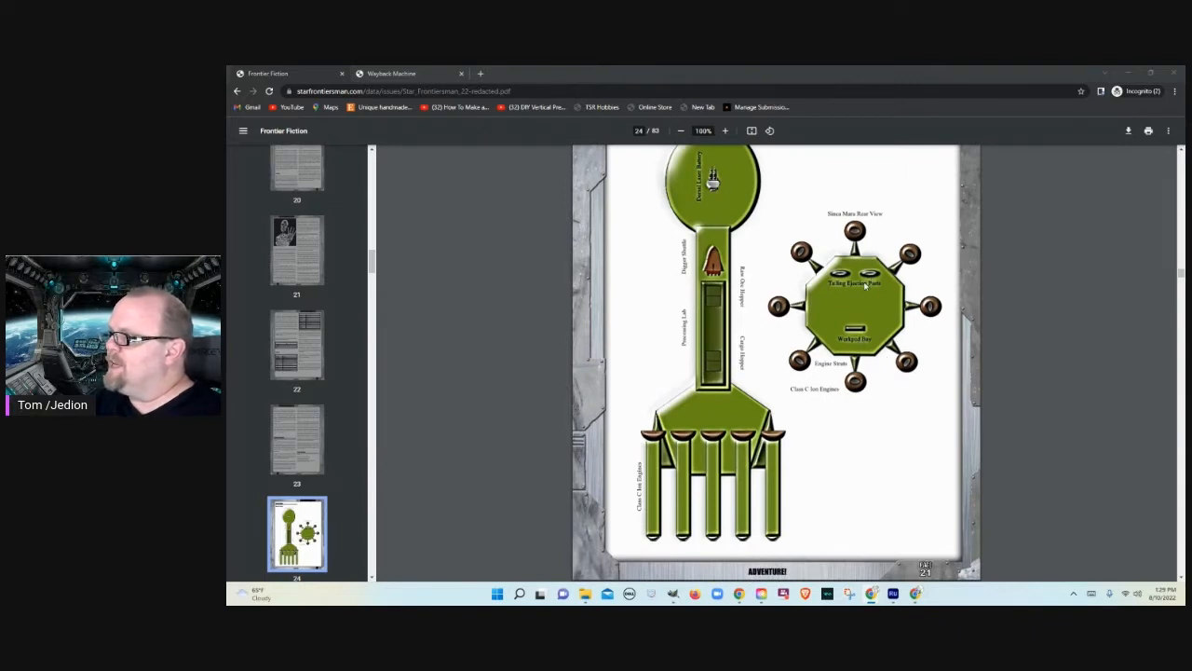
mouse_move(712, 296)
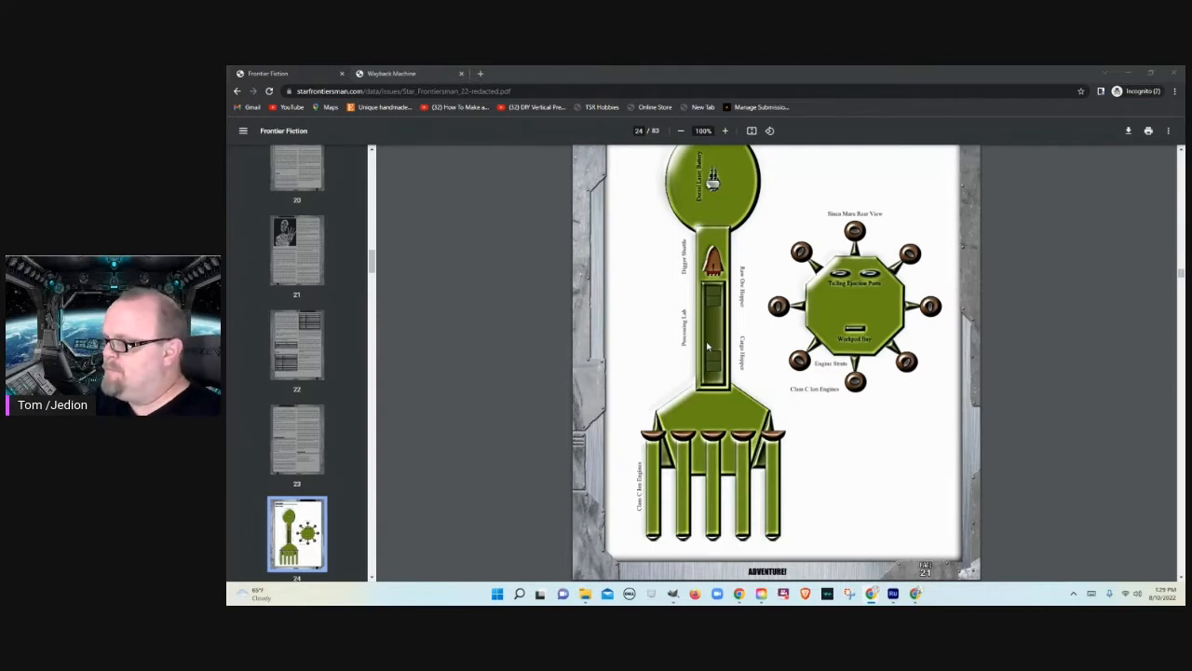
scroll("down", 3)
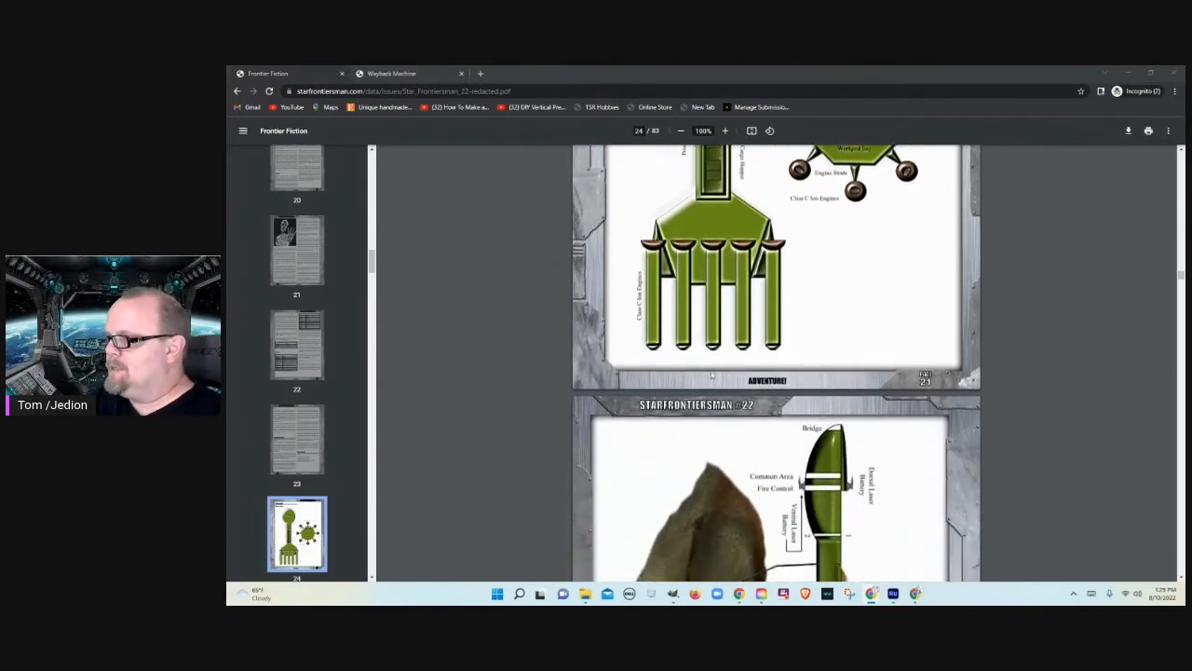
Step: Scroll past page 25's ship-and-asteroid side view to the top of page 26
scroll("down", 3)
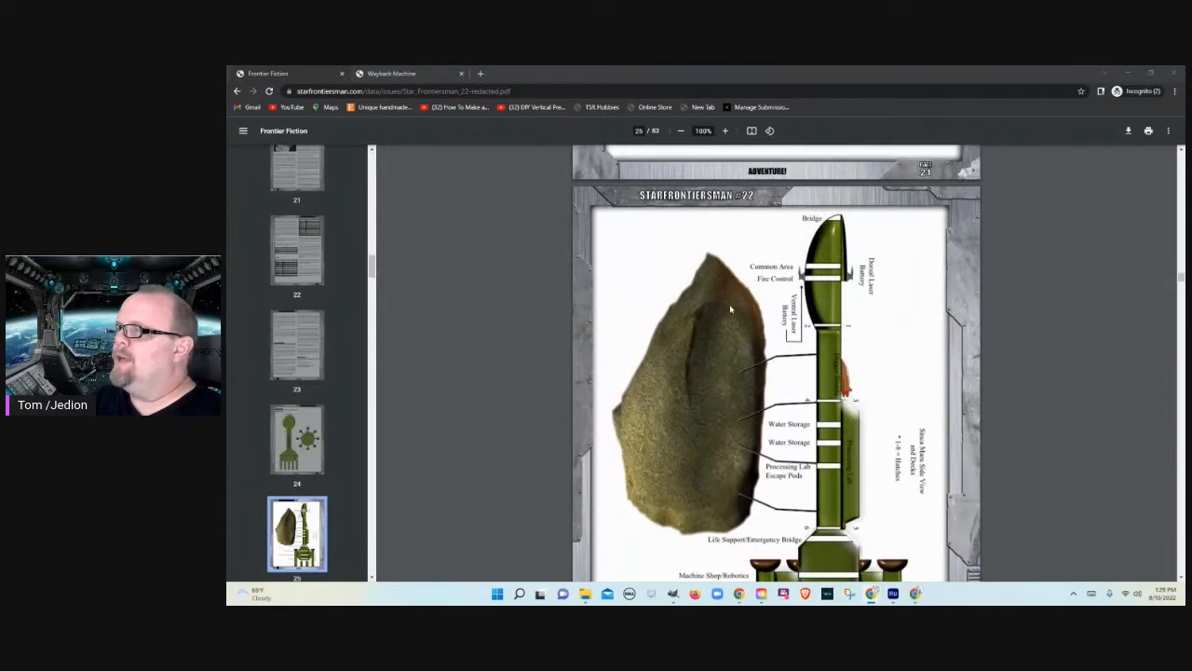
left_click(678, 131)
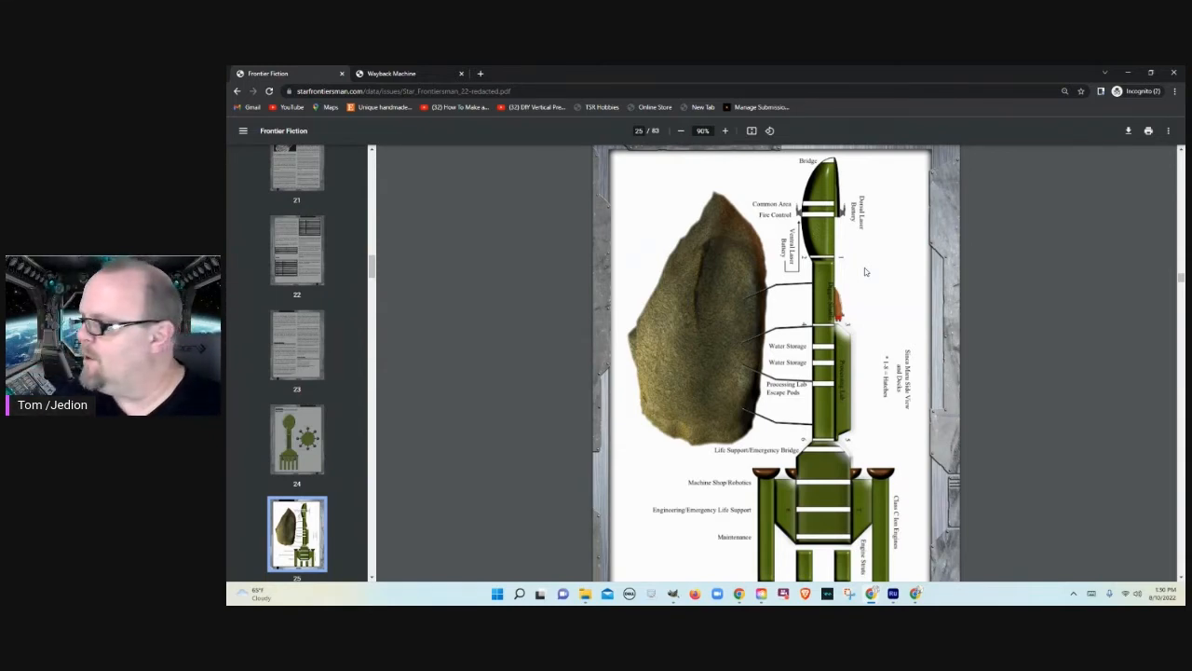
mouse_move(782, 312)
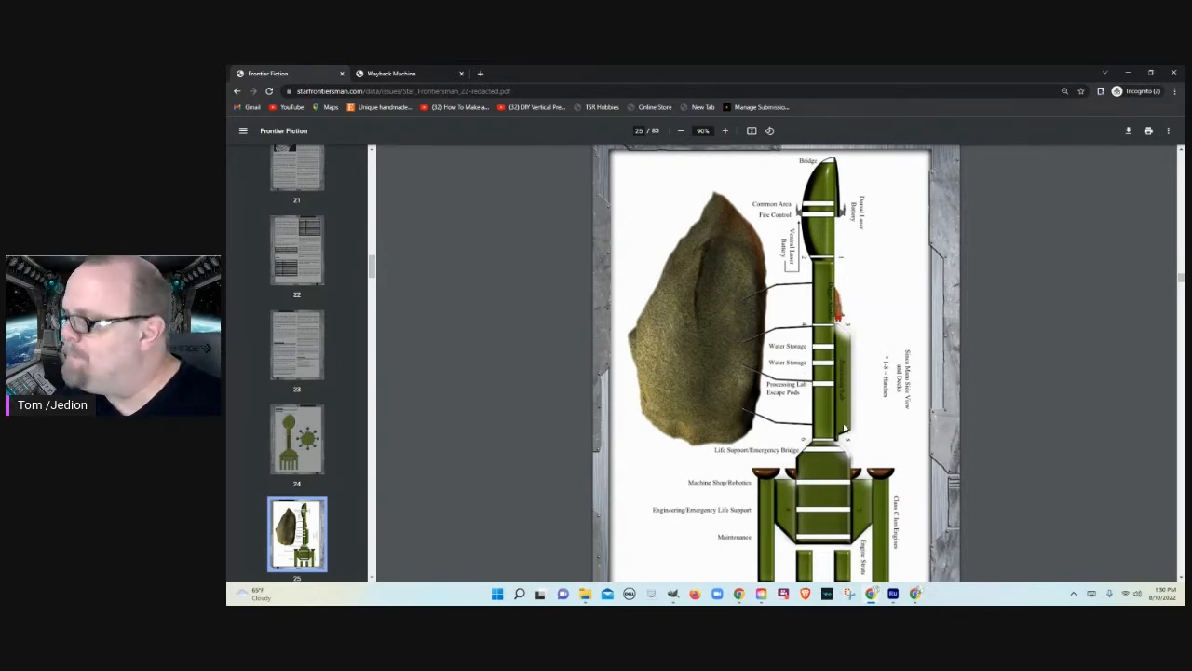
scroll("down", 3)
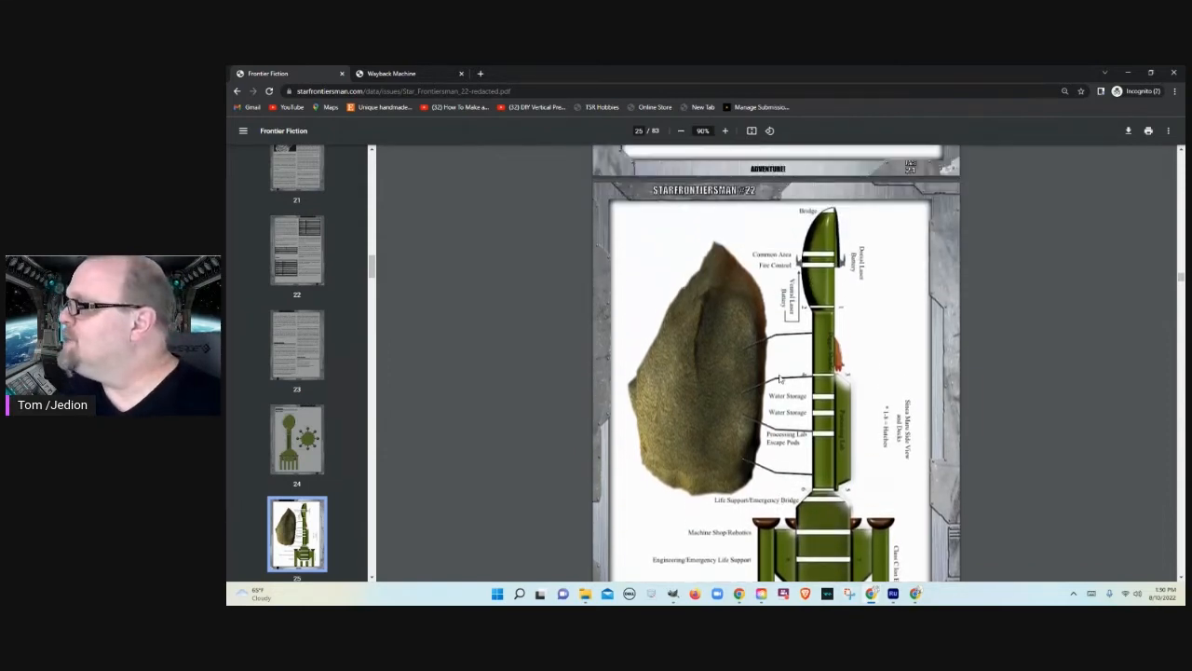
mouse_move(823, 254)
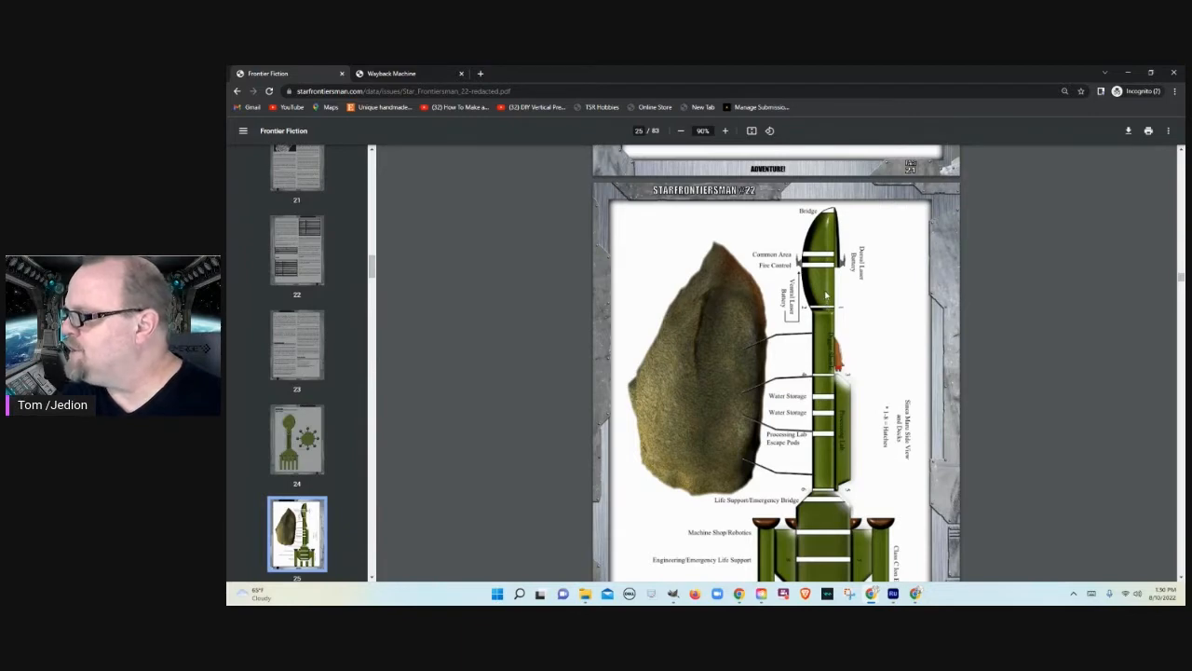
scroll("down", 3)
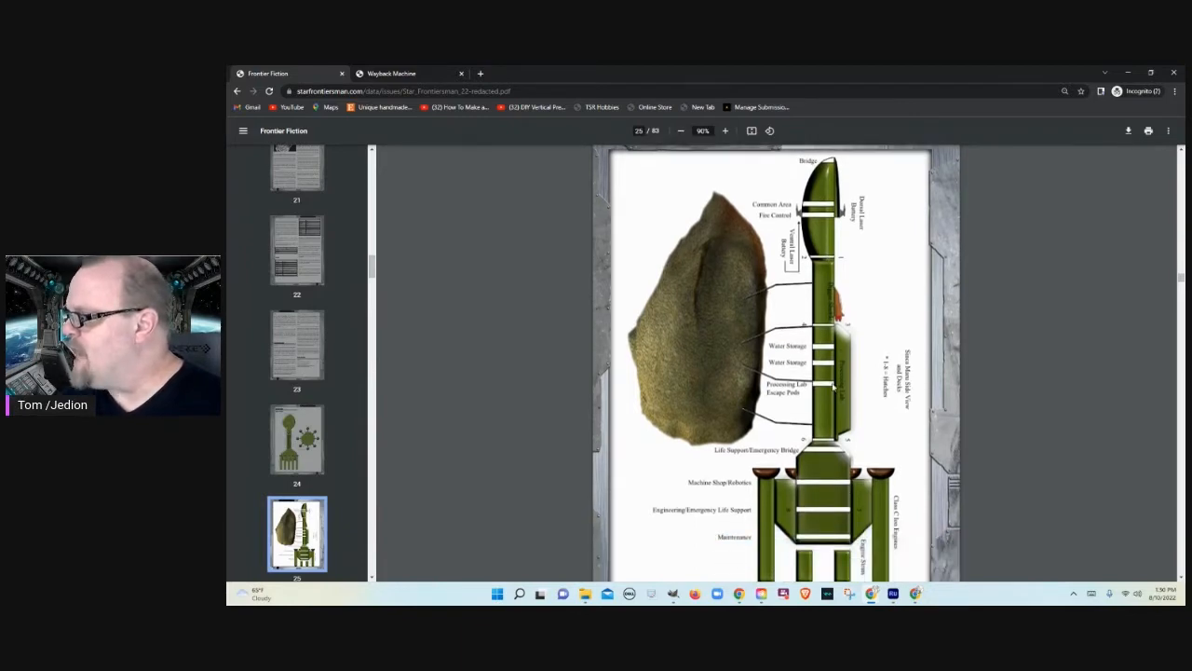
scroll("down", 3)
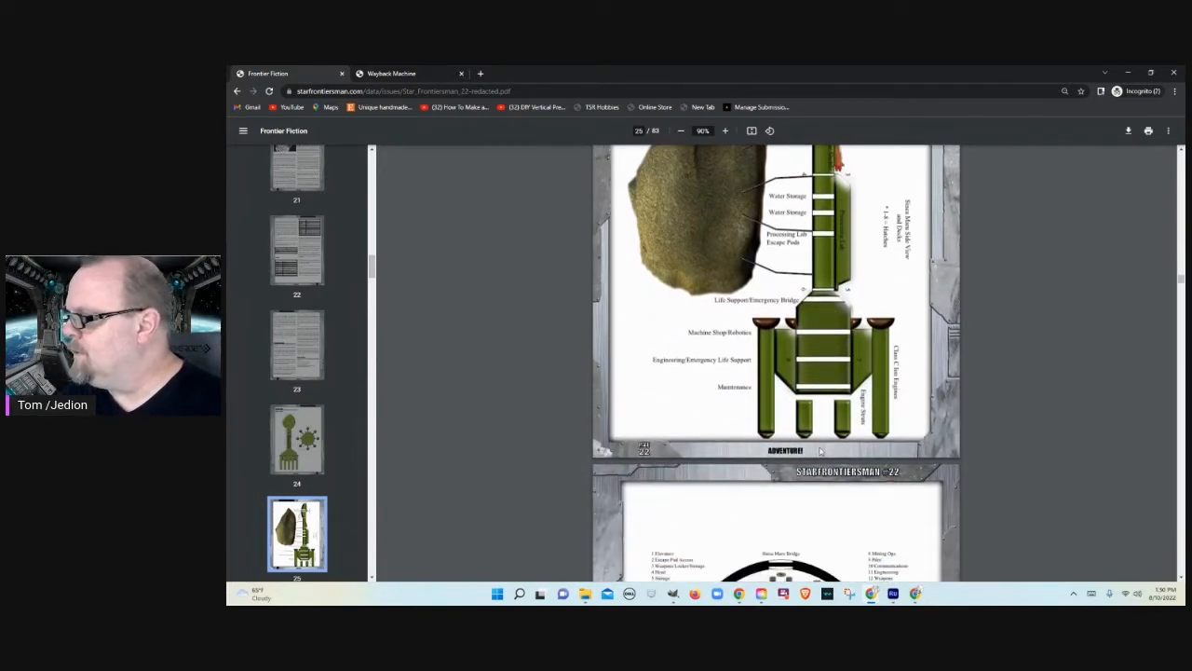
Step: Scroll through pages 26–33 deck plans to the Space Mass Maintenance bay plan on page 34
scroll("down", 3)
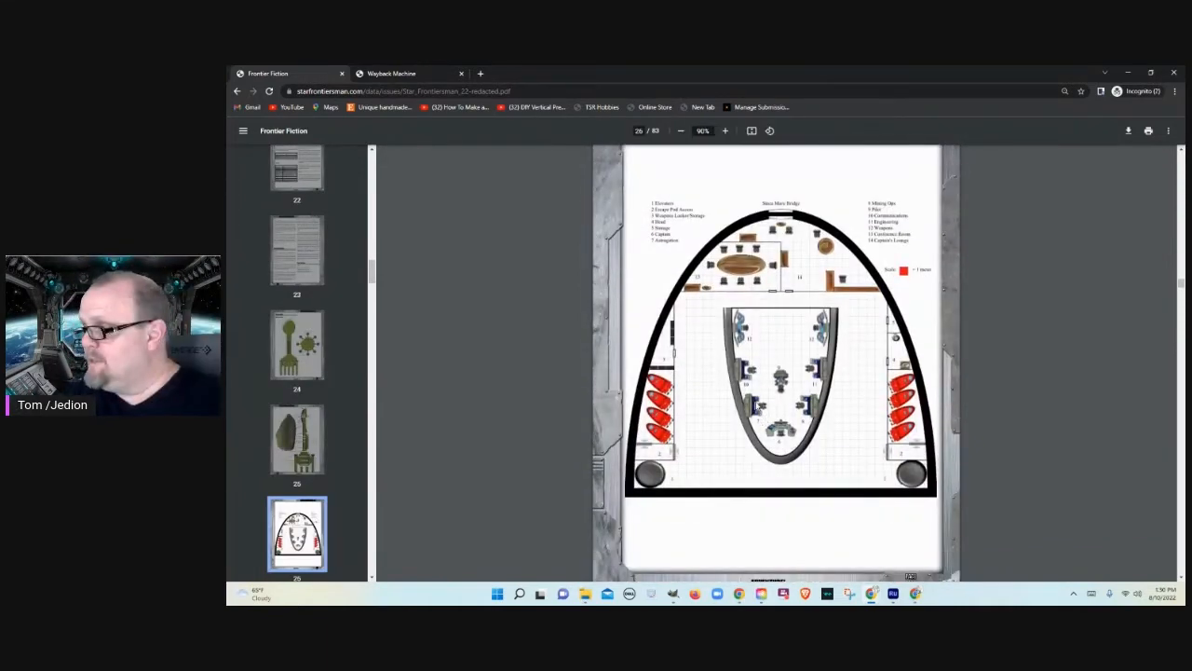
scroll("down", 3)
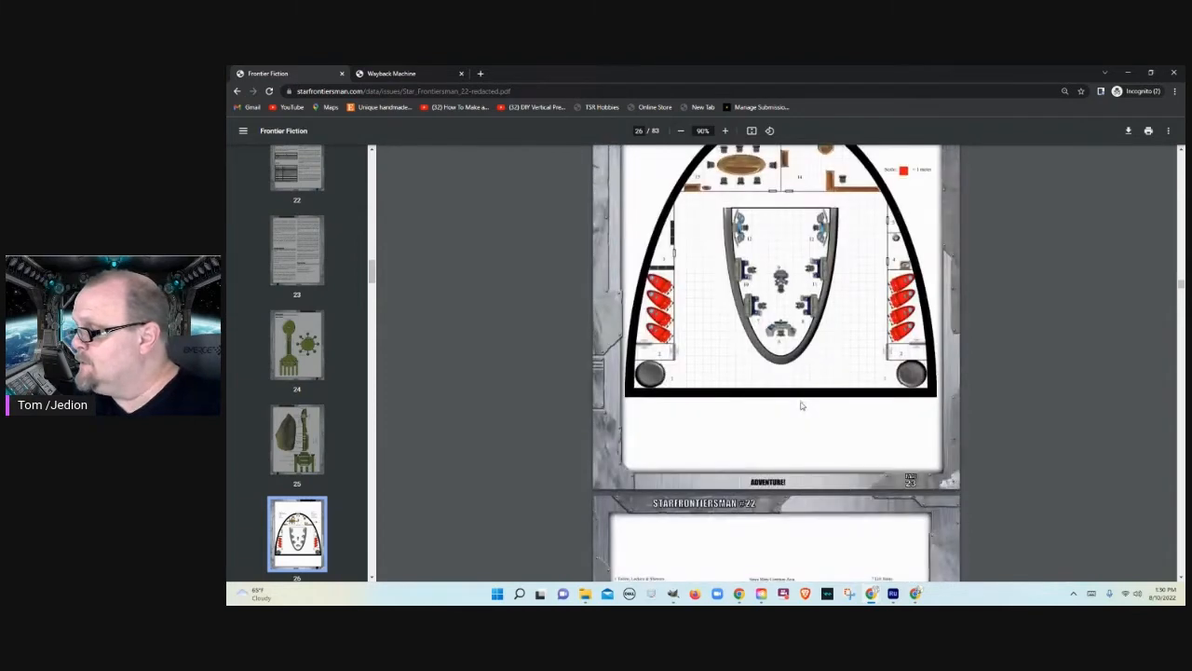
mouse_move(810, 352)
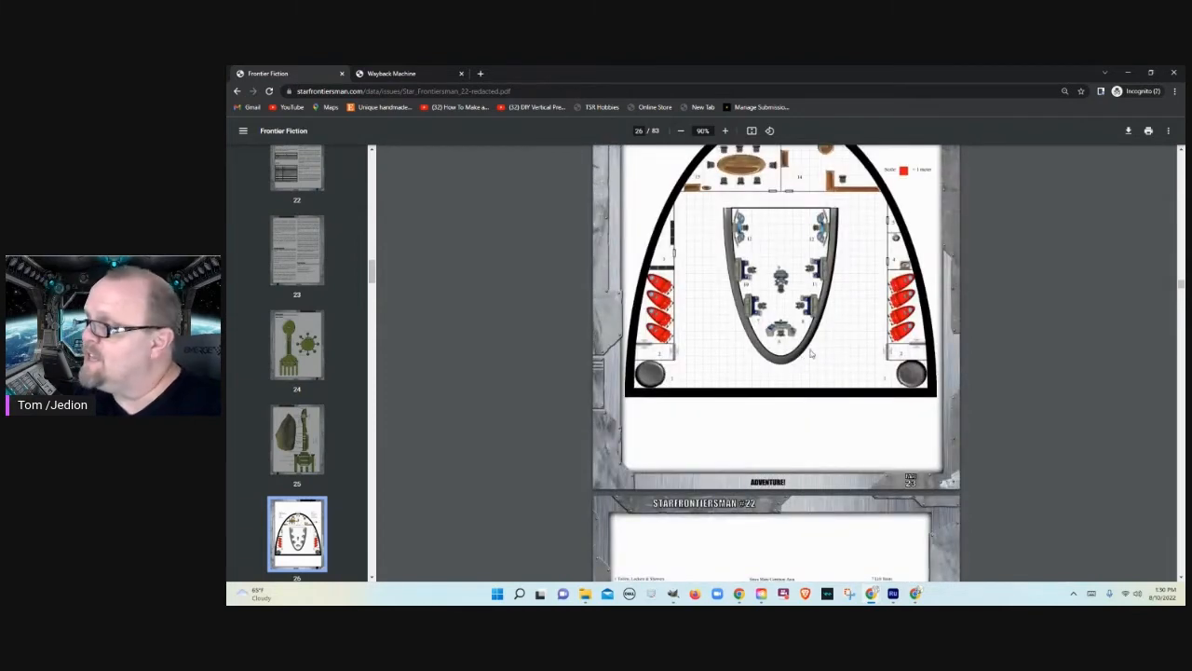
scroll("down", 3)
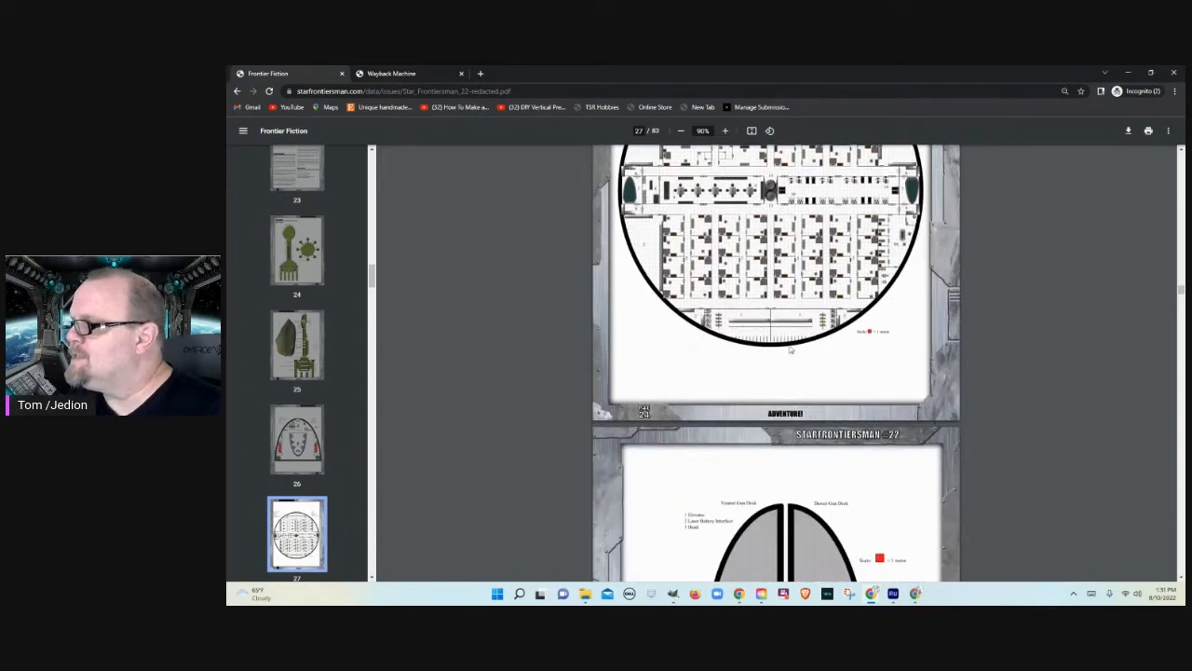
scroll("down", 3)
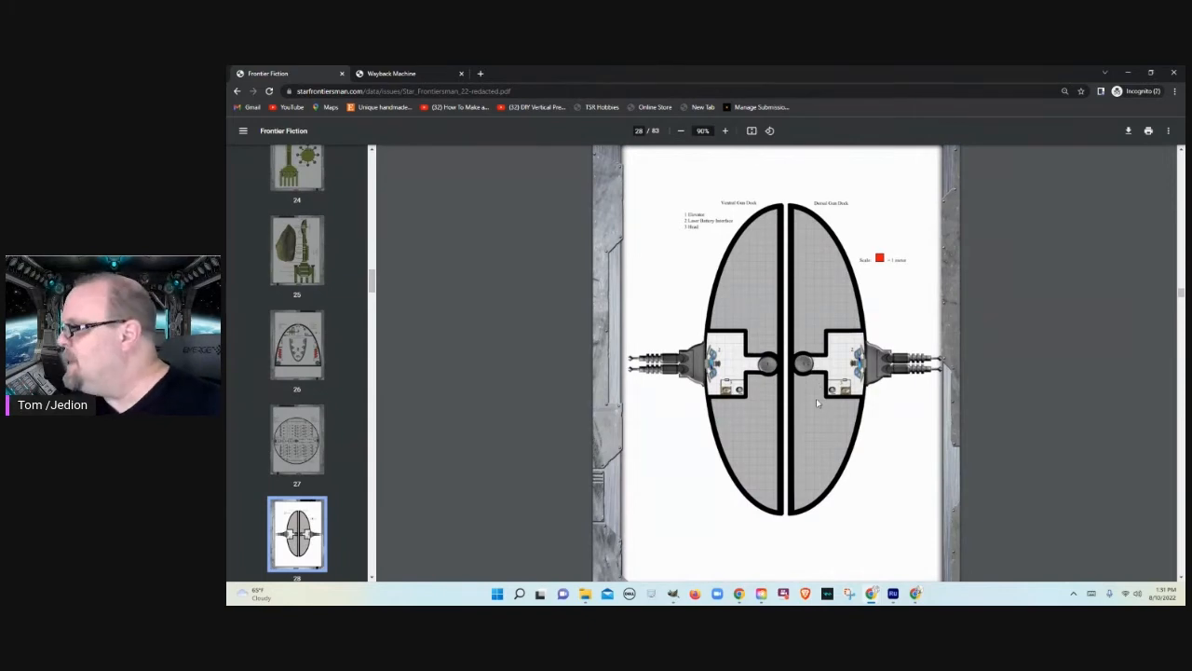
scroll("down", 3)
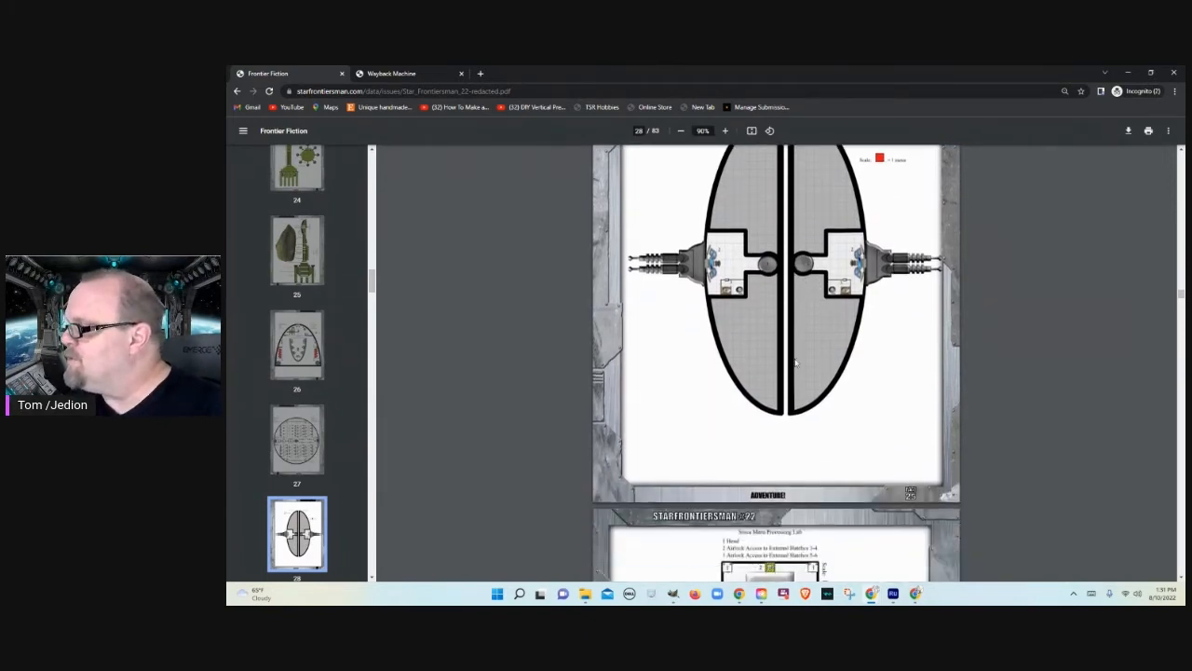
scroll("down", 3)
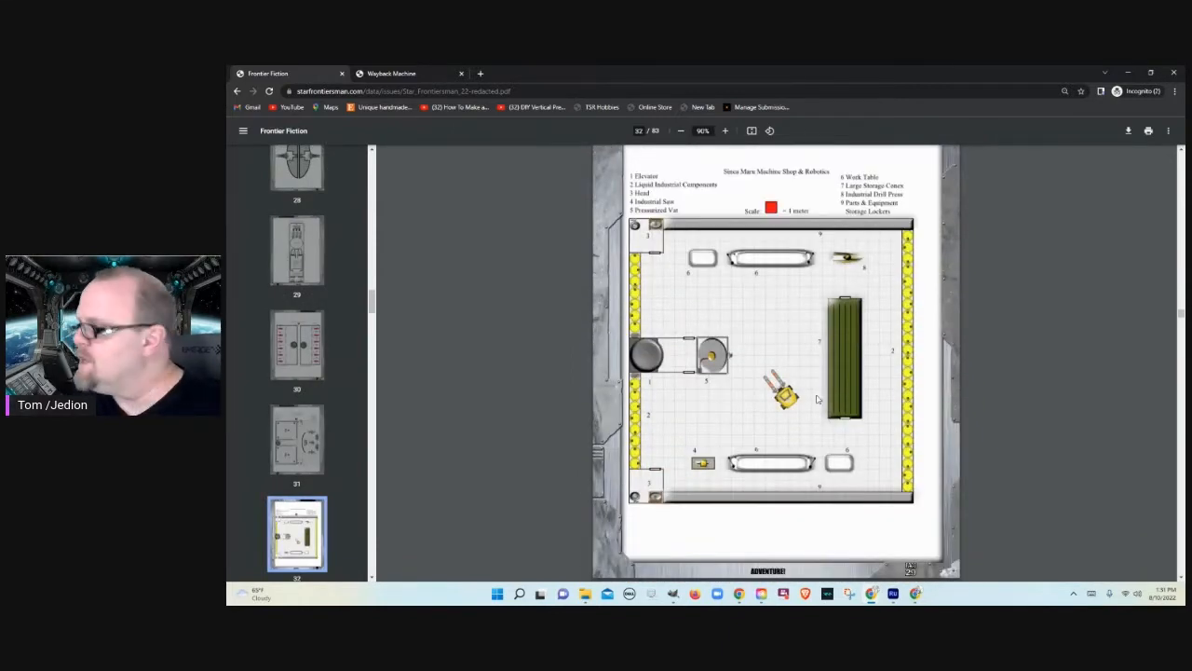
scroll("down", 3)
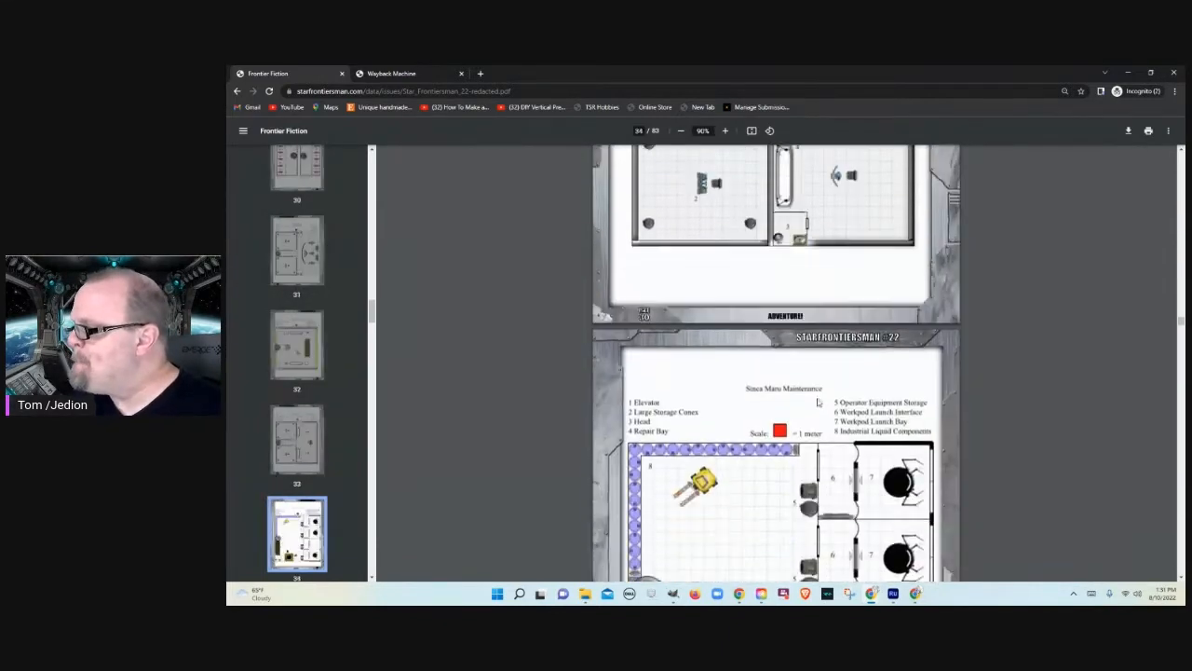
scroll("down", 3)
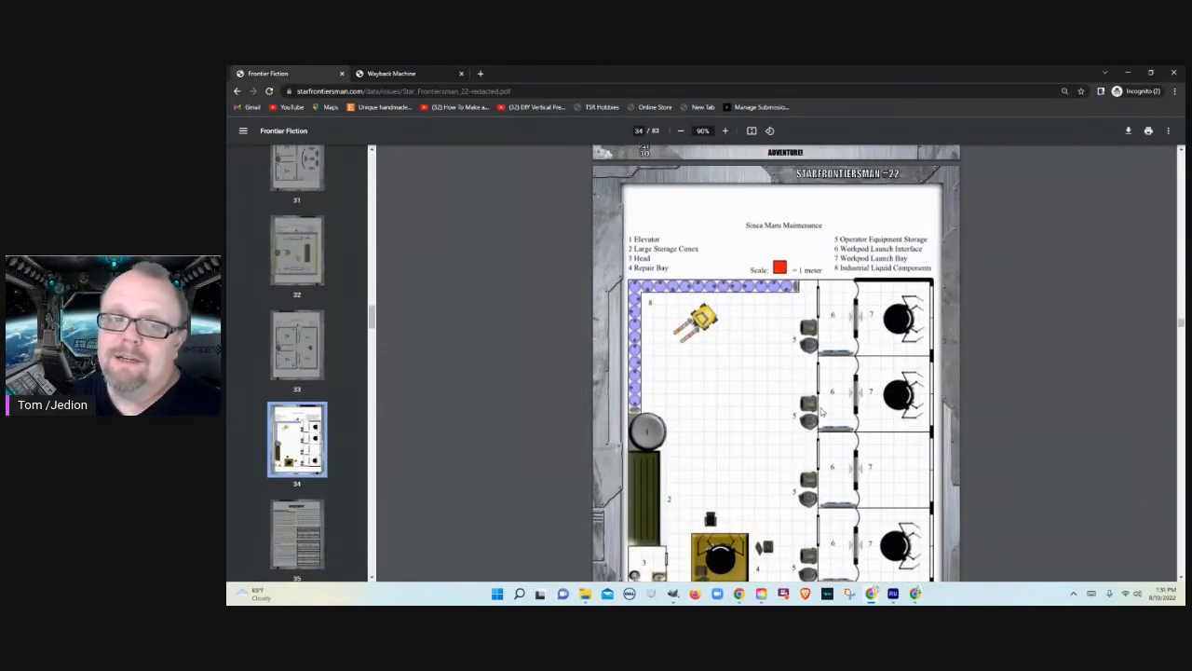
Step: Scroll through the Gold Star Cruise Lines Spaceships article to the Starship Leo deck descriptions near page 37
scroll("down", 3)
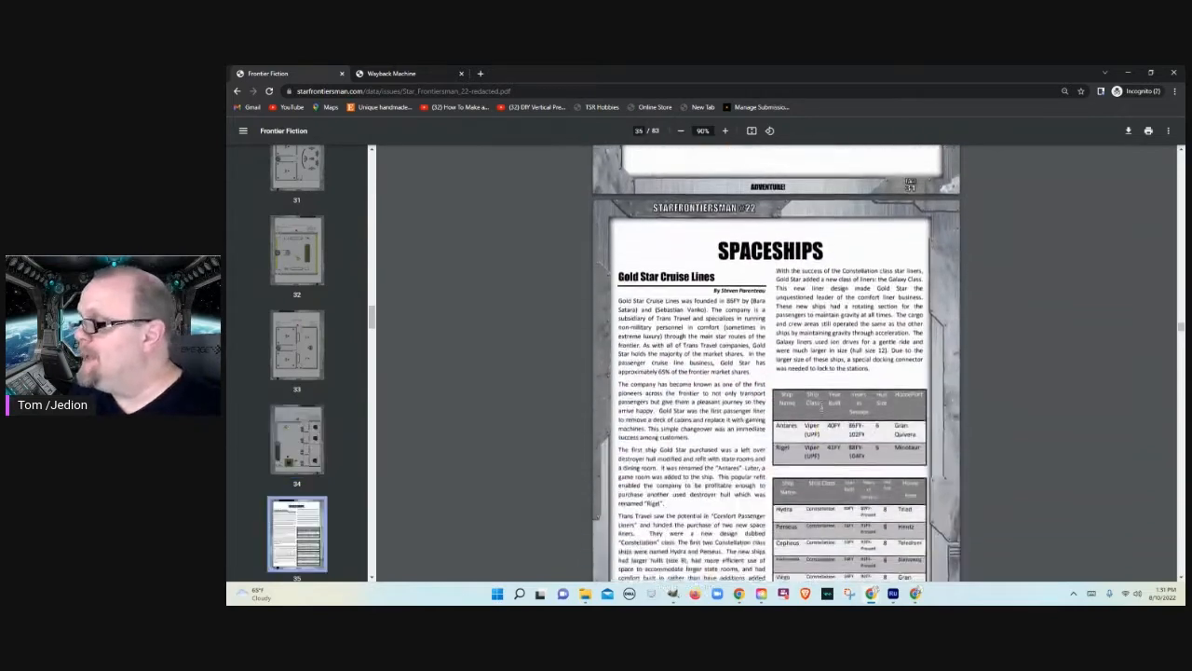
scroll("down", 3)
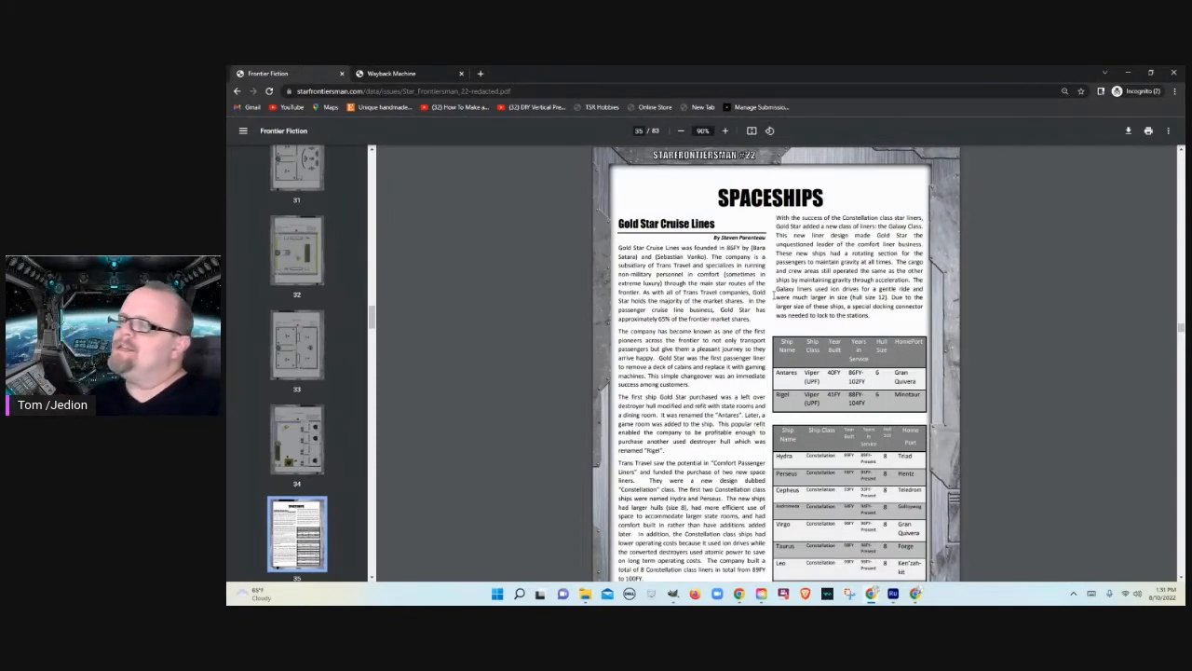
scroll("down", 3)
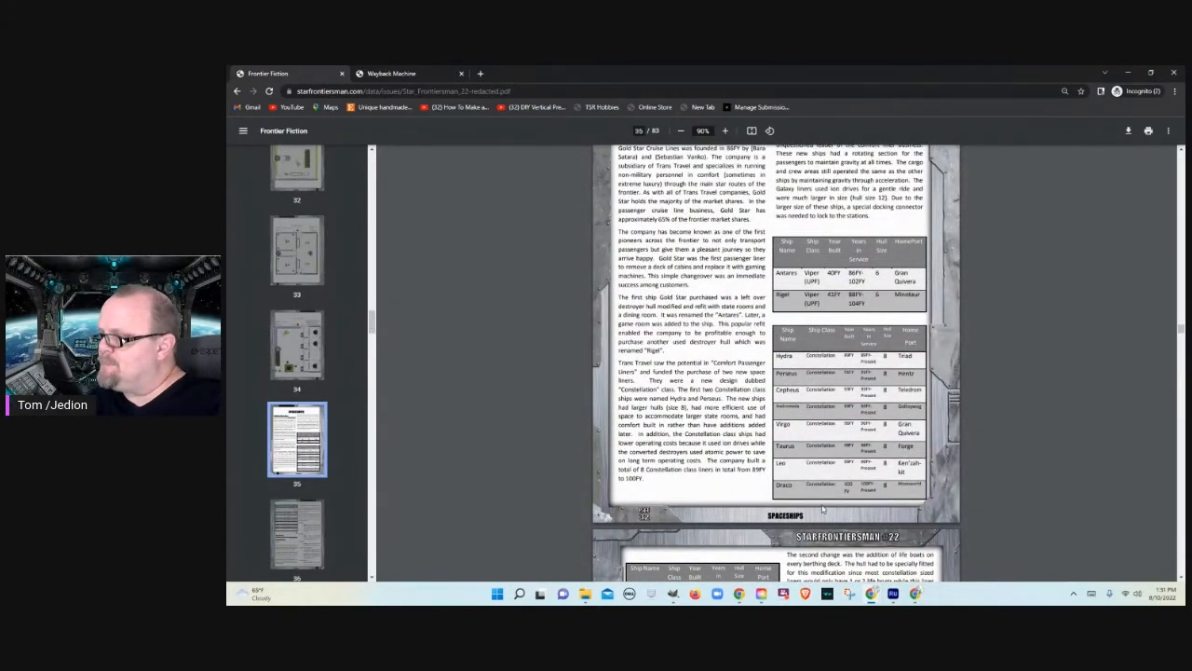
scroll("down", 3)
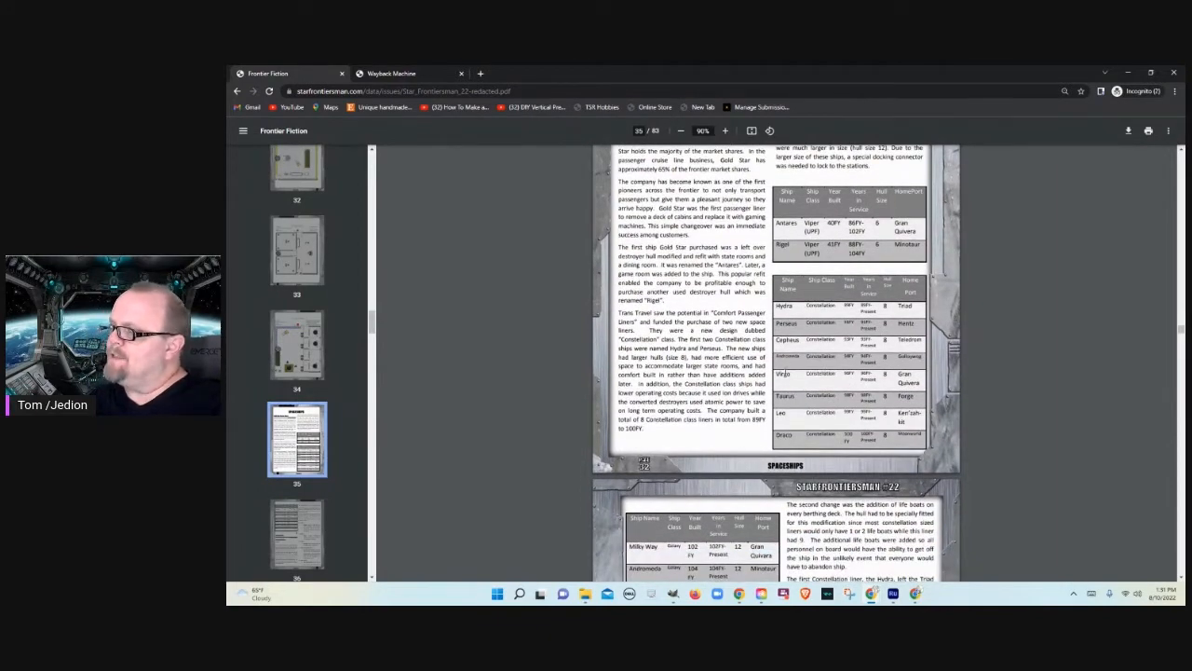
scroll("down", 3)
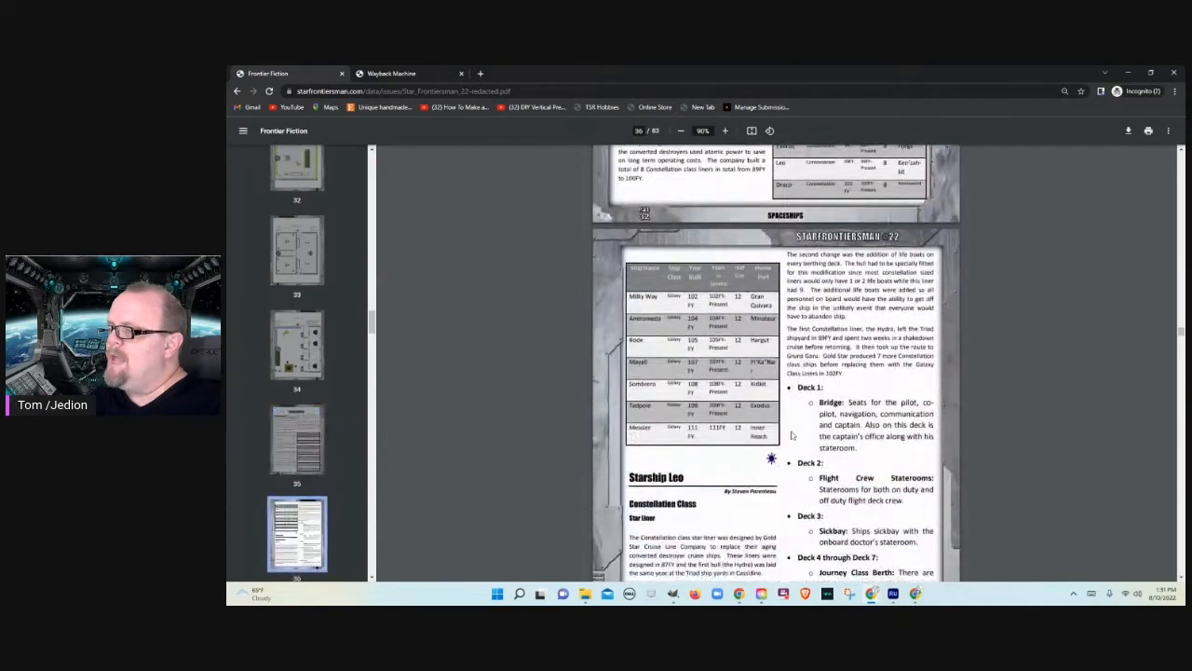
scroll("down", 3)
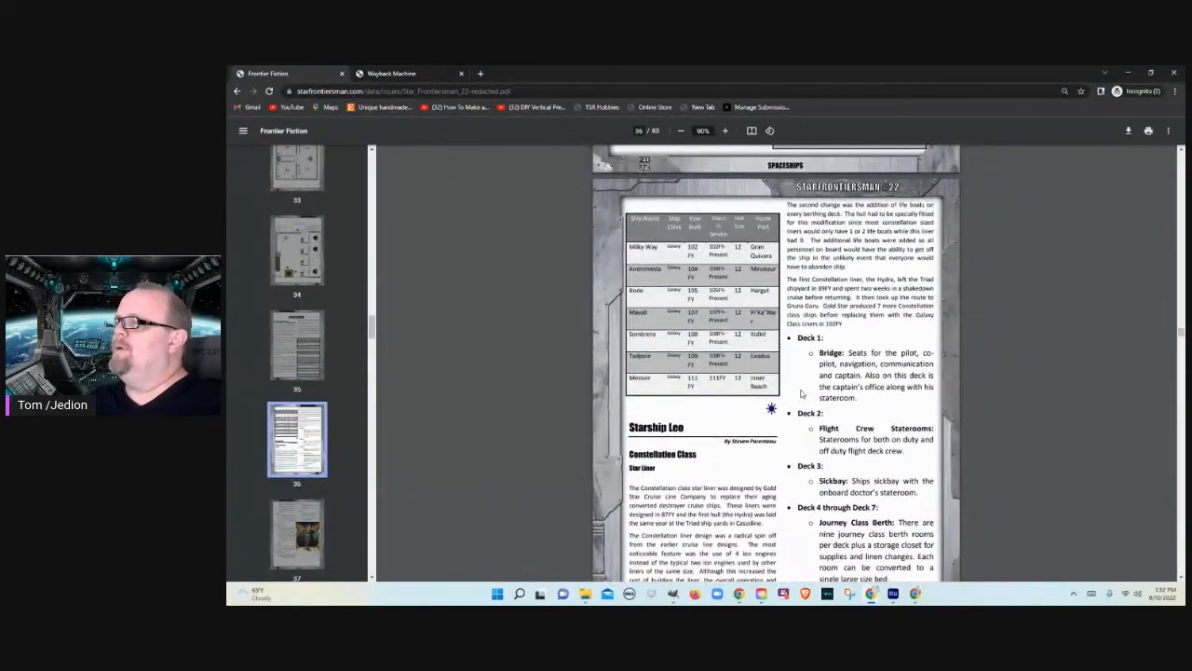
mouse_move(804, 406)
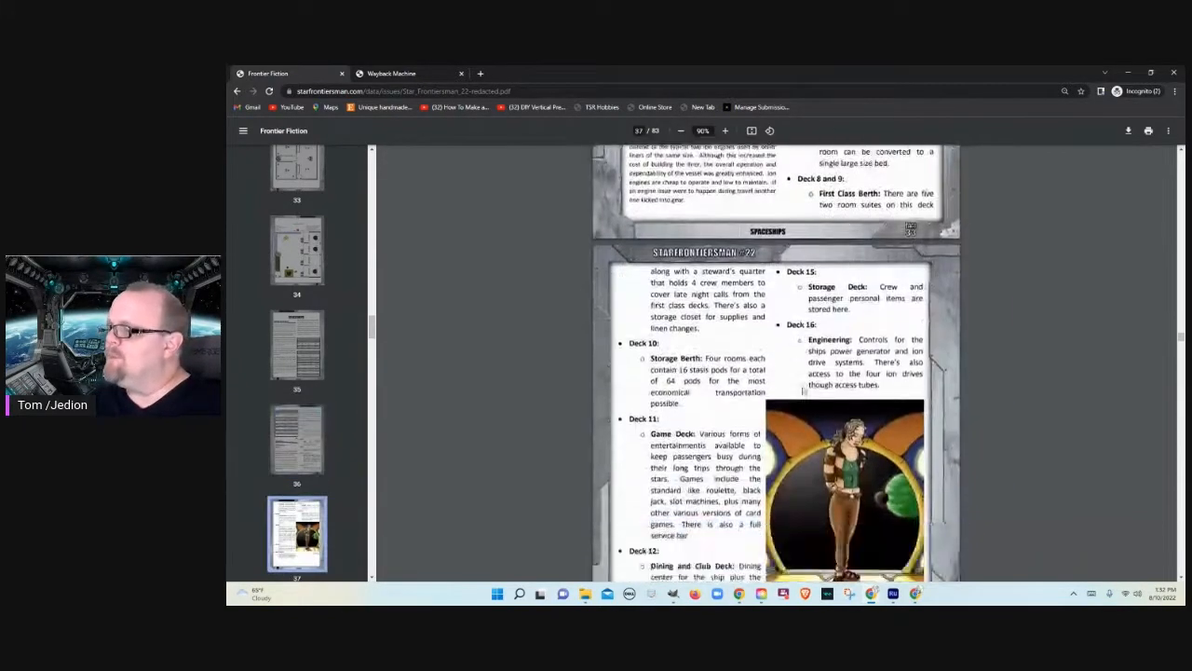
Step: Scroll through the Space Liner deck plans to the Engineering Deck map near page 47
scroll("down", 3)
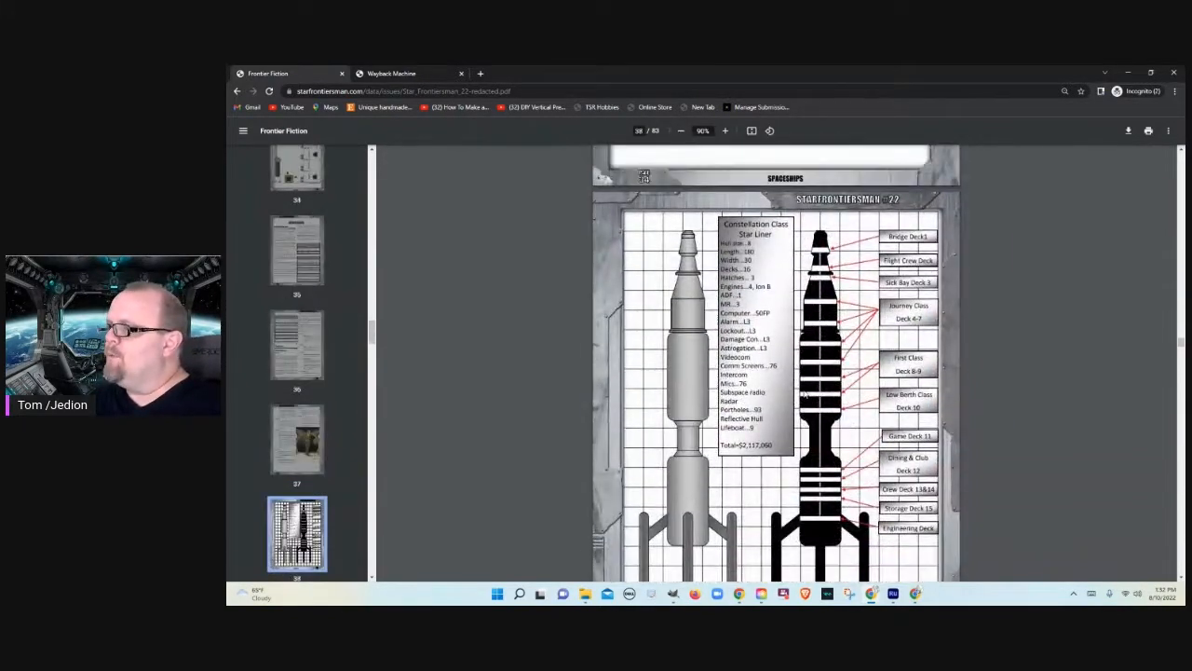
mouse_move(786, 377)
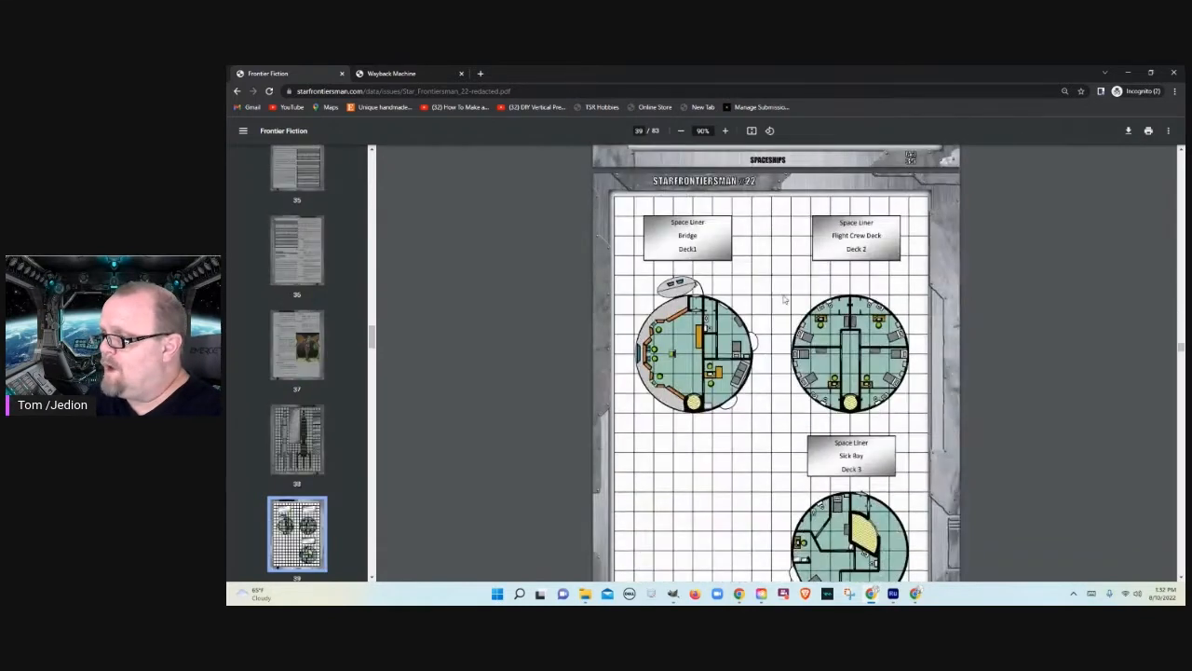
scroll("down", 3)
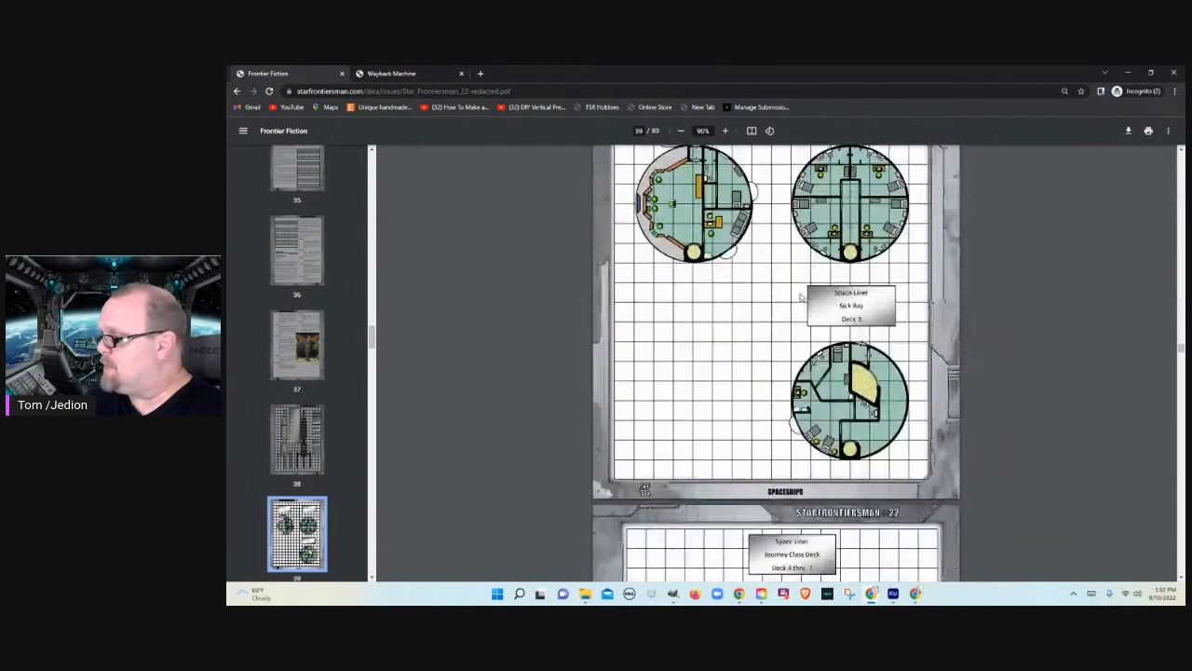
scroll("down", 3)
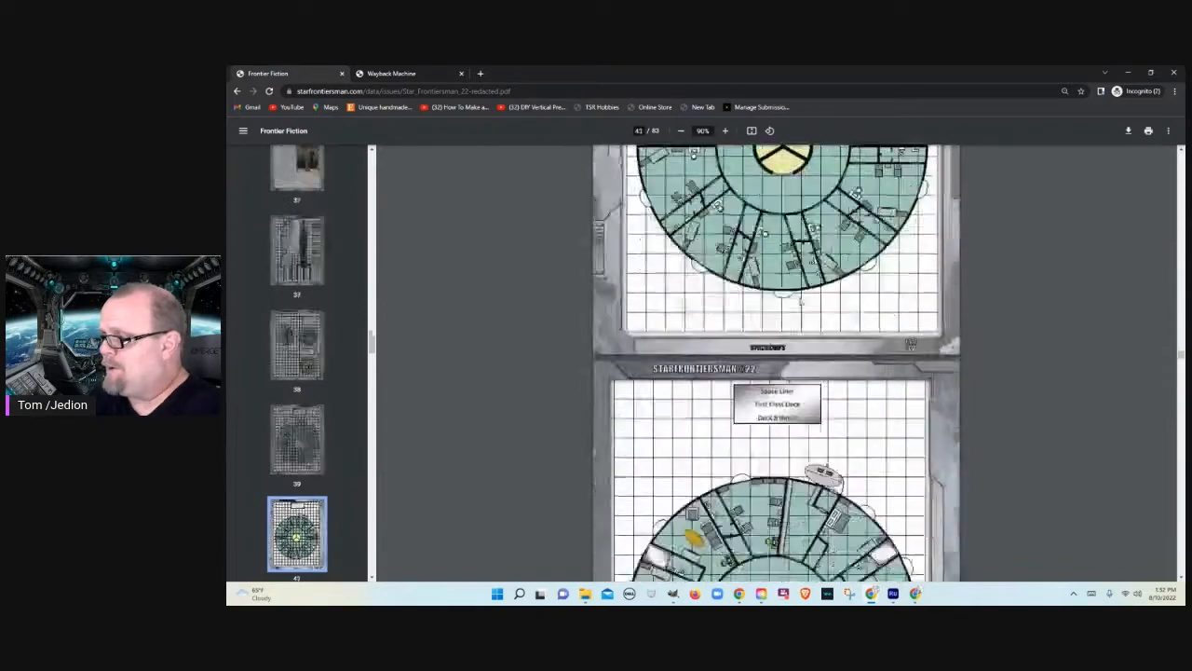
scroll("down", 3)
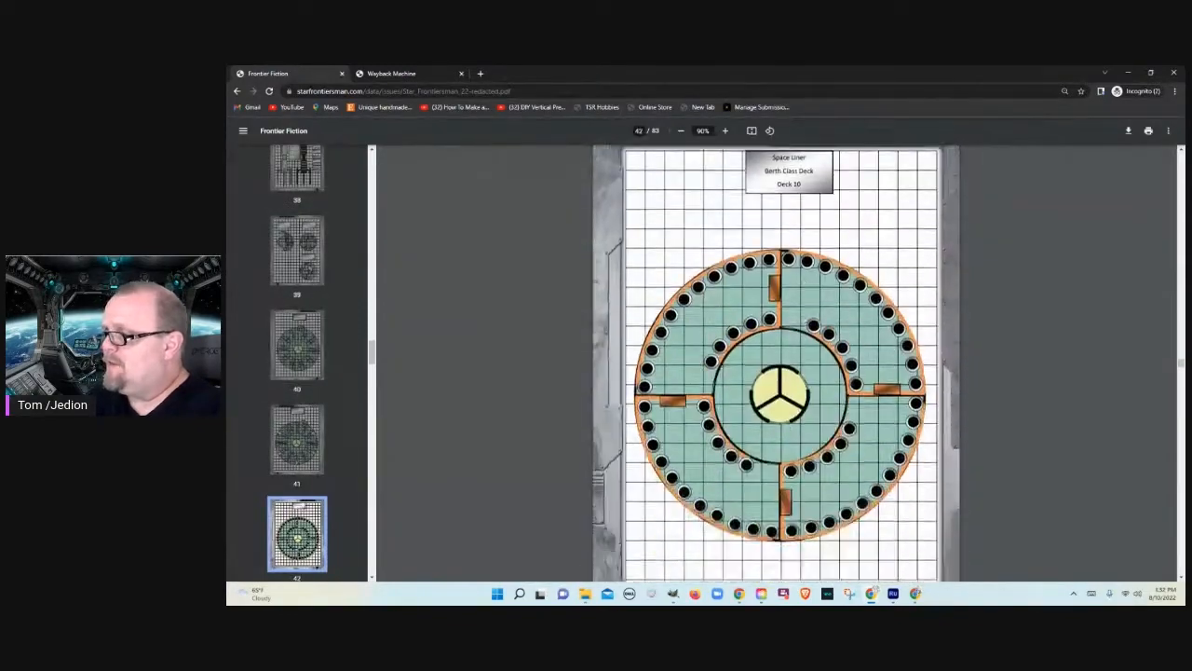
scroll("down", 3)
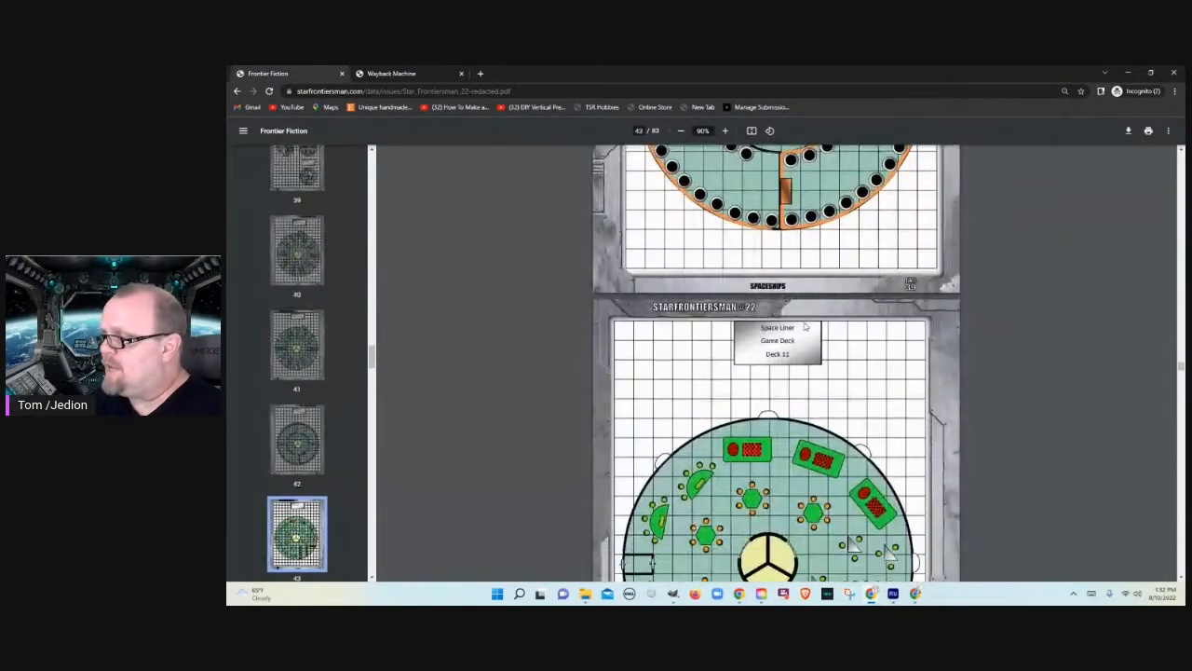
scroll("down", 3)
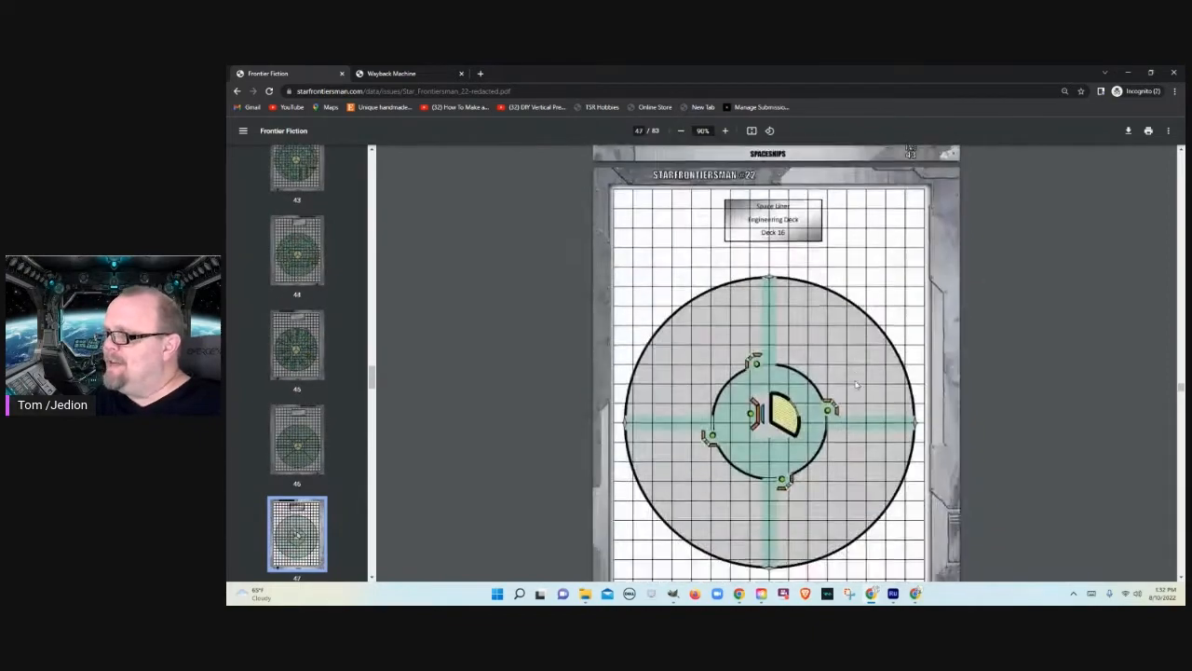
Step: Scroll below the Engineering Deck map to reveal the 'Expanded Knighthawks Ship Design' article
scroll("down", 3)
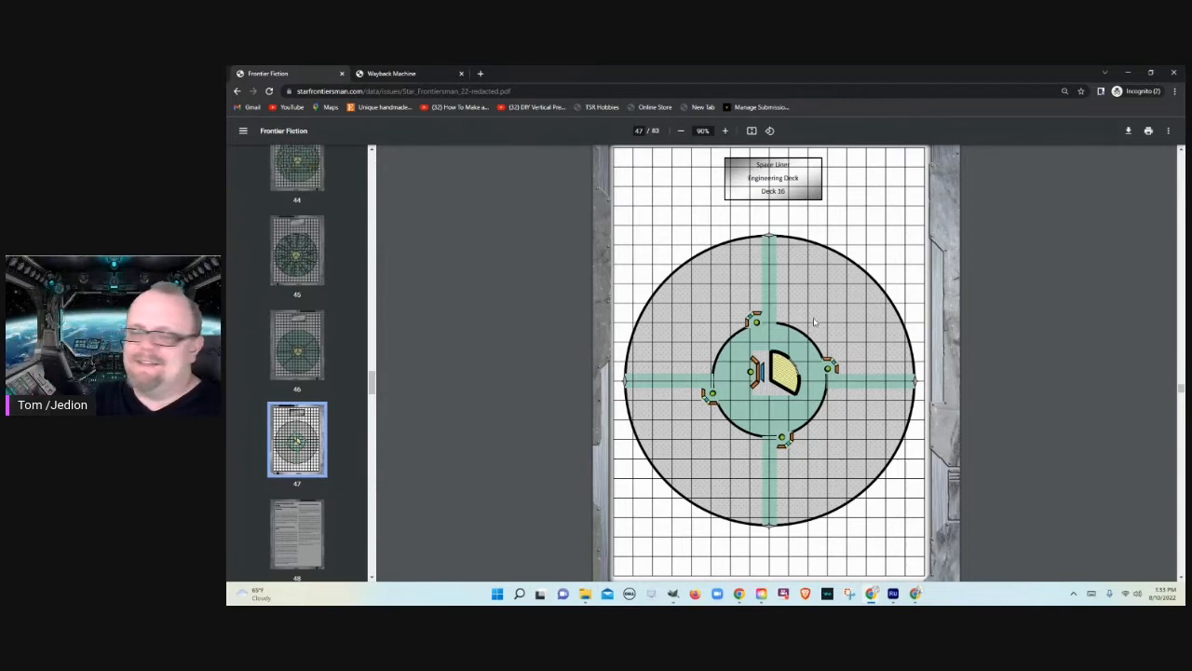
mouse_move(786, 314)
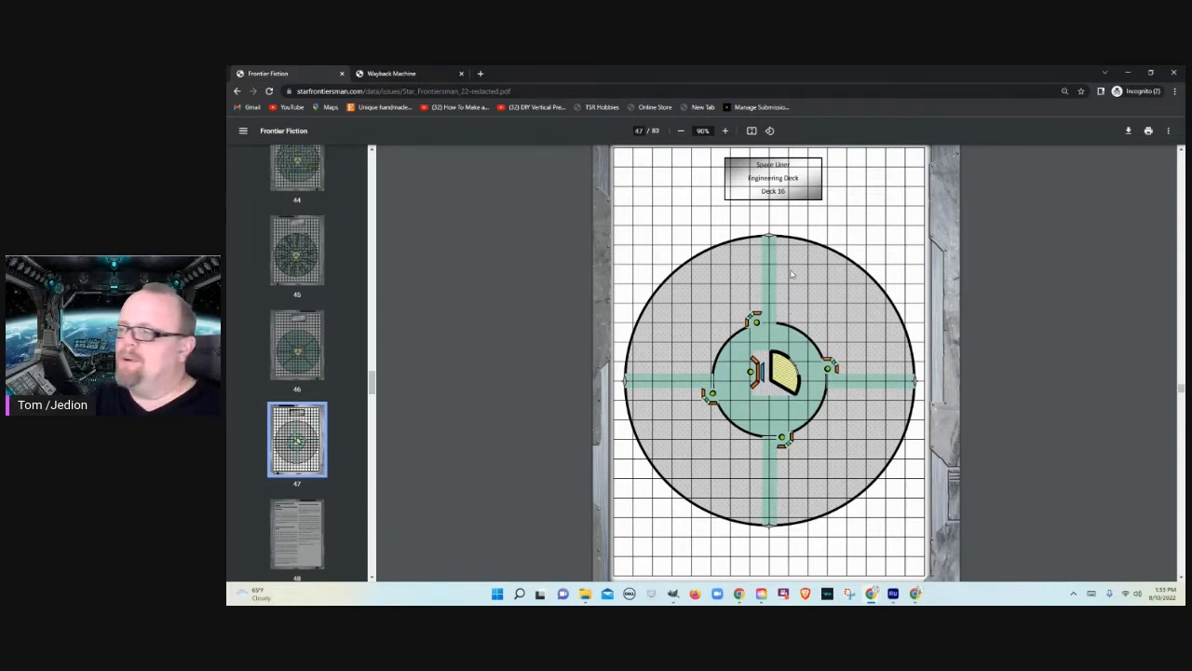
scroll("down", 3)
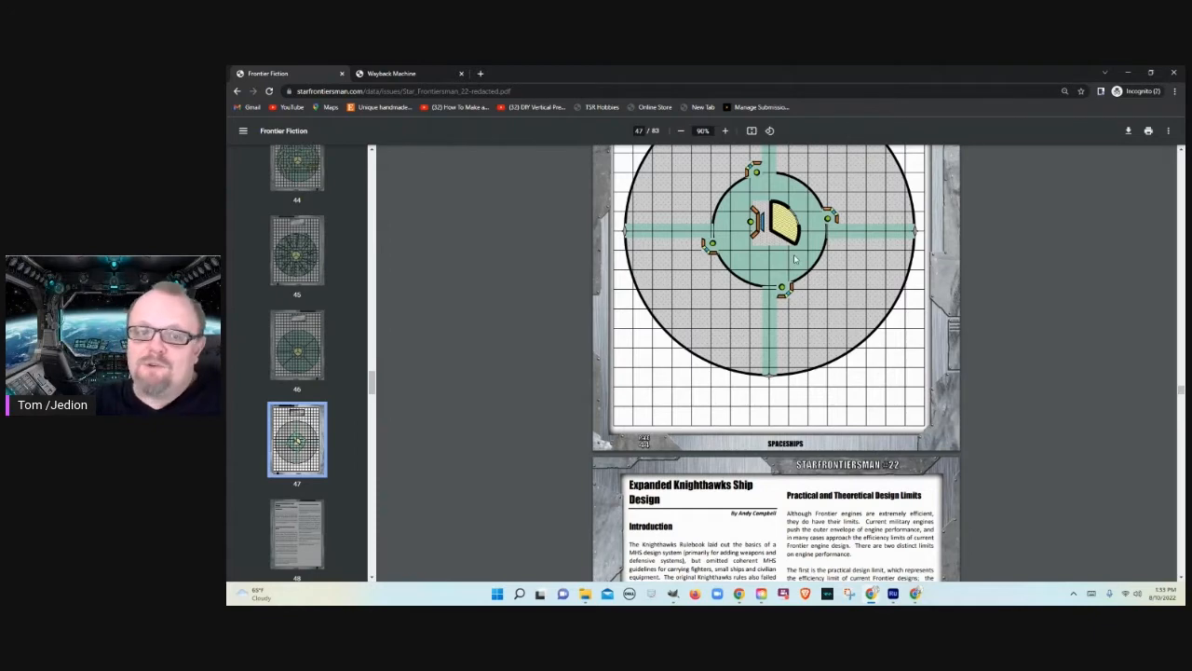
Step: Scroll down past the article introduction to the efficiency rating and MHS size tables
scroll("down", 3)
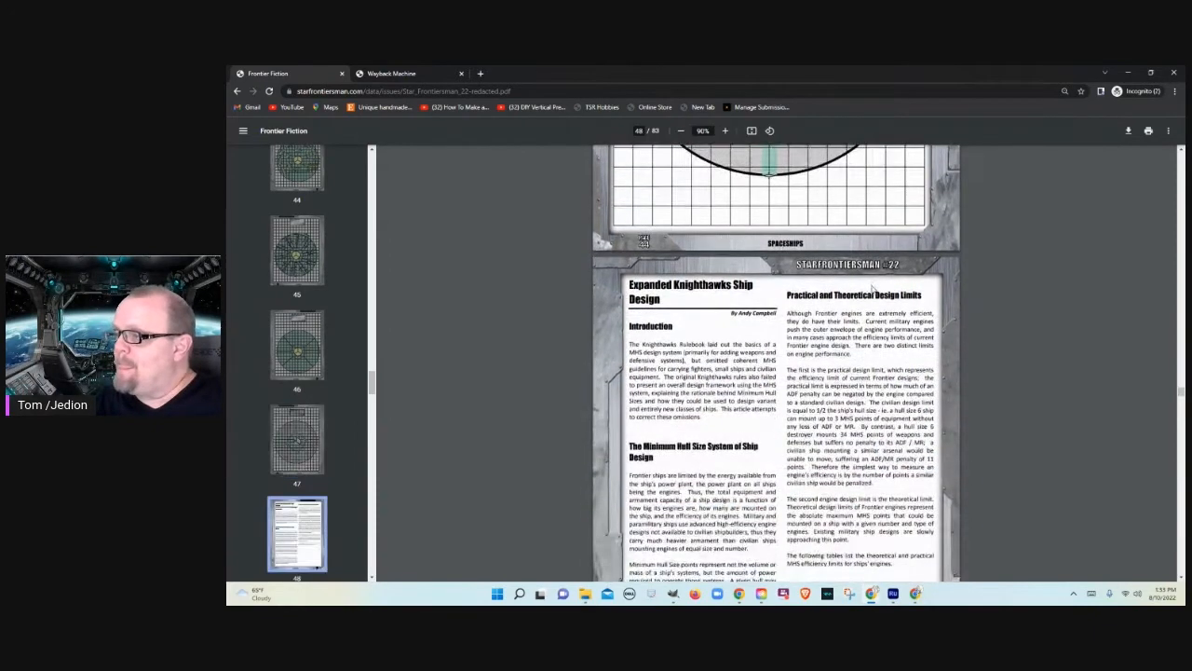
scroll("down", 3)
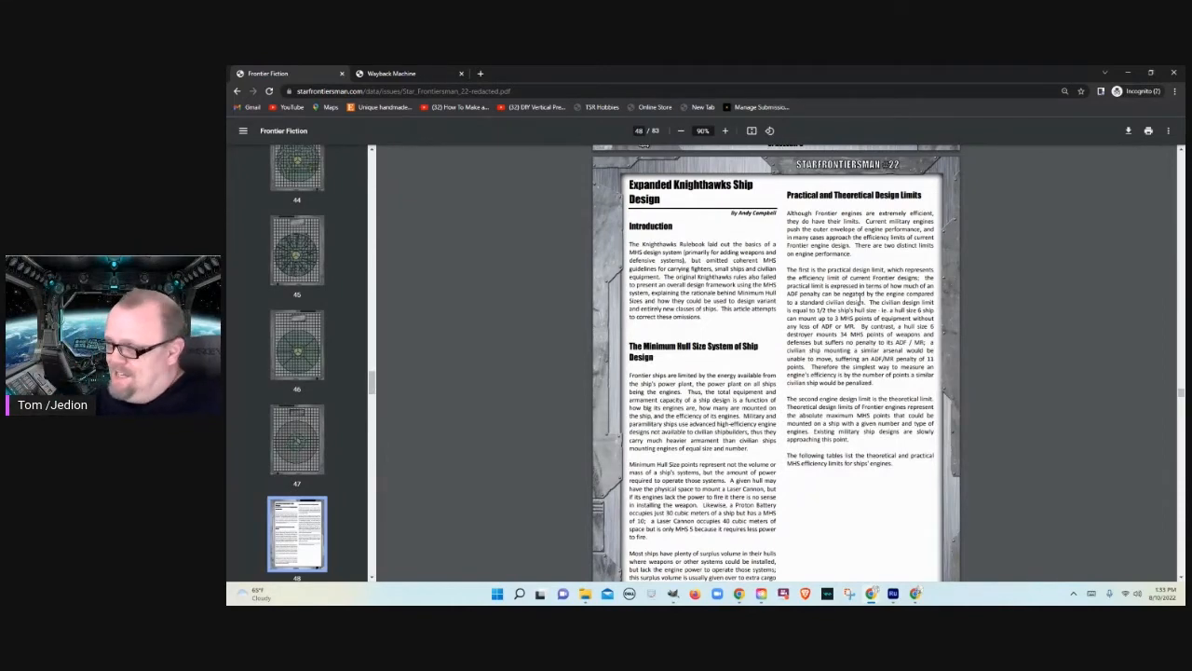
scroll("down", 3)
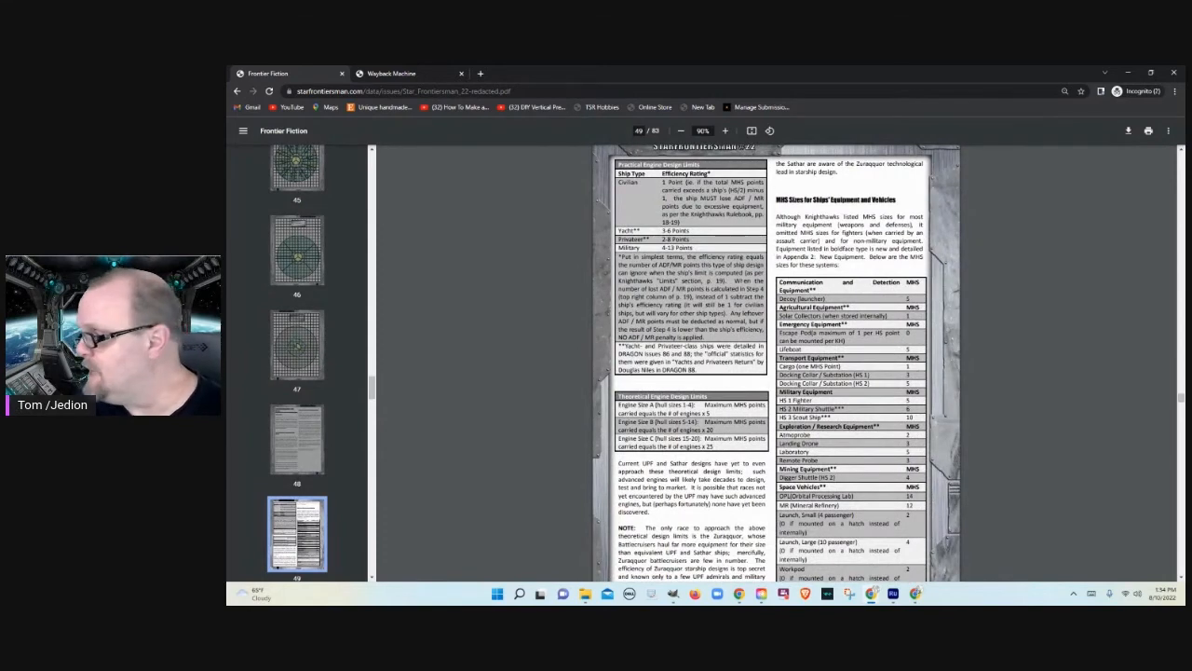
Step: Scroll down through the ship design sequence and non-standard ship examples to the Appendix 1 table
scroll("down", 3)
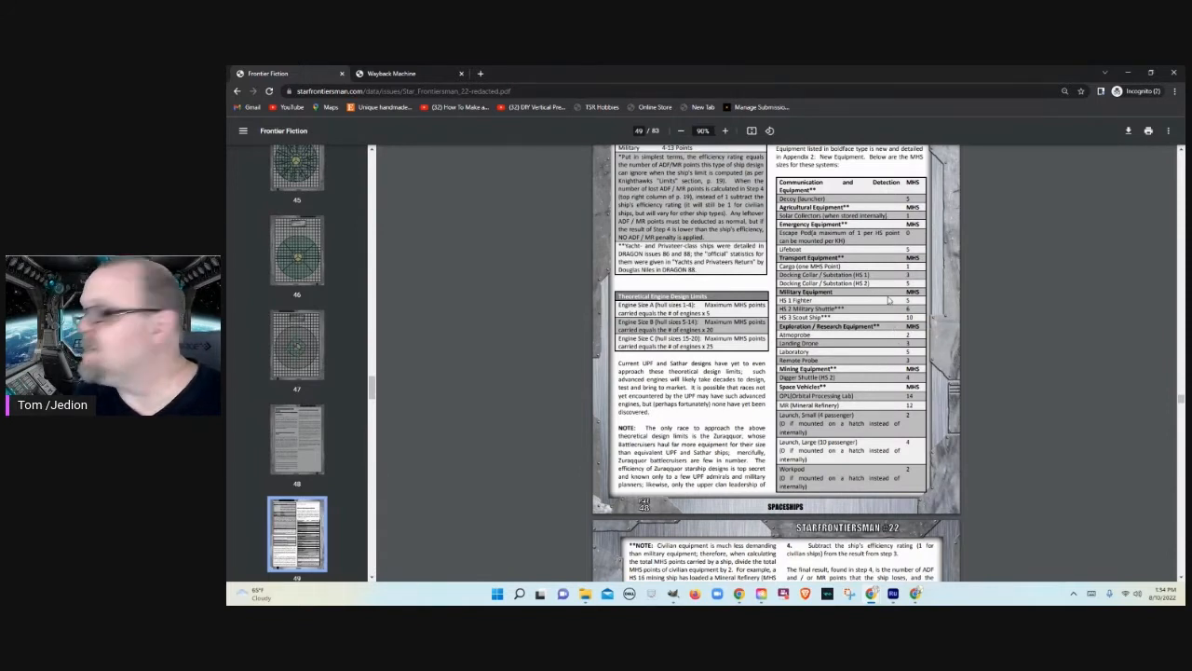
scroll("down", 3)
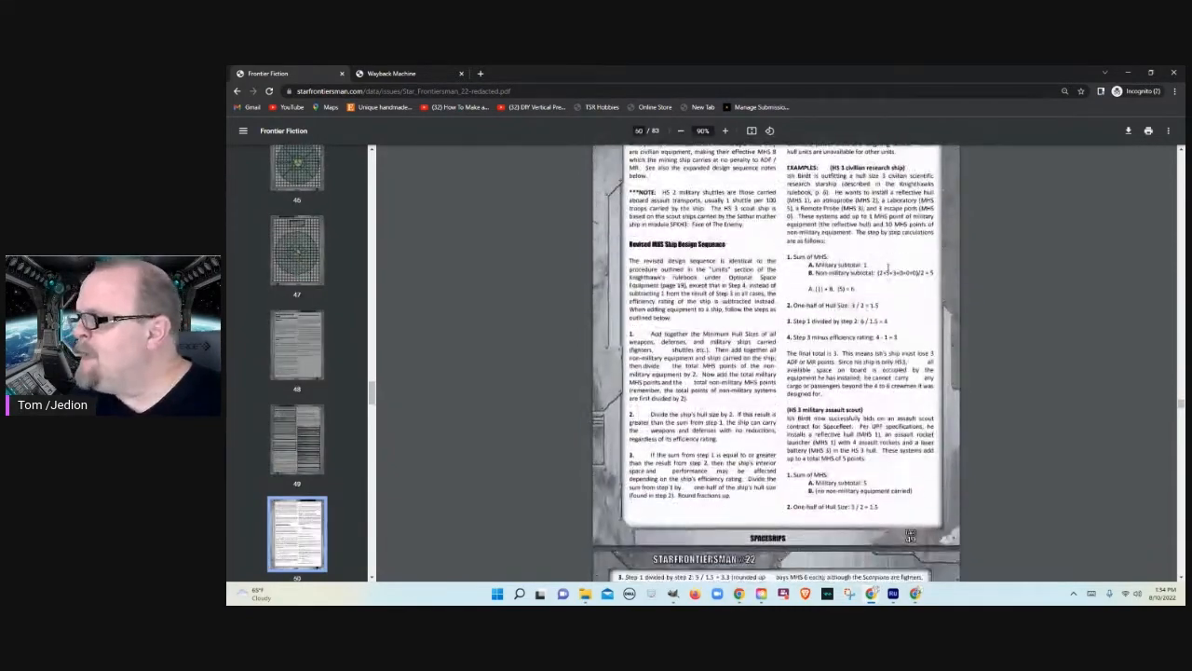
scroll("down", 3)
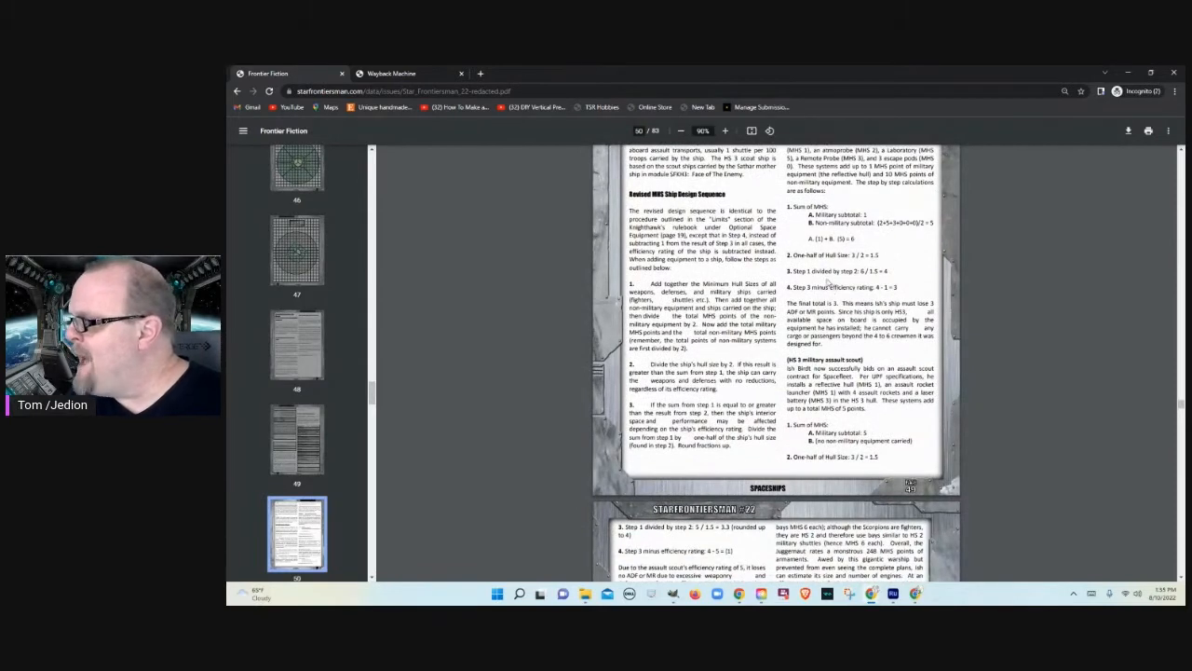
scroll("down", 3)
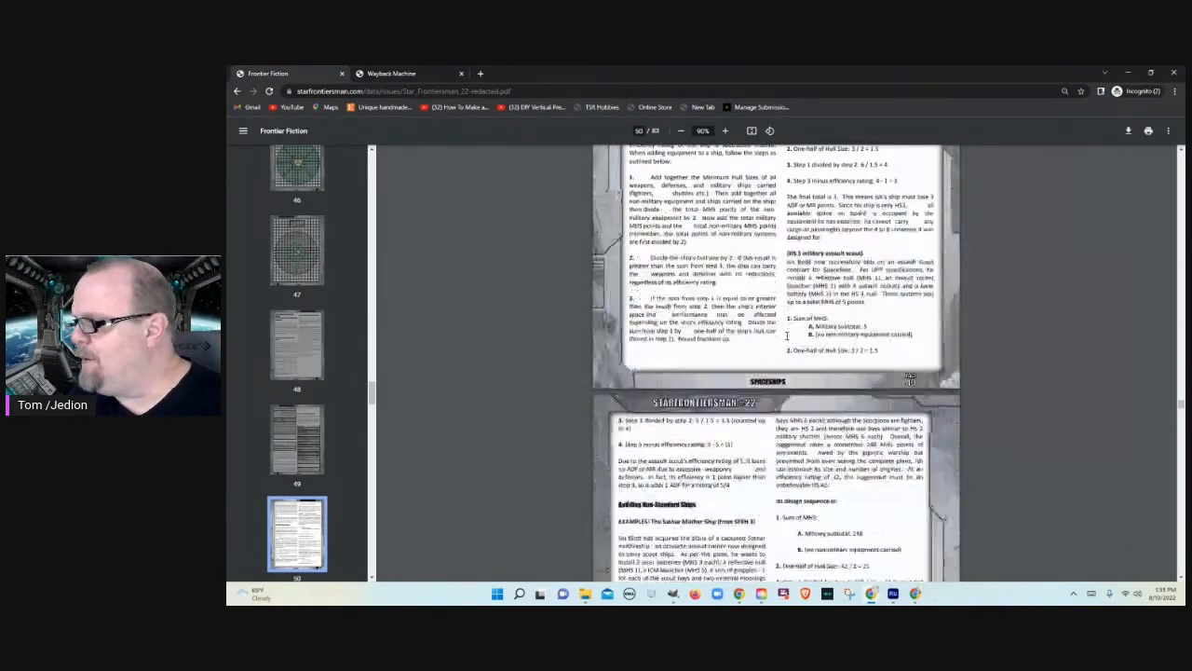
scroll("down", 3)
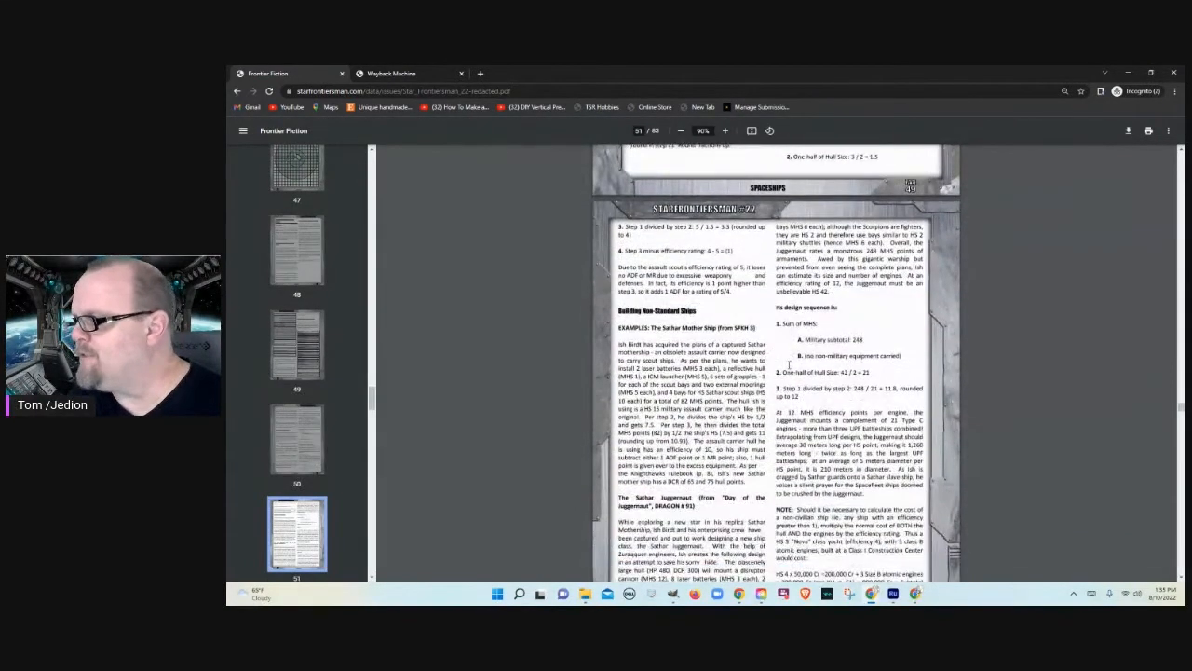
scroll("down", 3)
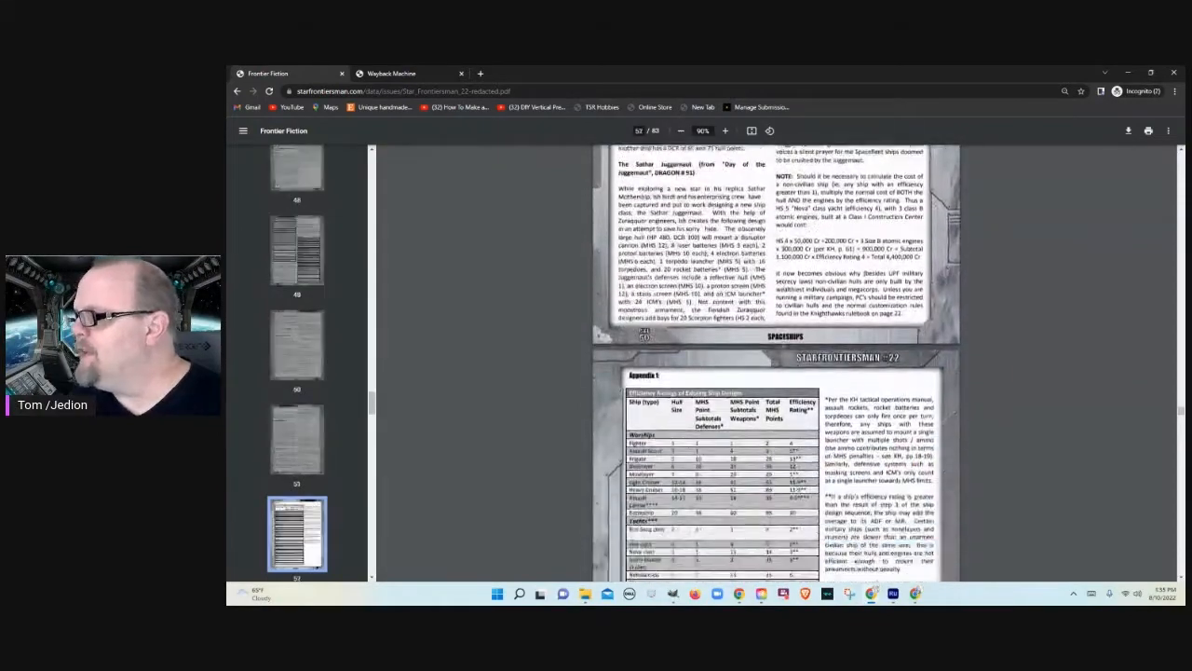
Step: Scroll down past the ship efficiency and fighter-carrier tables to Appendix 2 New Starship Equipment
scroll("down", 3)
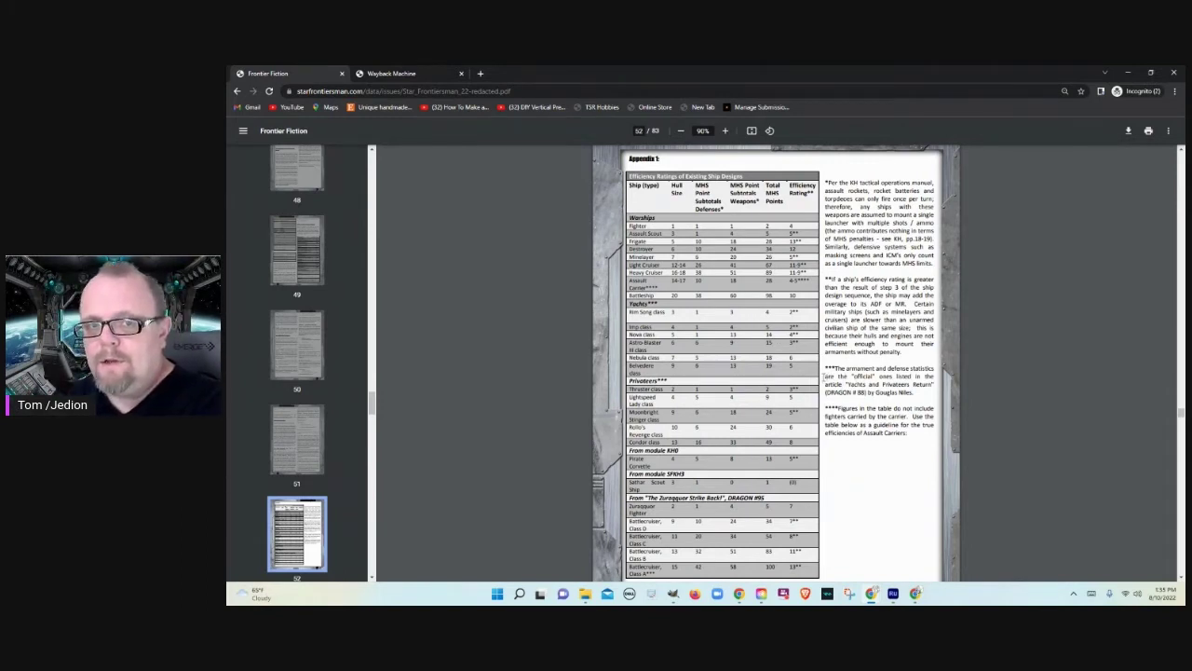
scroll("down", 3)
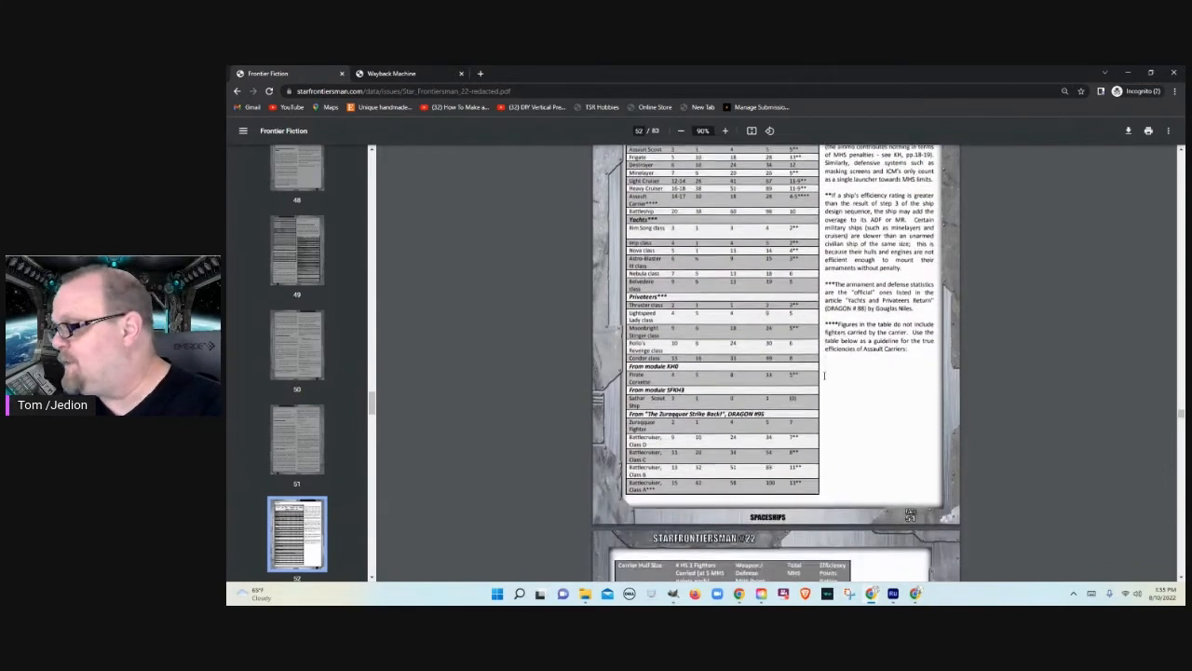
scroll("down", 3)
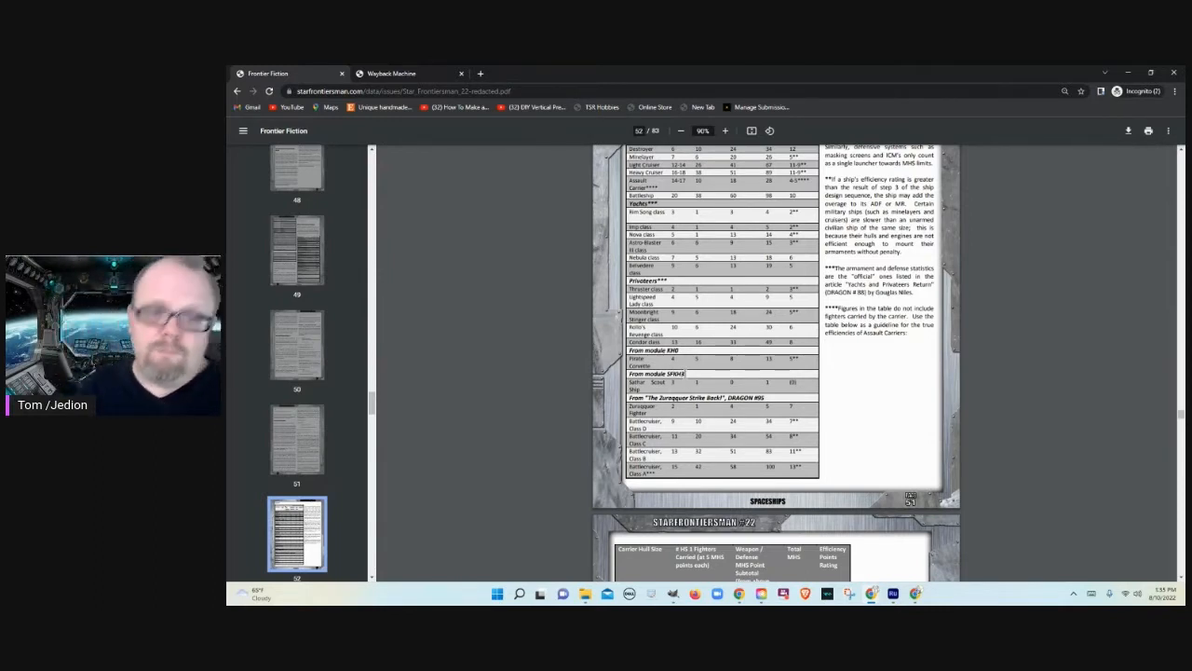
scroll("down", 3)
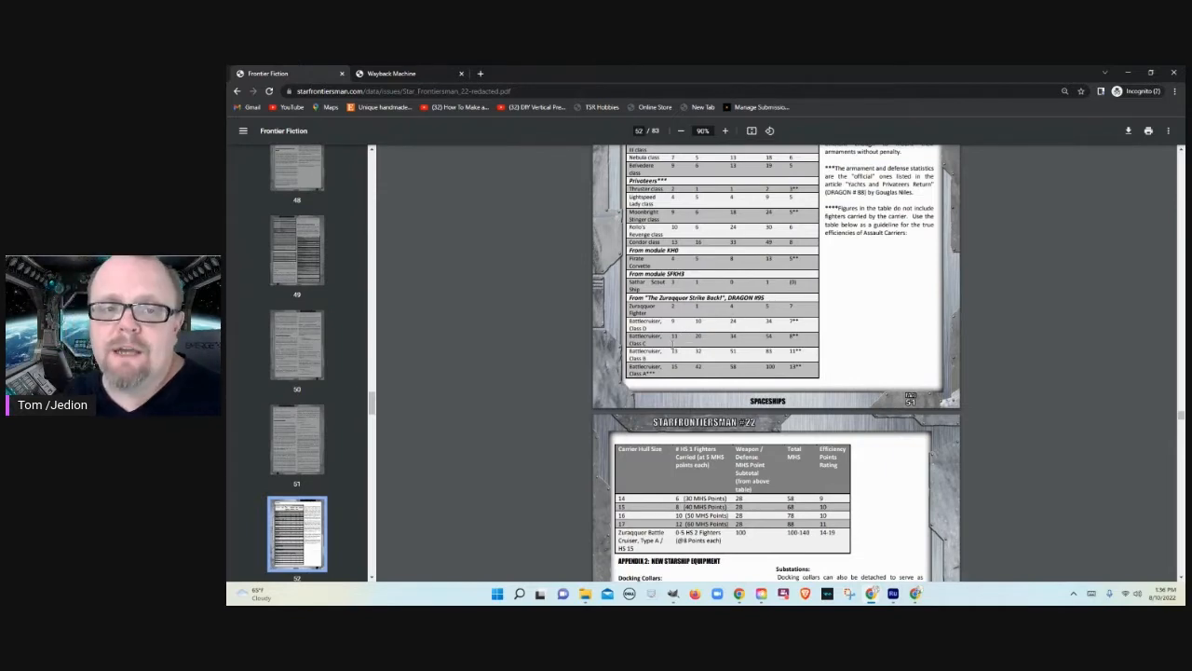
scroll("down", 3)
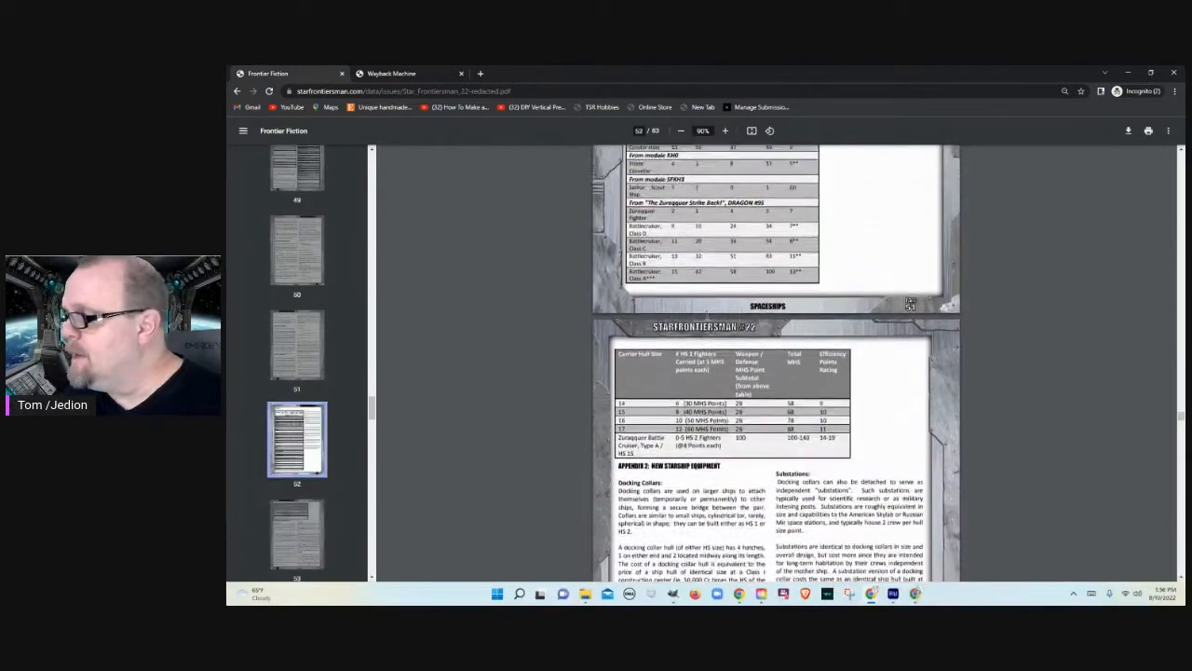
scroll("down", 3)
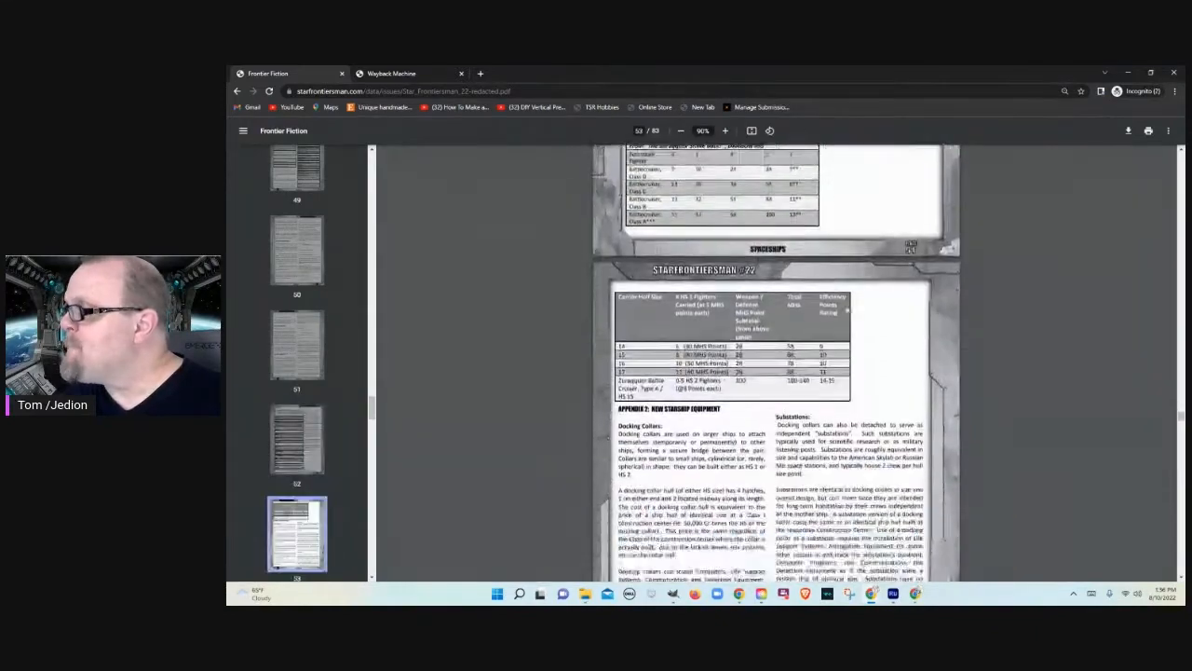
Step: Scroll down past the solar collector stations page to the Solar Sails article opening
scroll("down", 3)
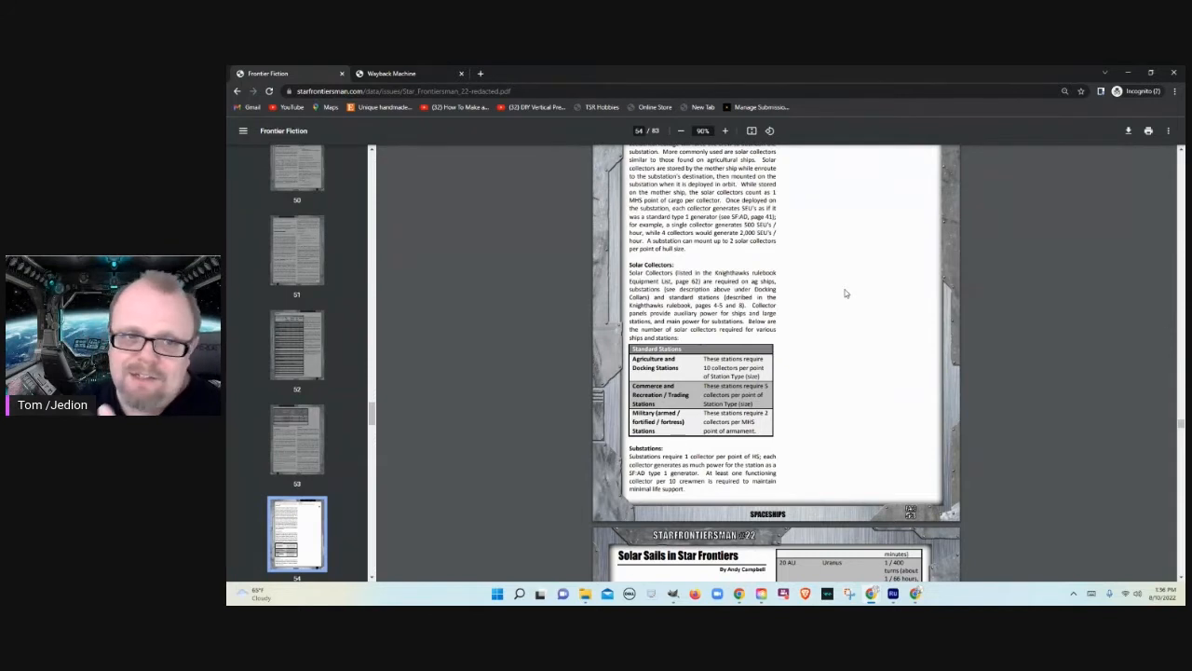
mouse_move(853, 300)
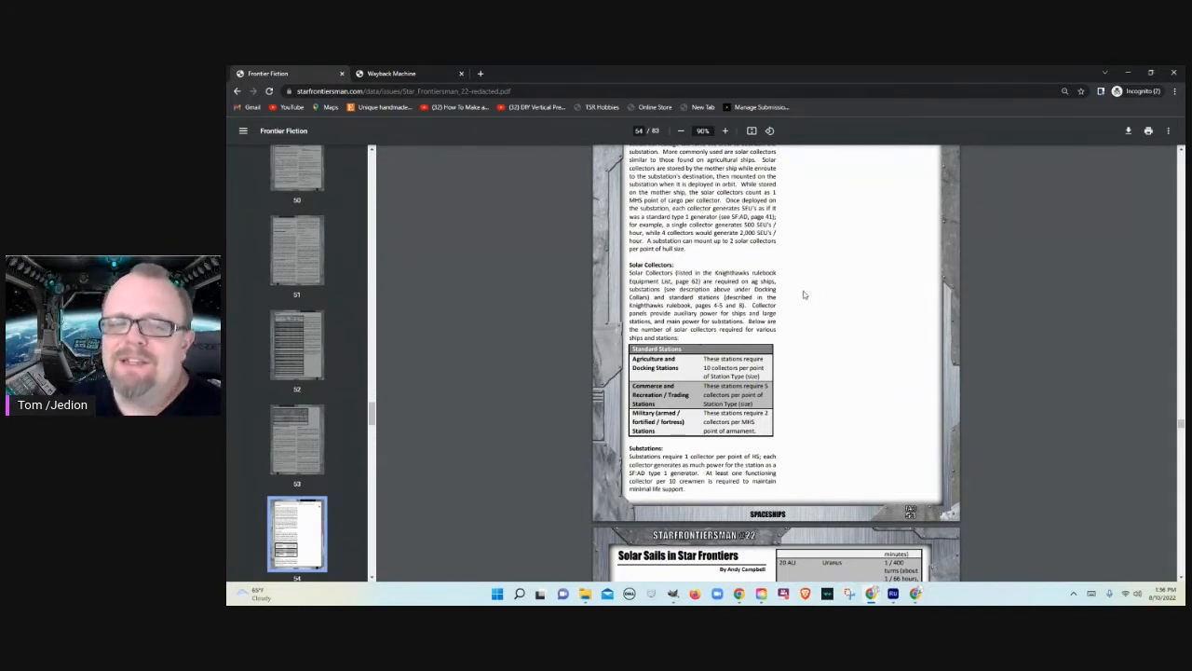
mouse_move(853, 324)
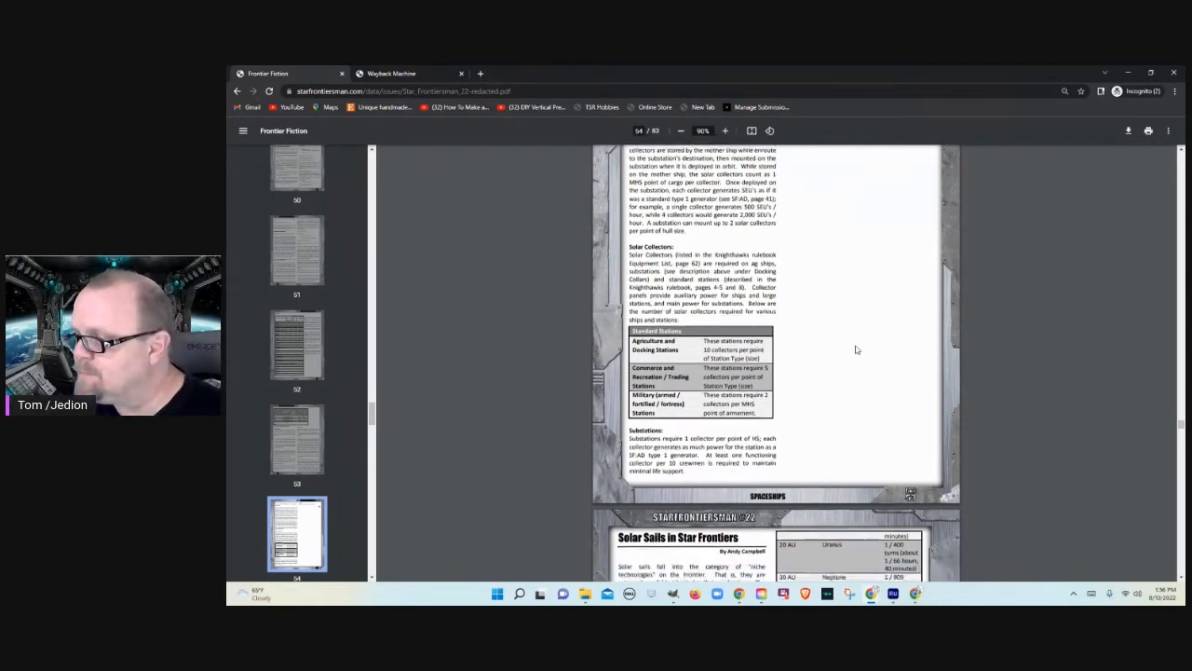
scroll("down", 3)
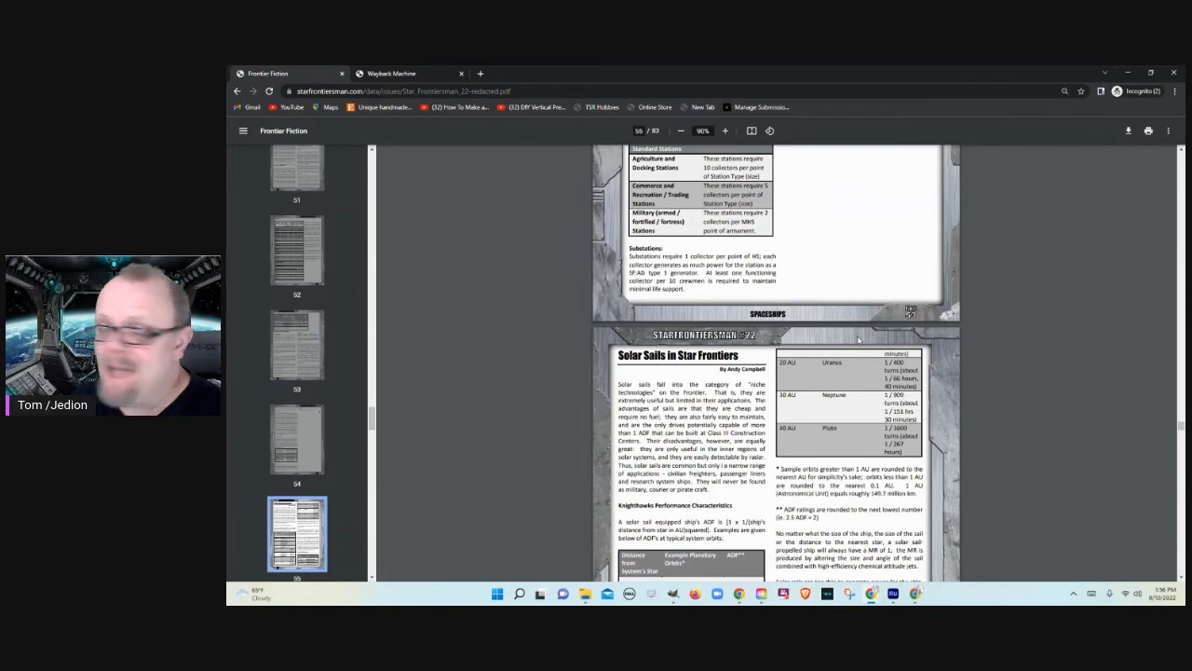
Step: Scroll down to show the full first Solar Sails page with its performance and sail-cost tables
scroll("down", 3)
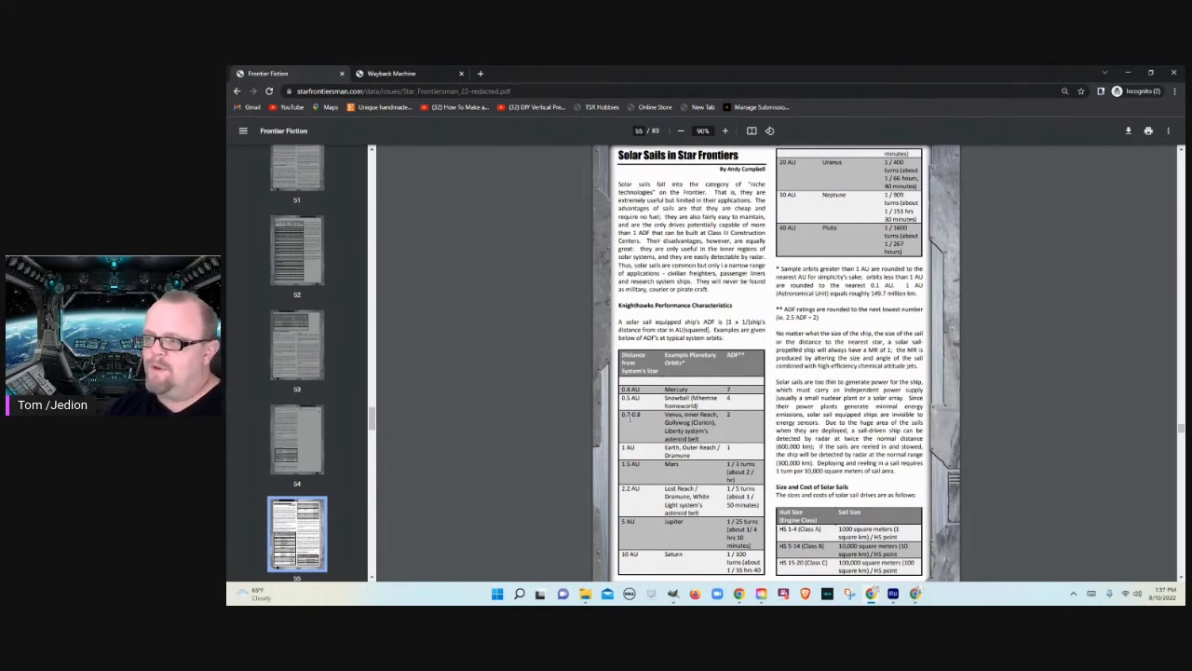
mouse_move(729, 432)
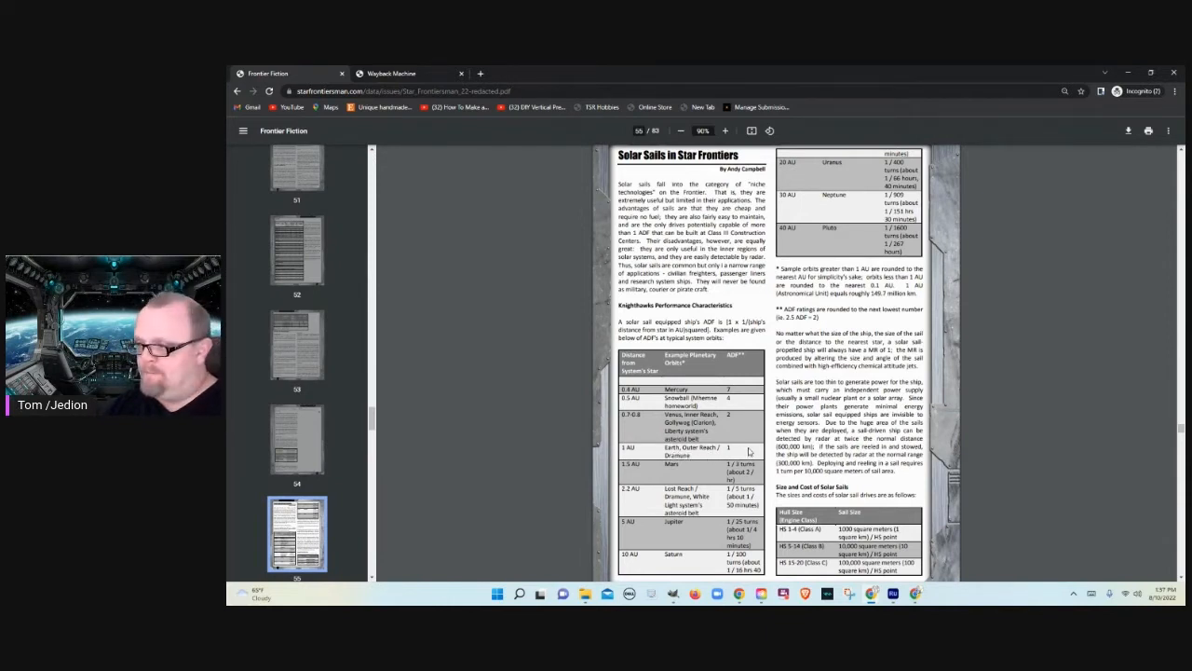
mouse_move(711, 469)
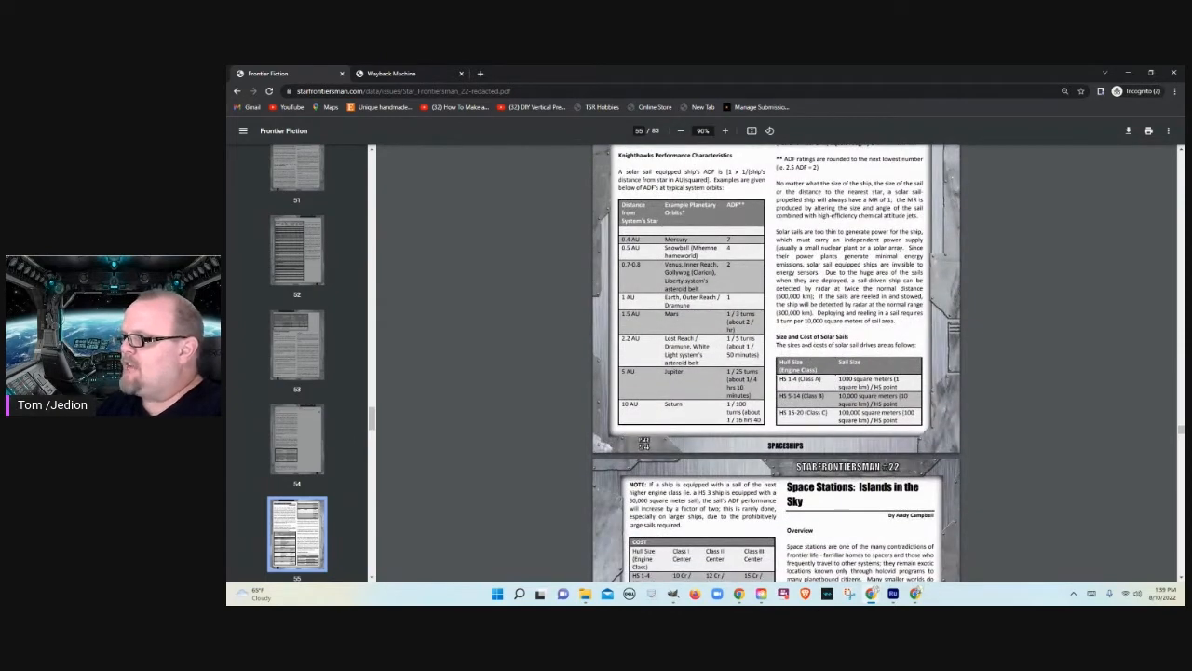
Step: Scroll down so the Space Stations: Islands in the Sky opening sits beside the Solar Sails engine table
scroll("down", 3)
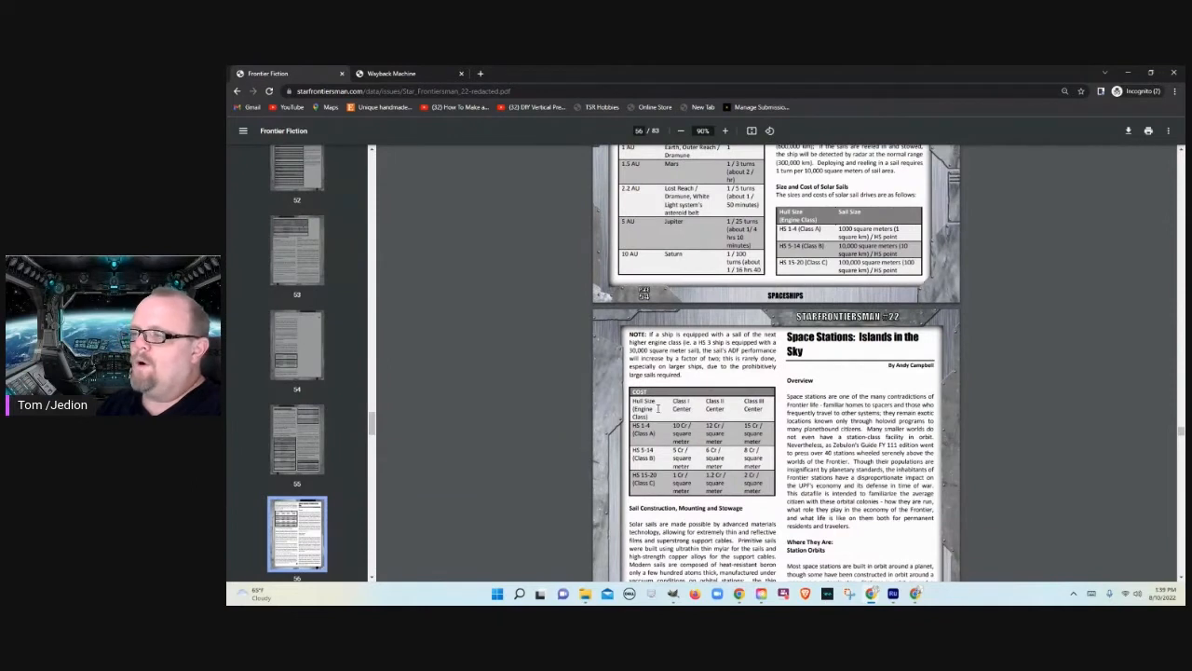
mouse_move(715, 421)
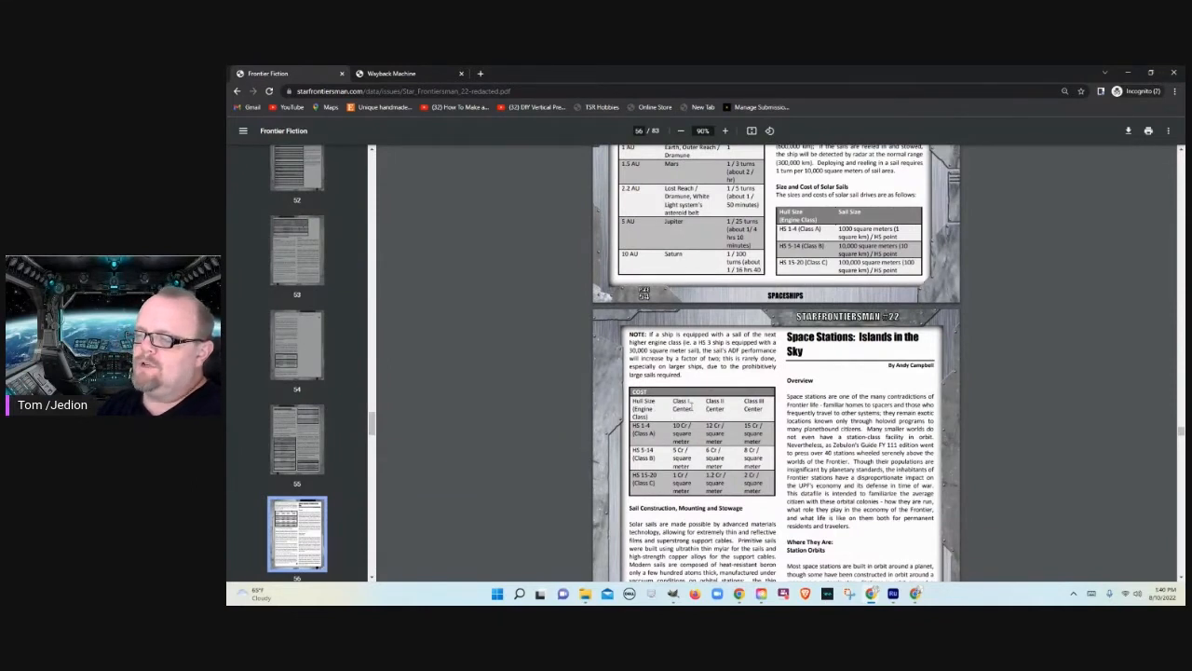
scroll("down", 3)
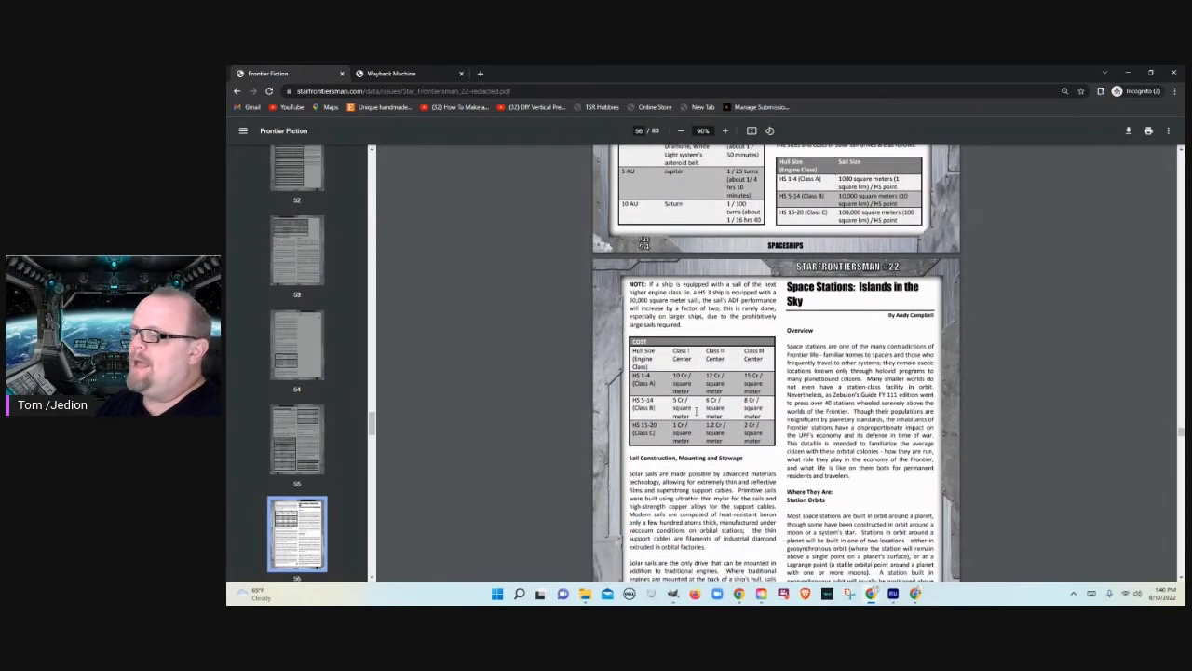
scroll("down", 3)
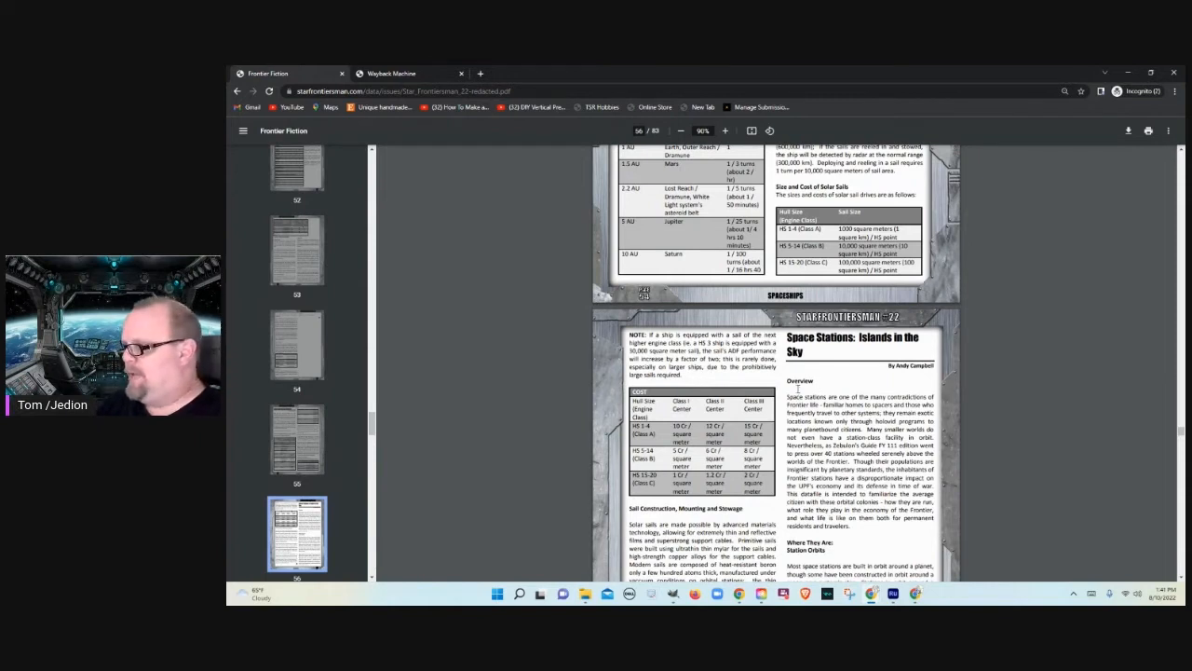
Step: Scroll down several pages to 'Directions on a Space Station' and the Table 1 station statistics
scroll("down", 3)
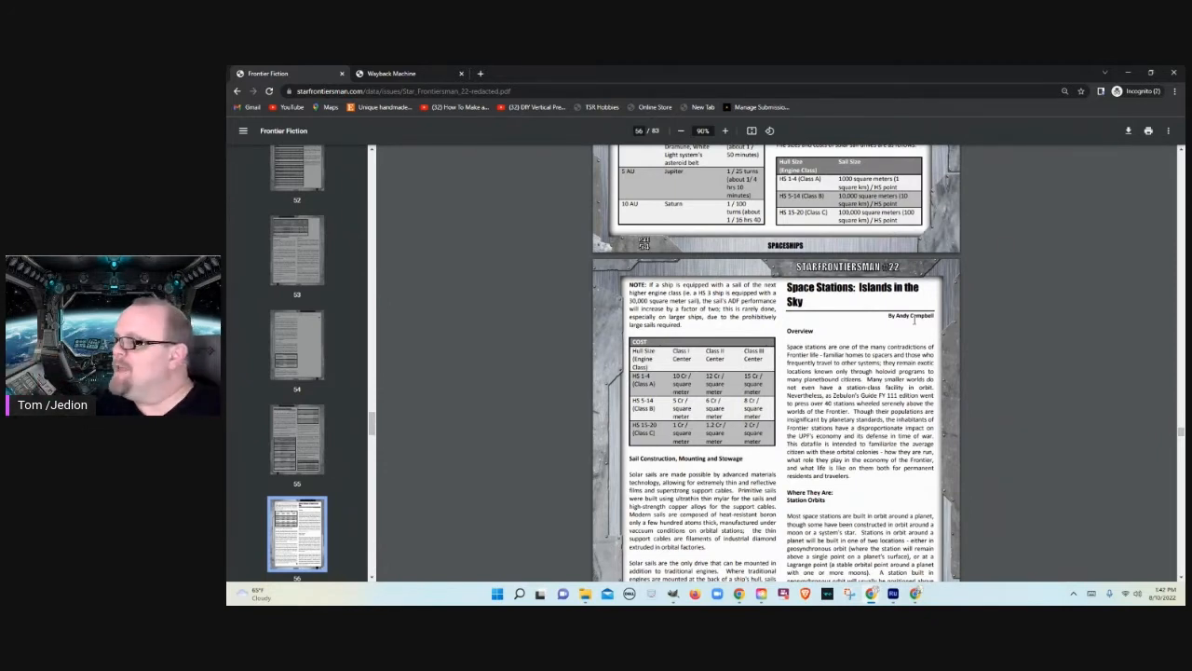
scroll("down", 3)
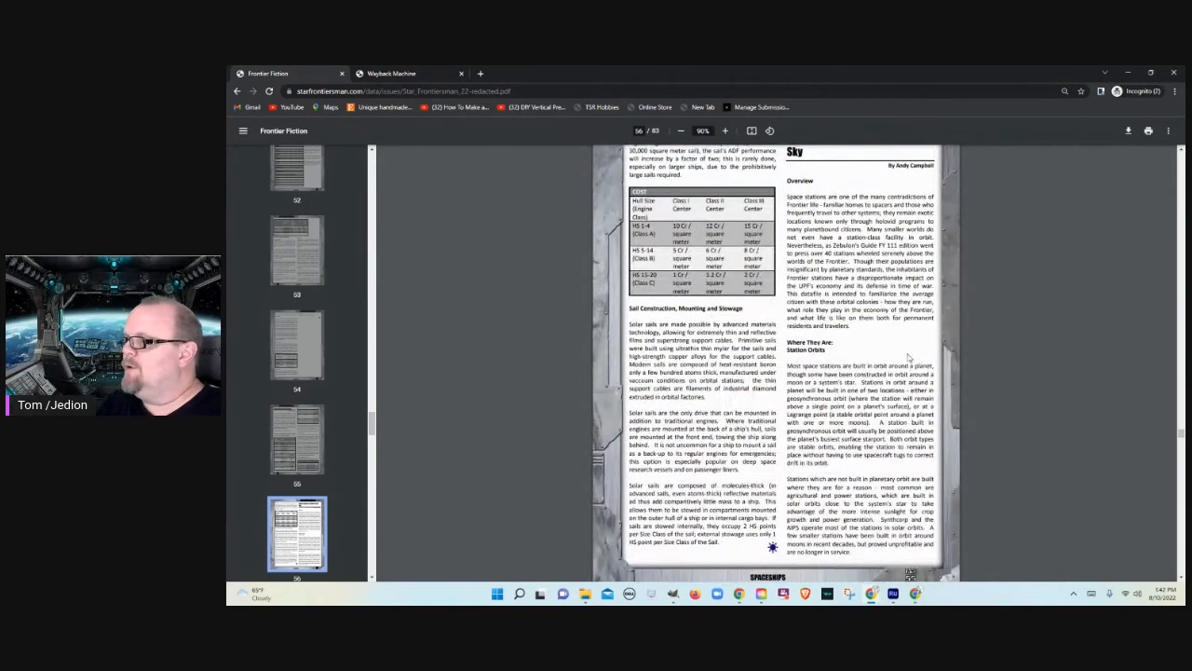
scroll("down", 3)
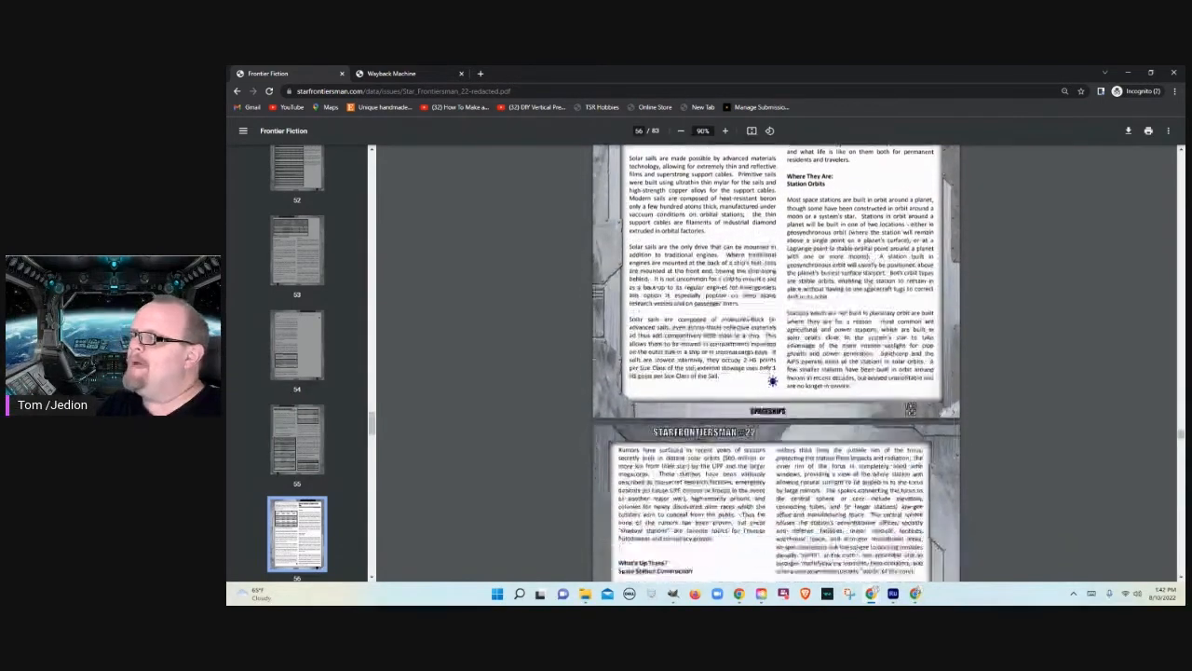
scroll("down", 3)
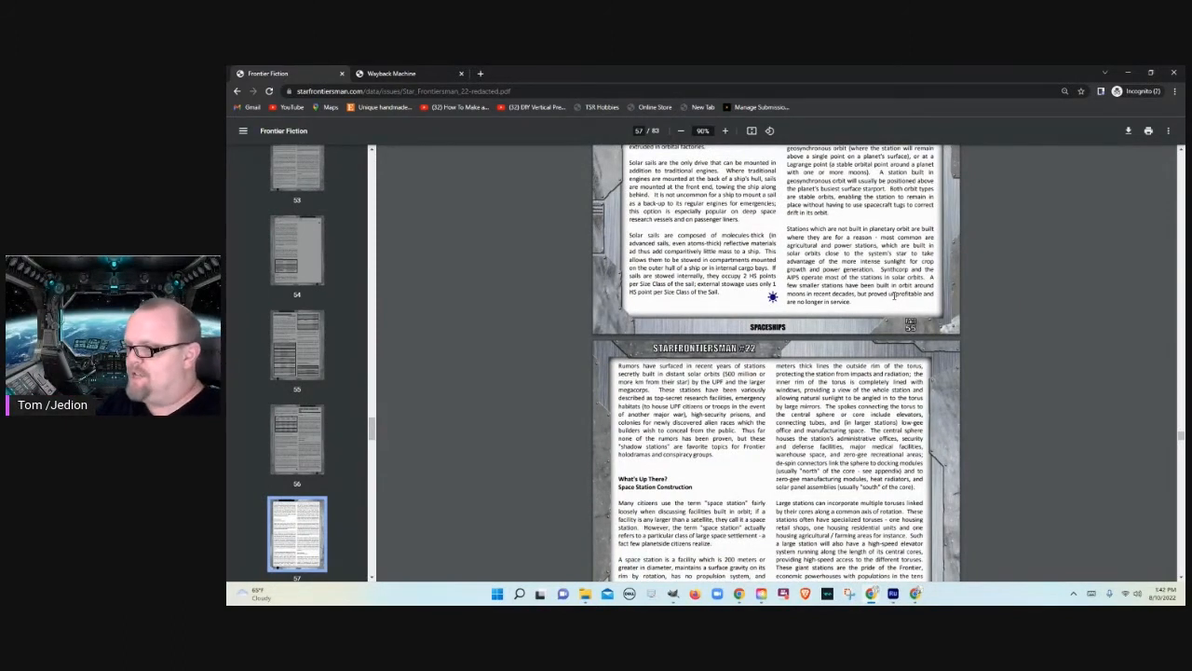
scroll("down", 3)
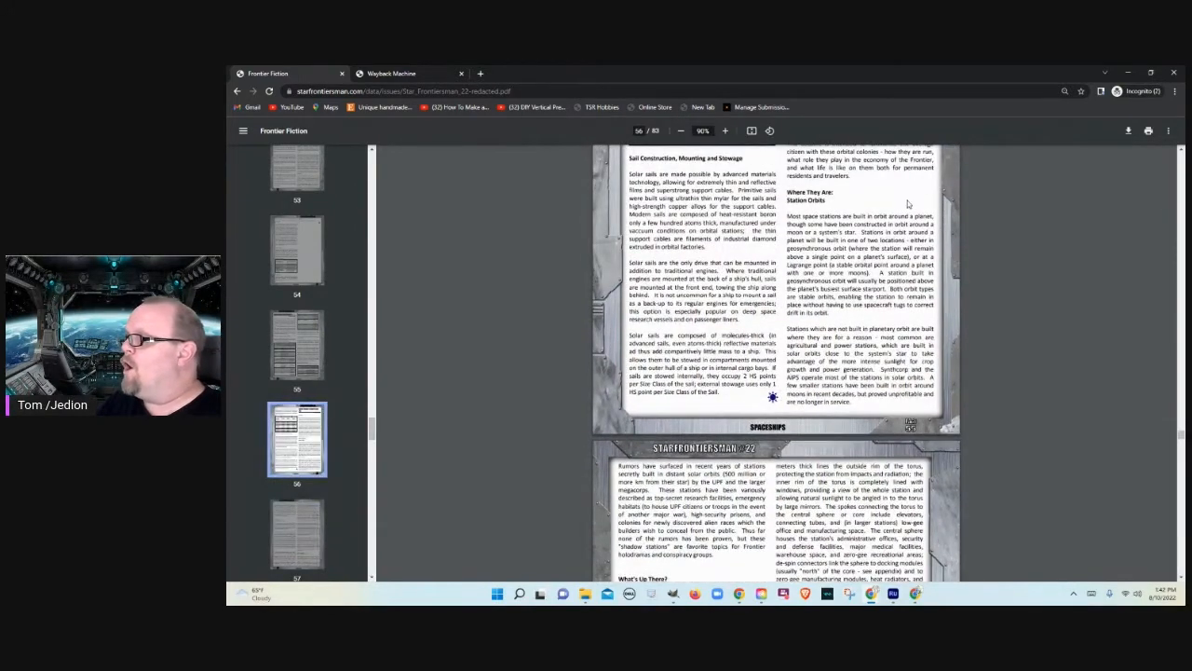
scroll("down", 3)
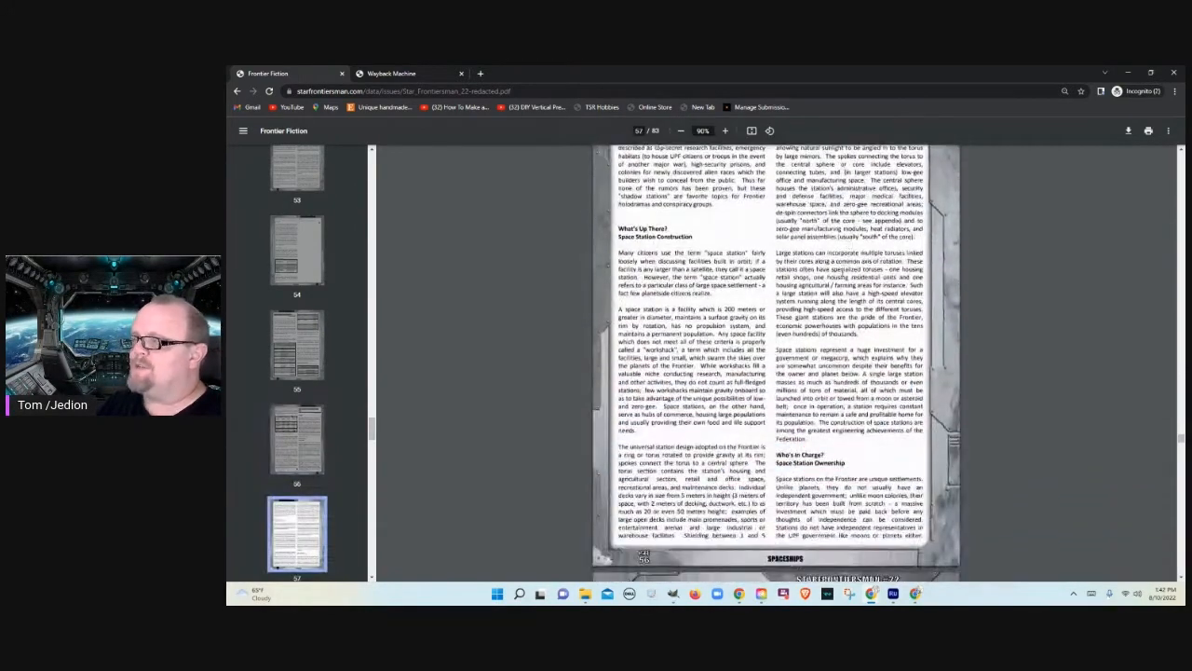
scroll("down", 3)
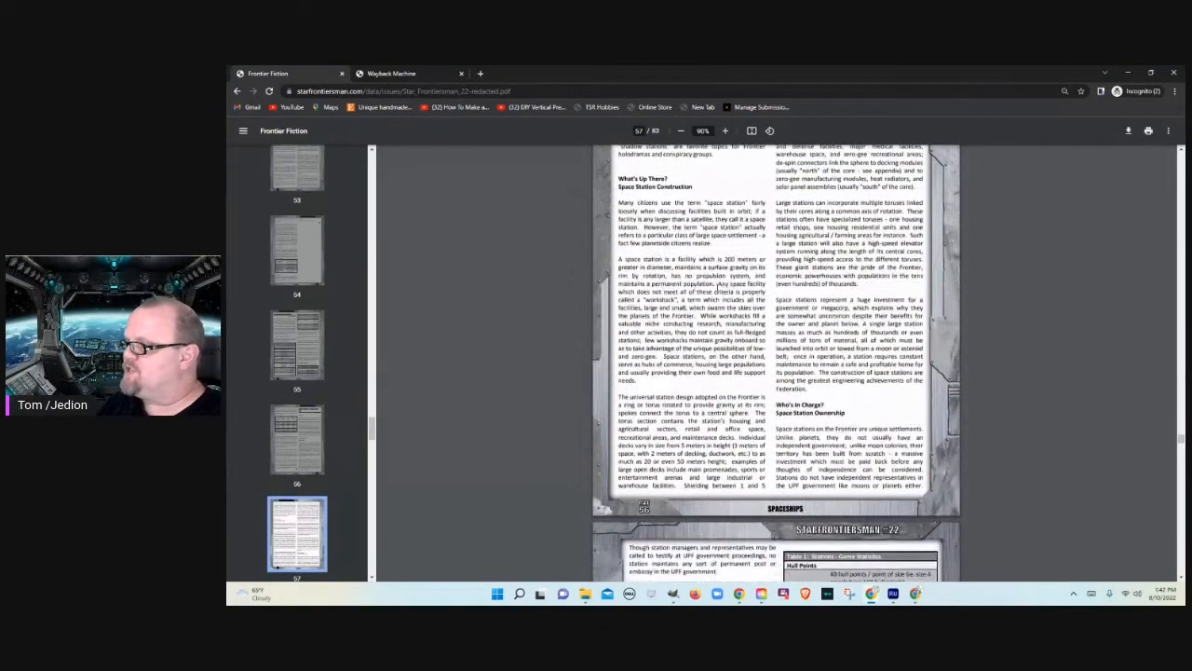
scroll("down", 3)
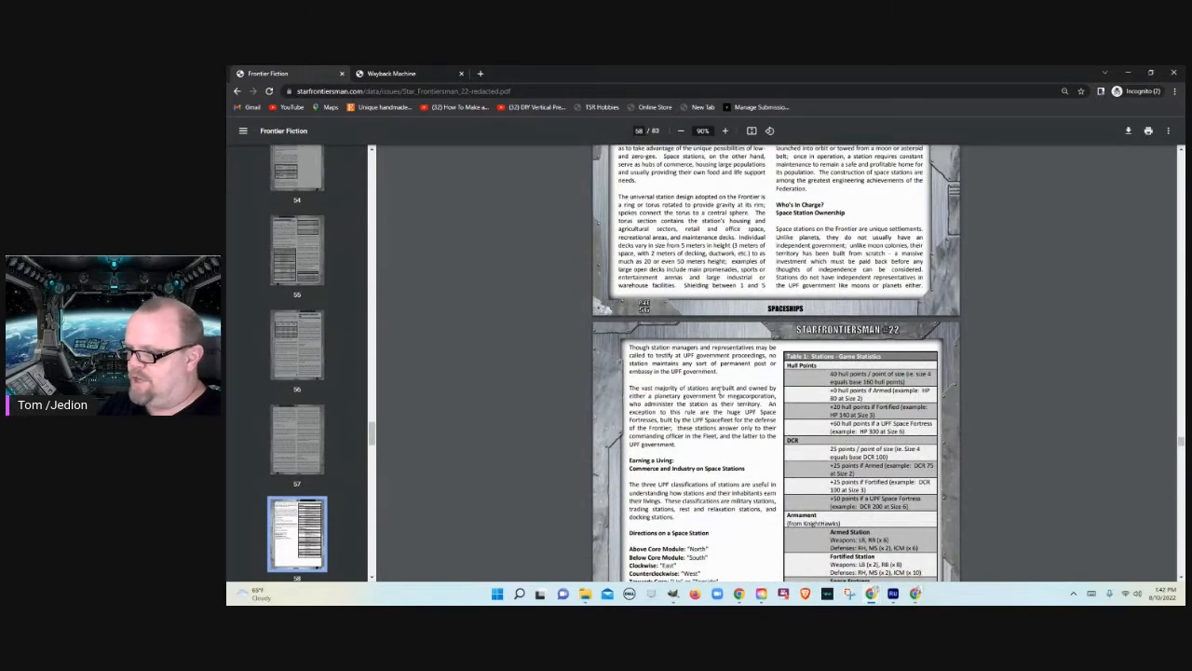
scroll("down", 3)
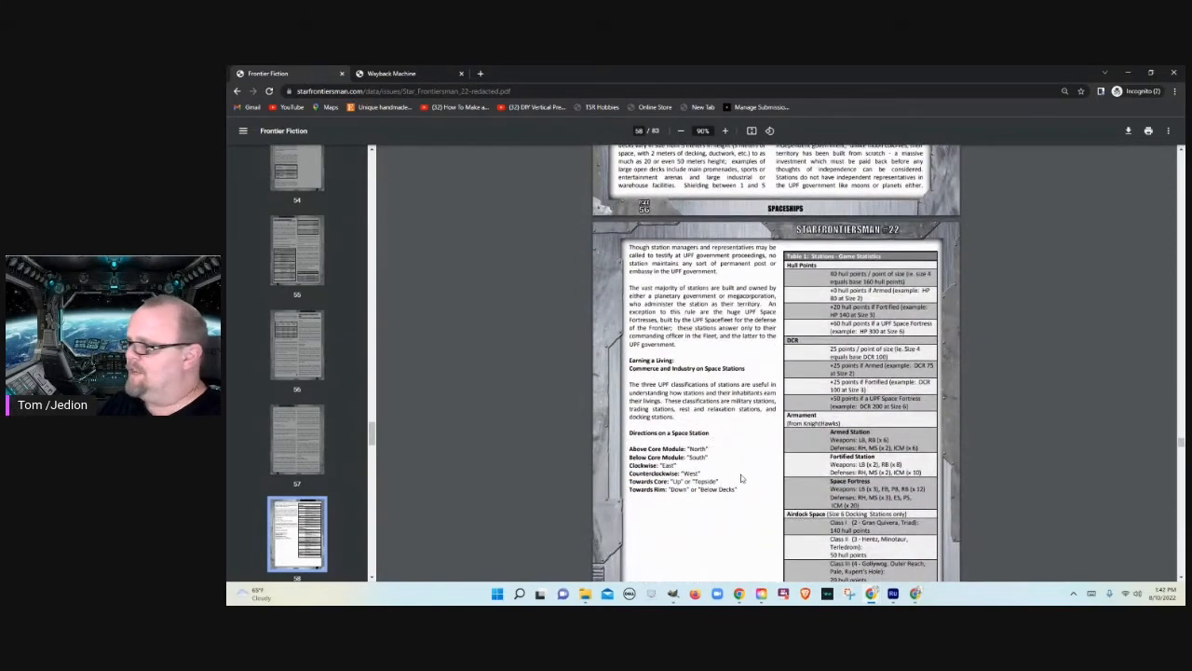
scroll("down", 3)
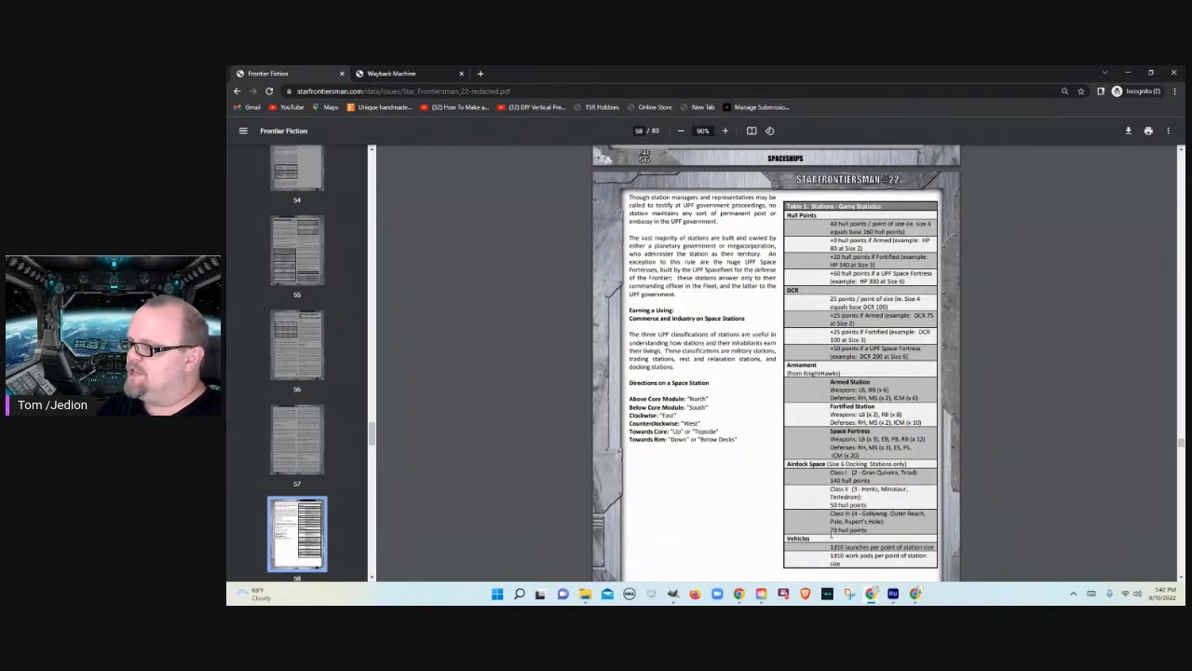
Step: Scroll down to the page of standard station dimension and population tables
scroll("down", 3)
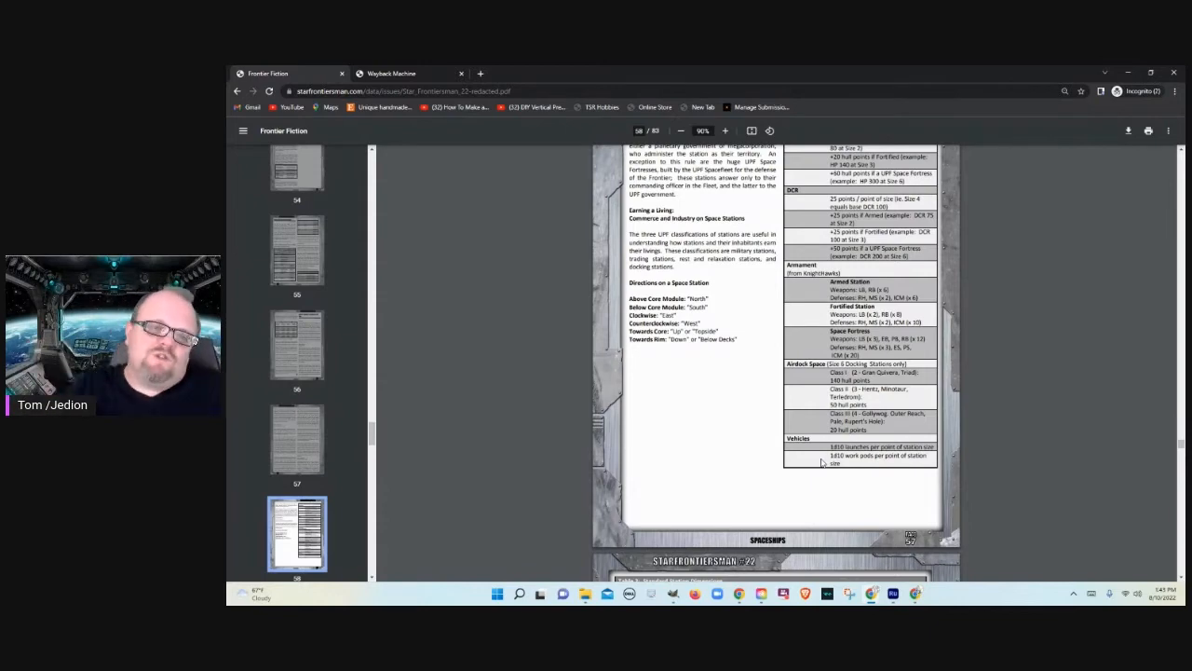
scroll("down", 3)
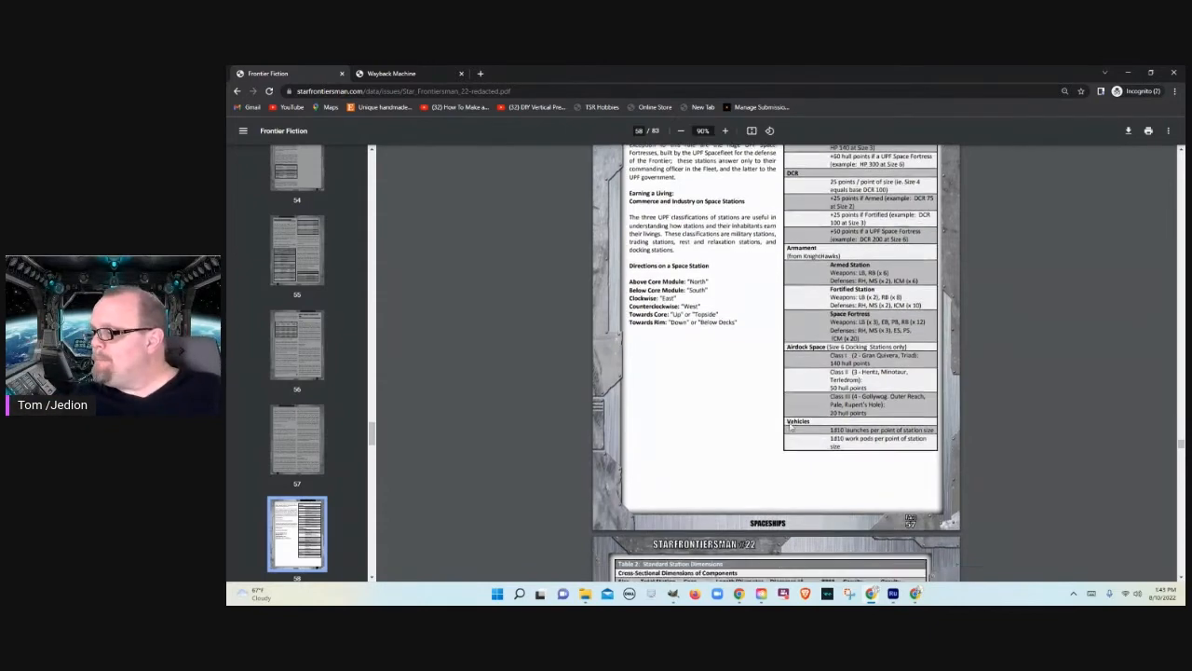
scroll("down", 3)
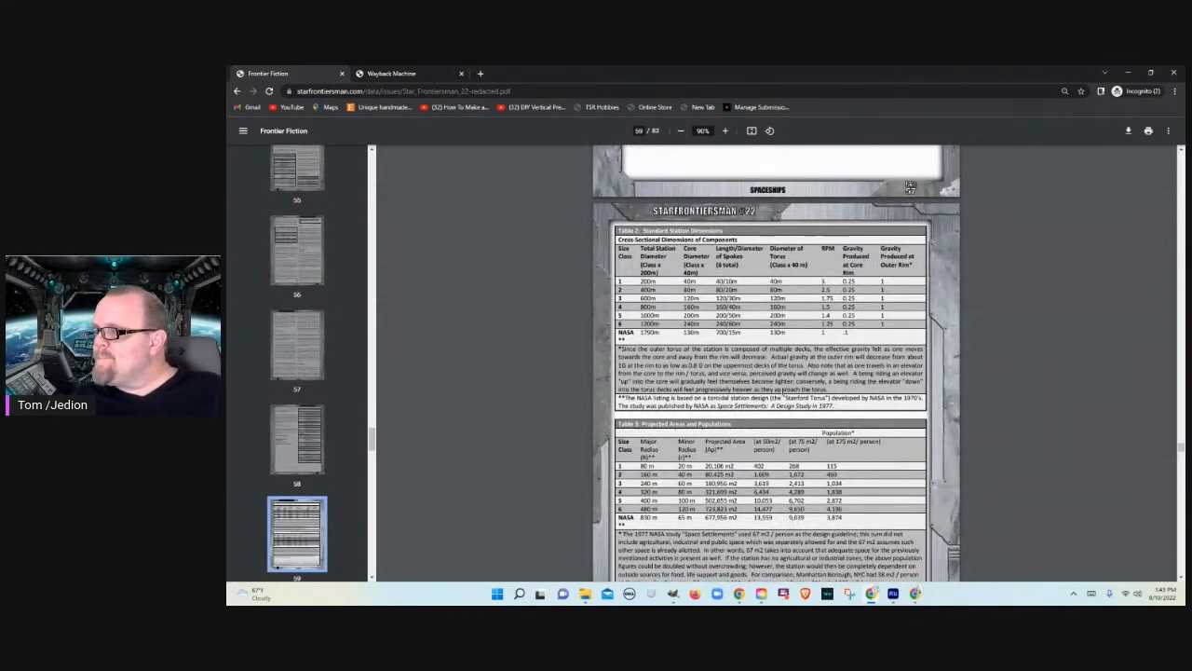
Step: Scroll down past the spacedrops tables to the Frontier Fiction page with the Shadow story
scroll("down", 3)
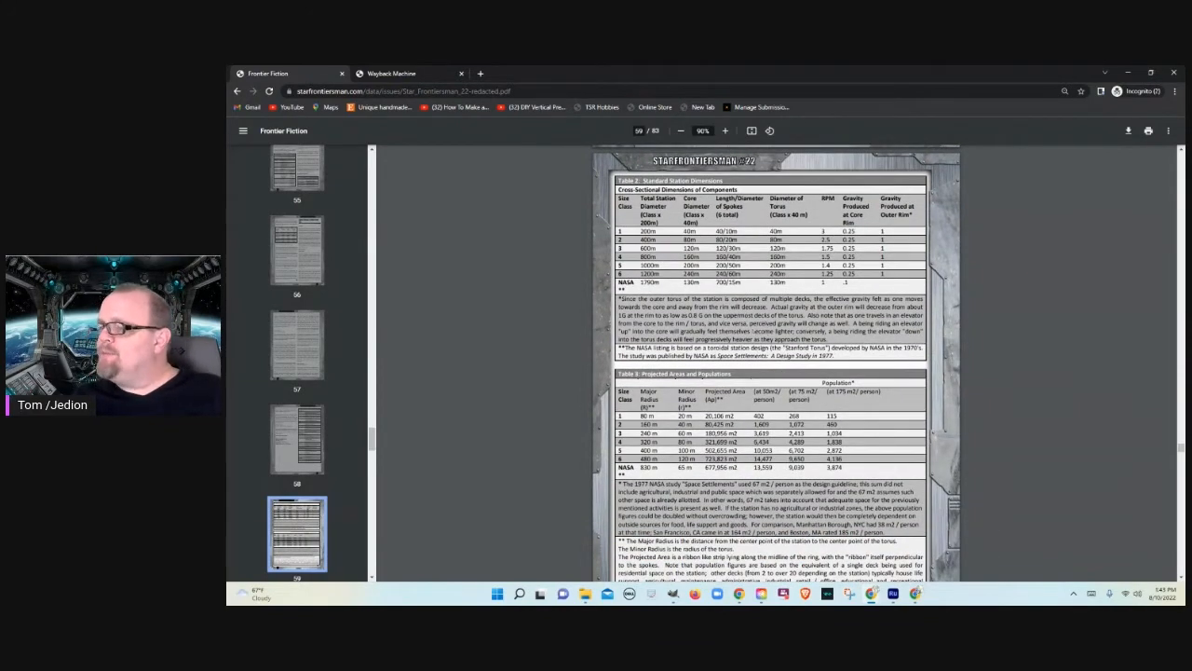
scroll("down", 3)
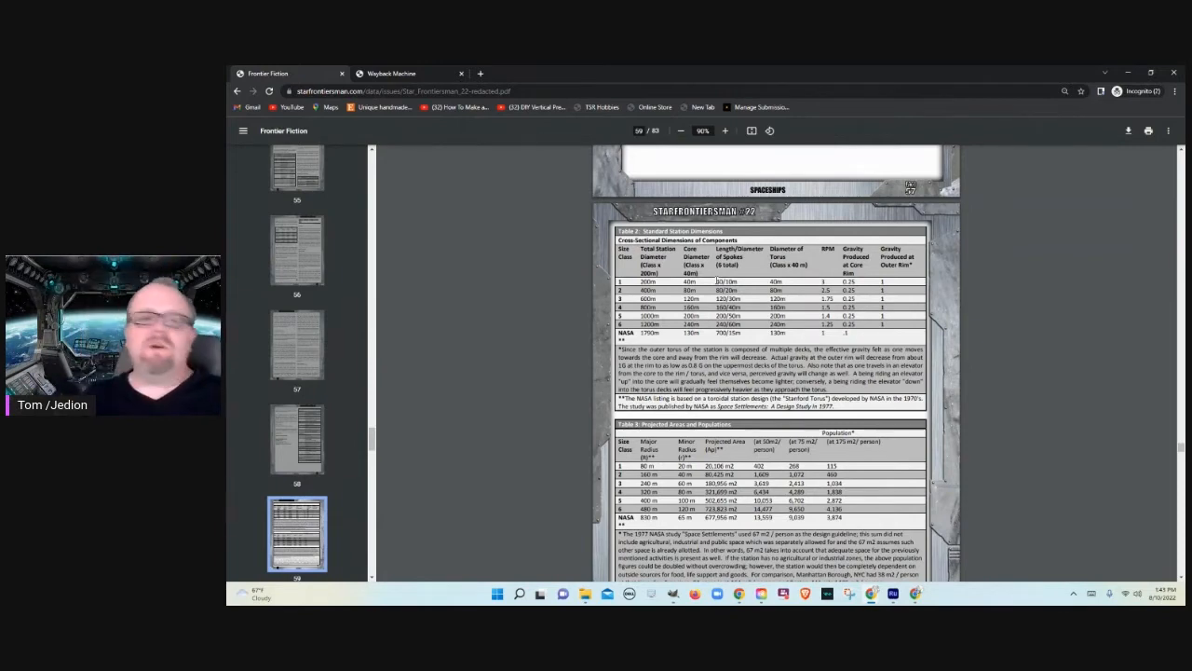
scroll("down", 3)
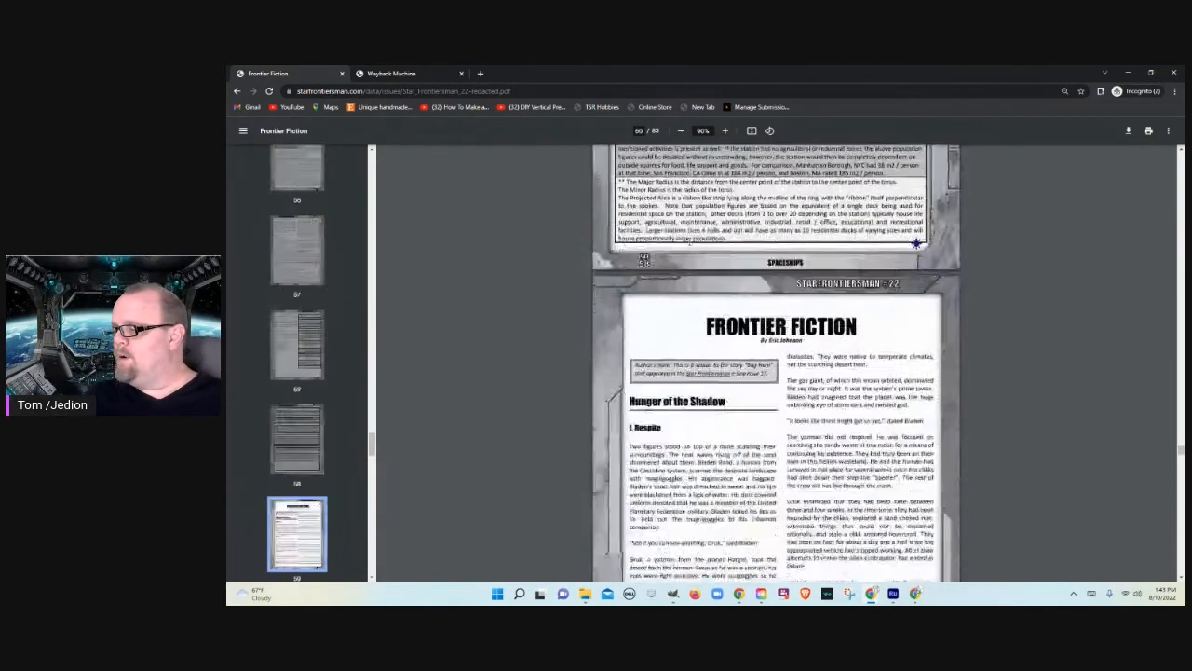
Step: Scroll down past the Frontier Fiction title page onto the story's next page
scroll("down", 3)
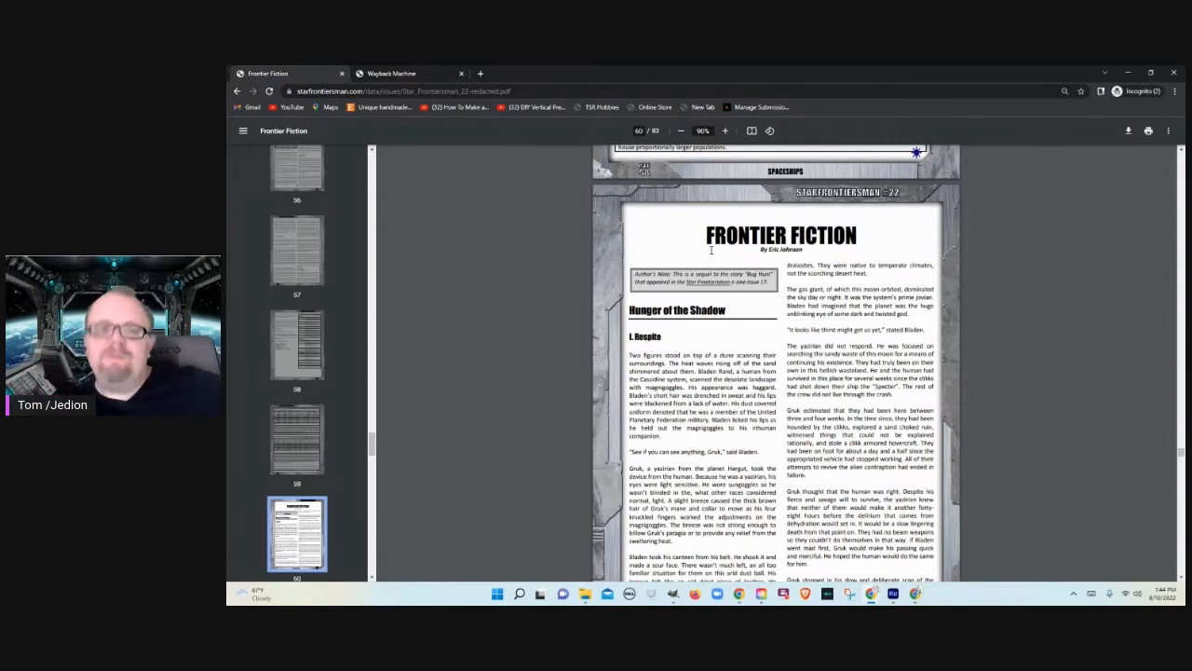
scroll("down", 3)
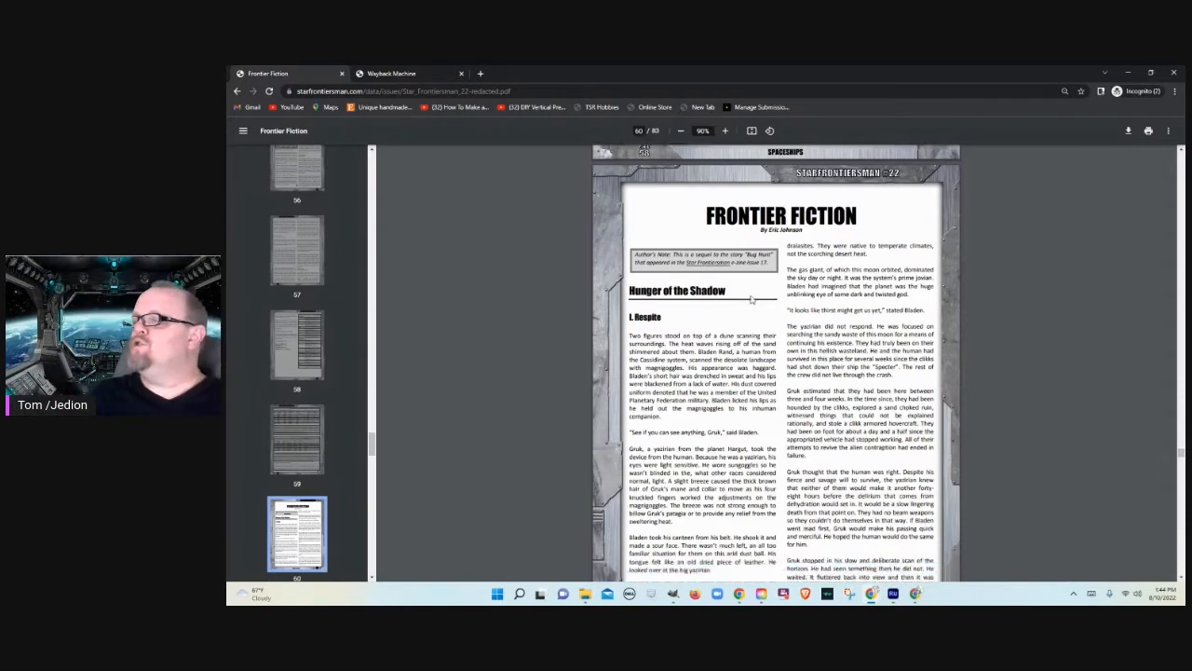
scroll("down", 3)
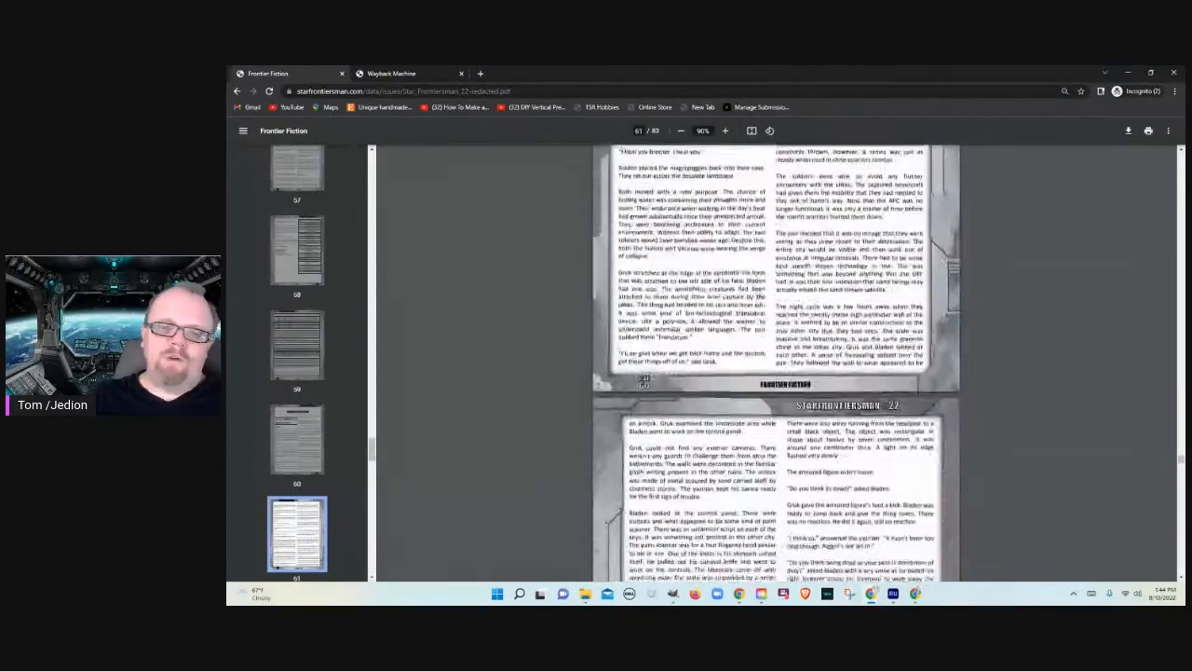
Step: Scroll past the story's final illustrated page to the Character Races heading with Belphans
scroll("down", 3)
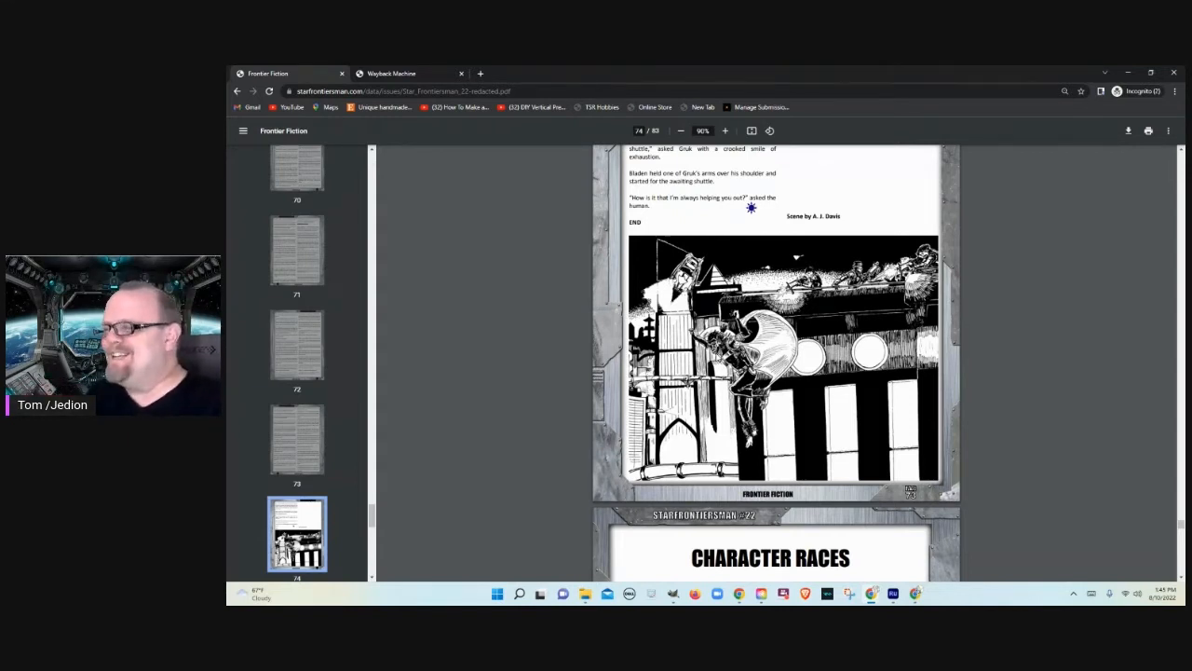
scroll("down", 3)
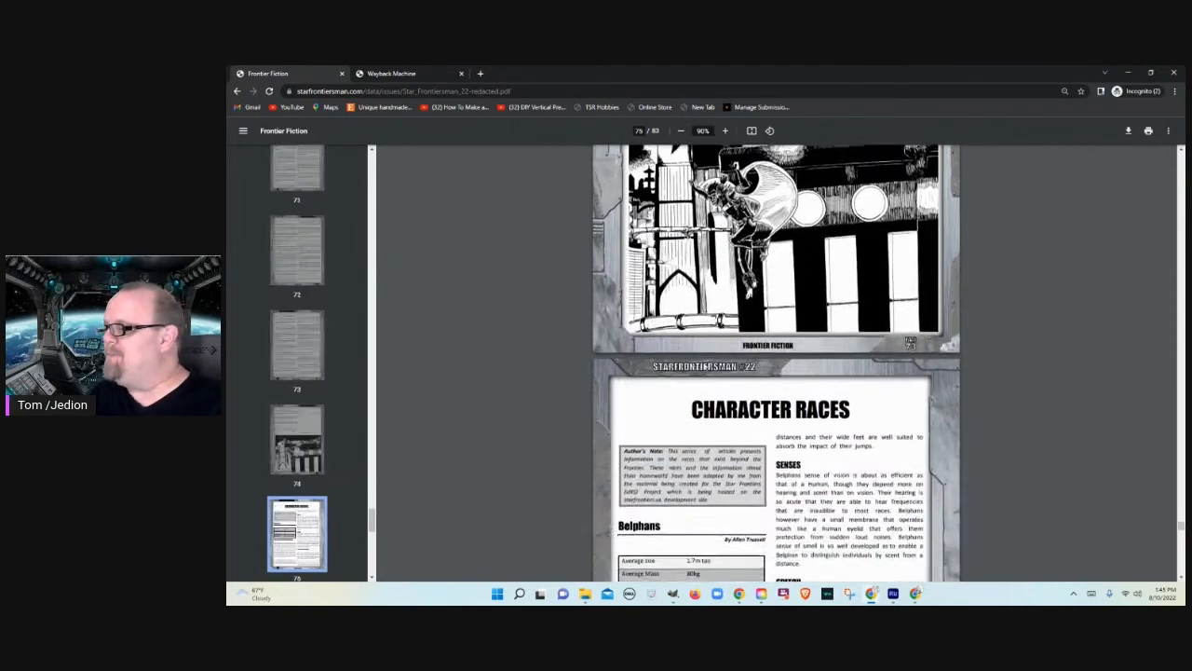
Step: Scroll through the Belphan illustration and Belfar system tables to the natural resources and civilization page
scroll("down", 3)
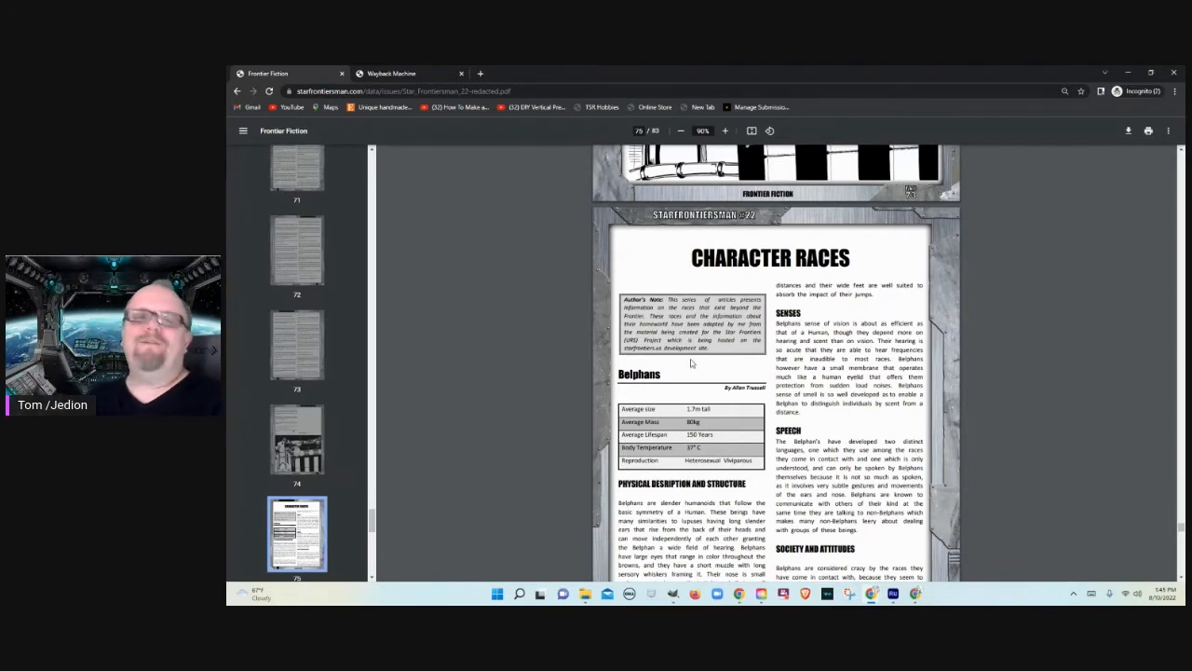
scroll("down", 3)
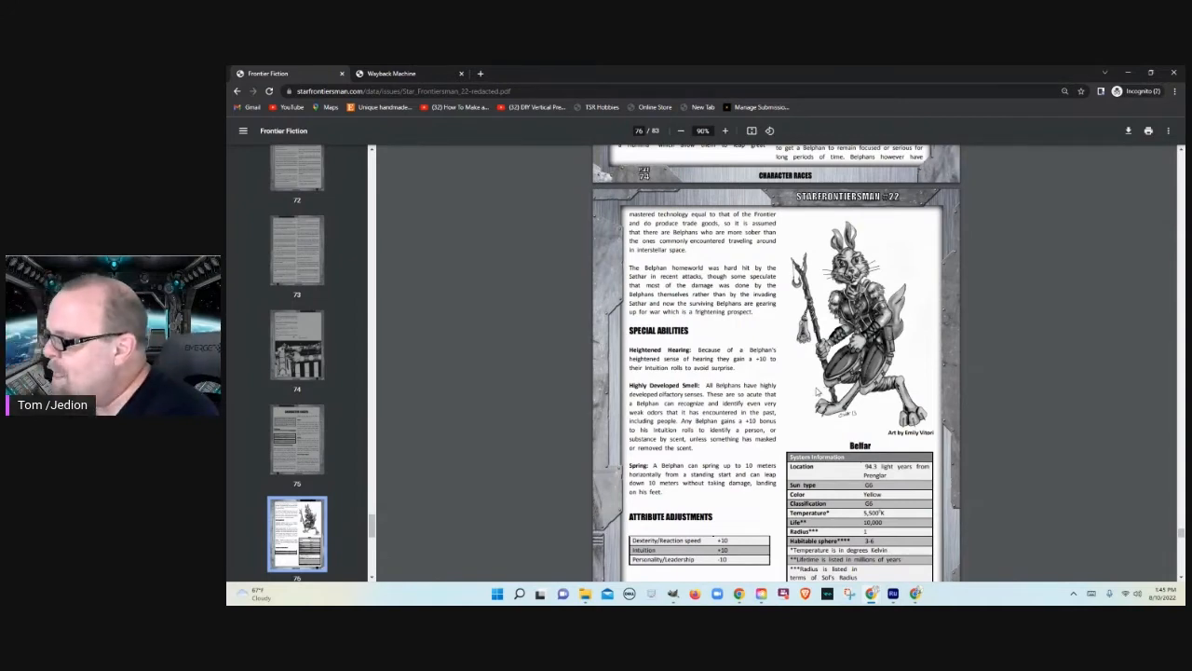
scroll("down", 3)
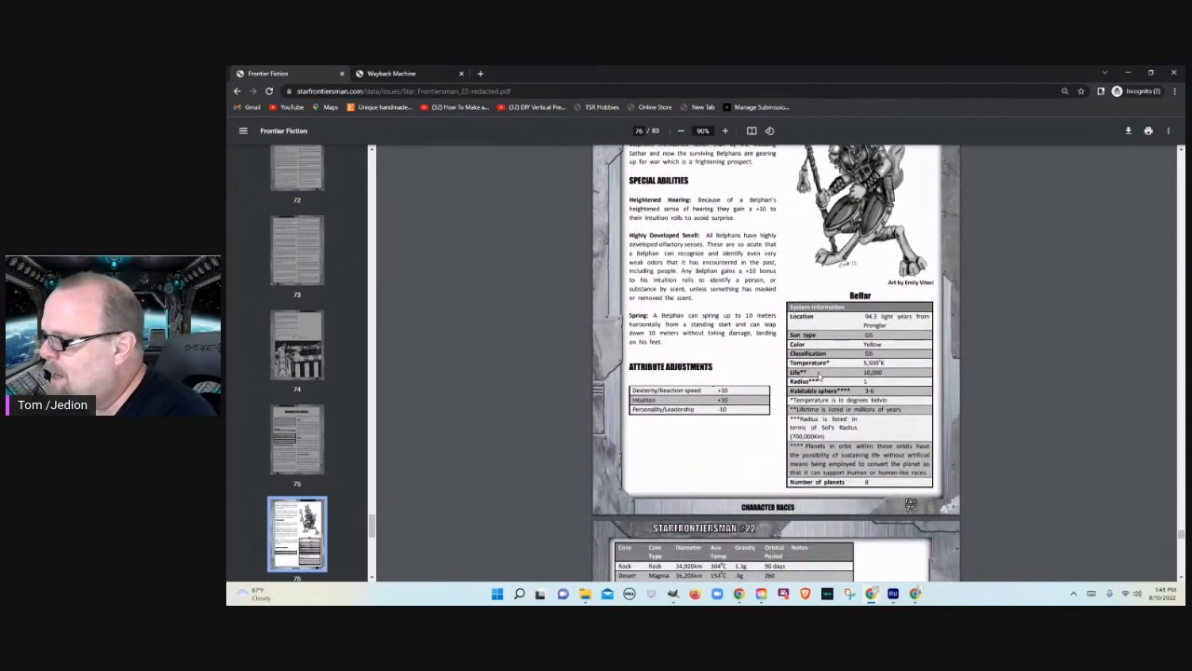
scroll("down", 3)
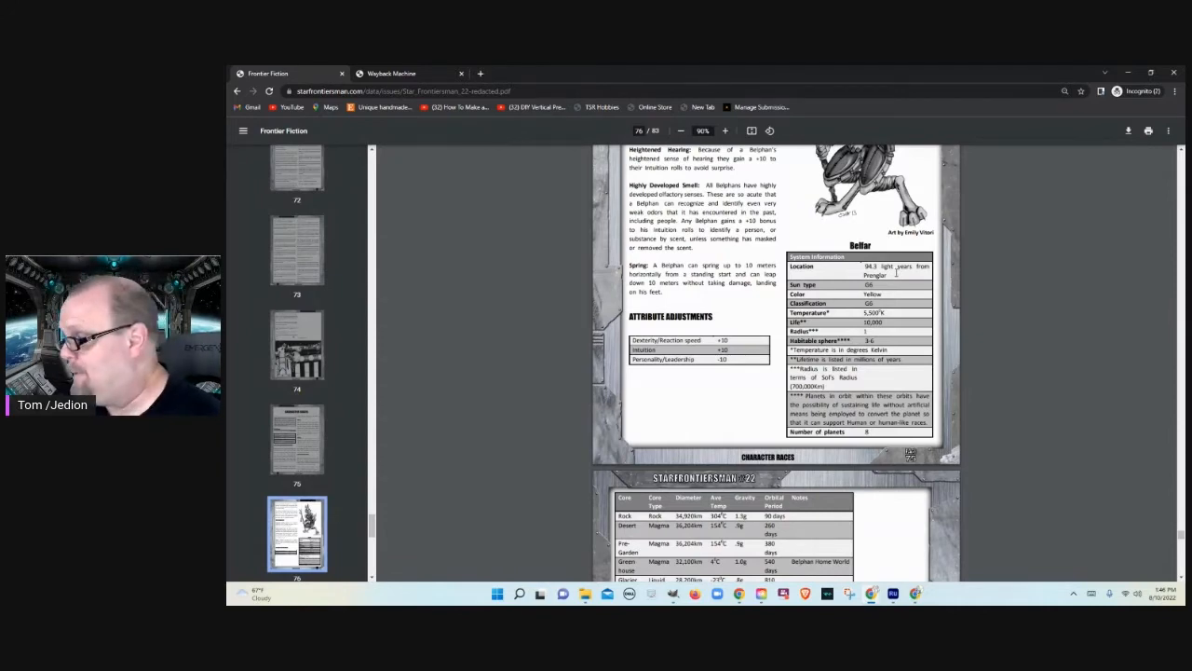
scroll("down", 3)
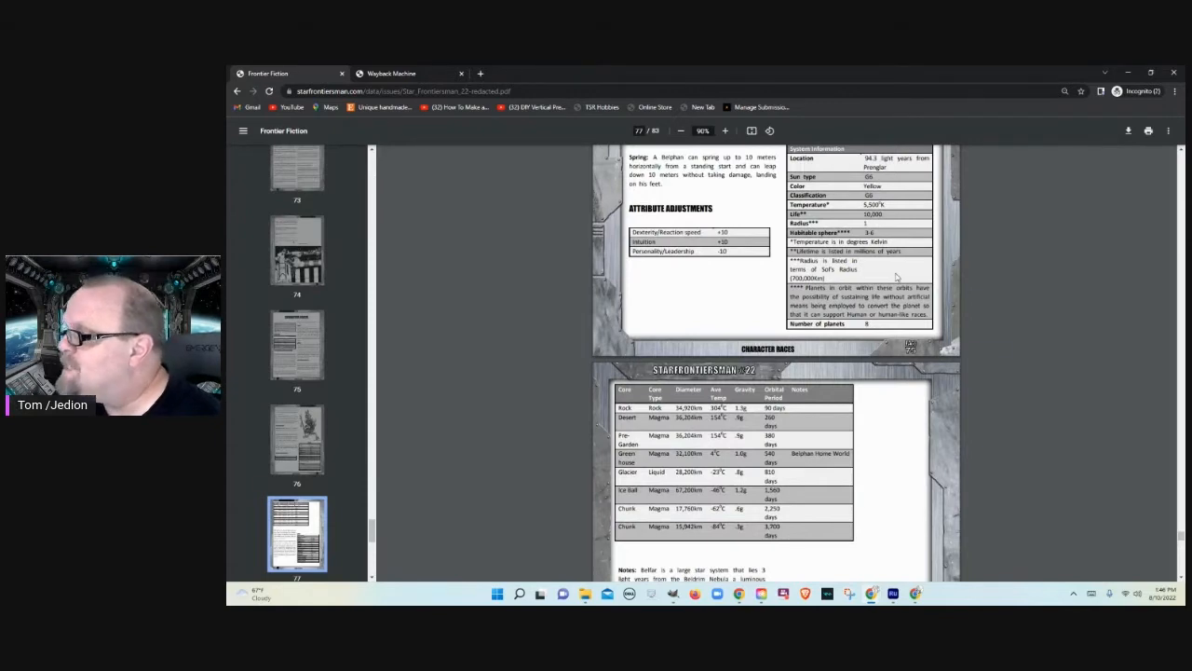
scroll("down", 3)
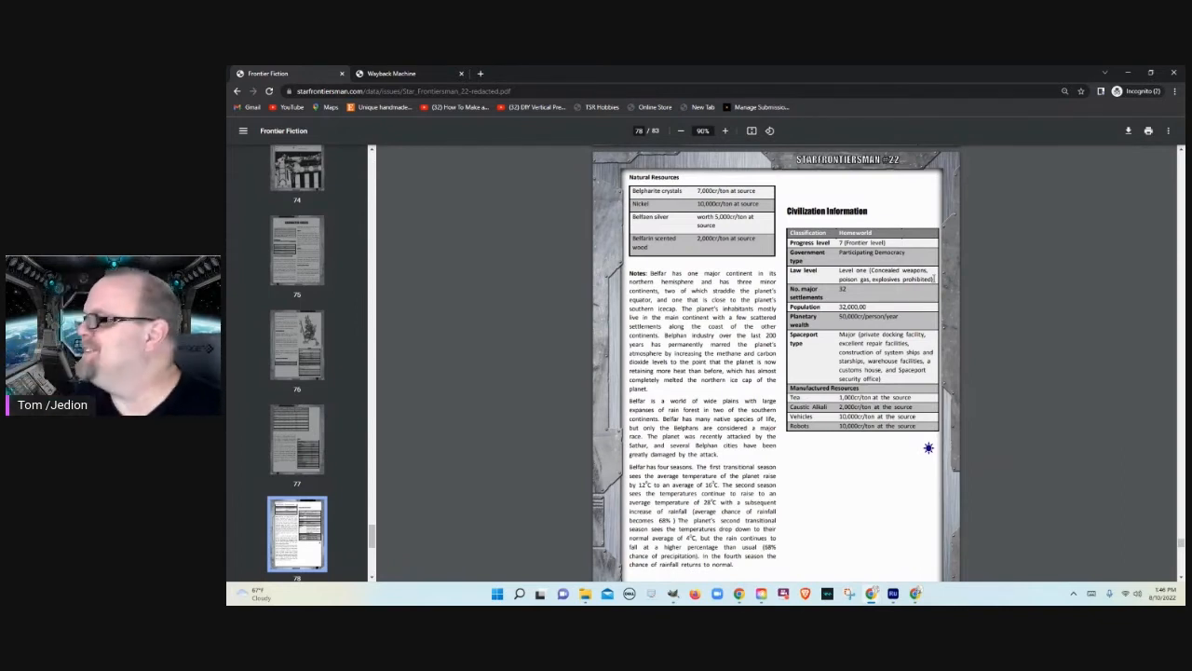
Step: Scroll to the Background Information page with the Food on the Frontier article
scroll("down", 3)
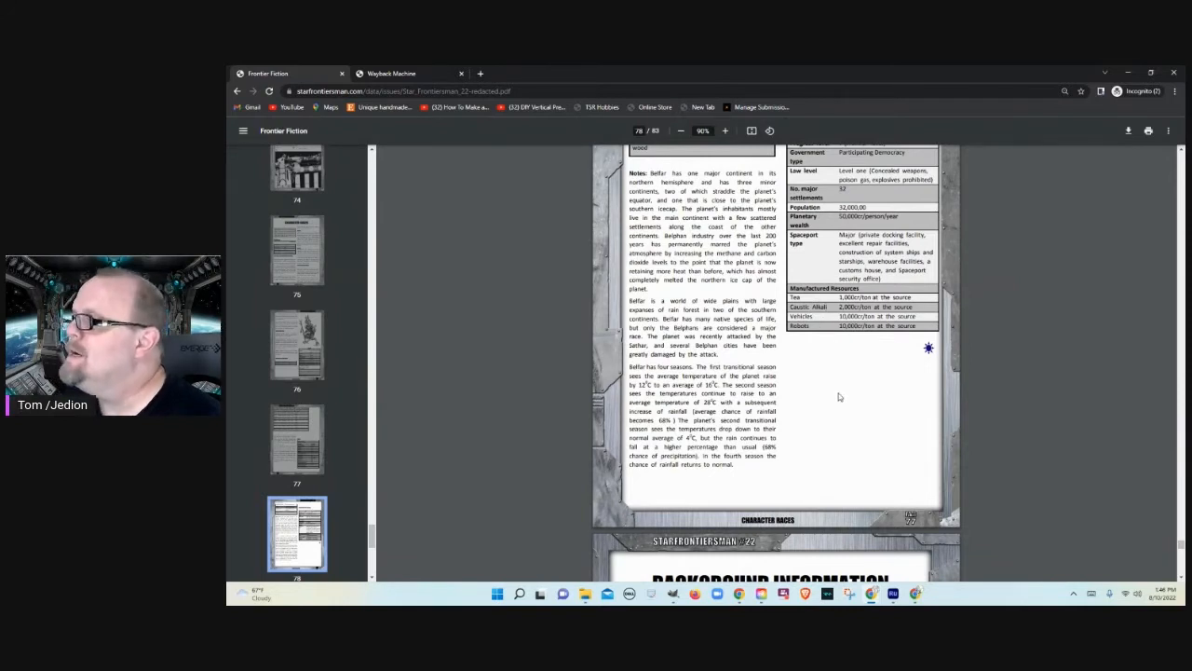
scroll("down", 3)
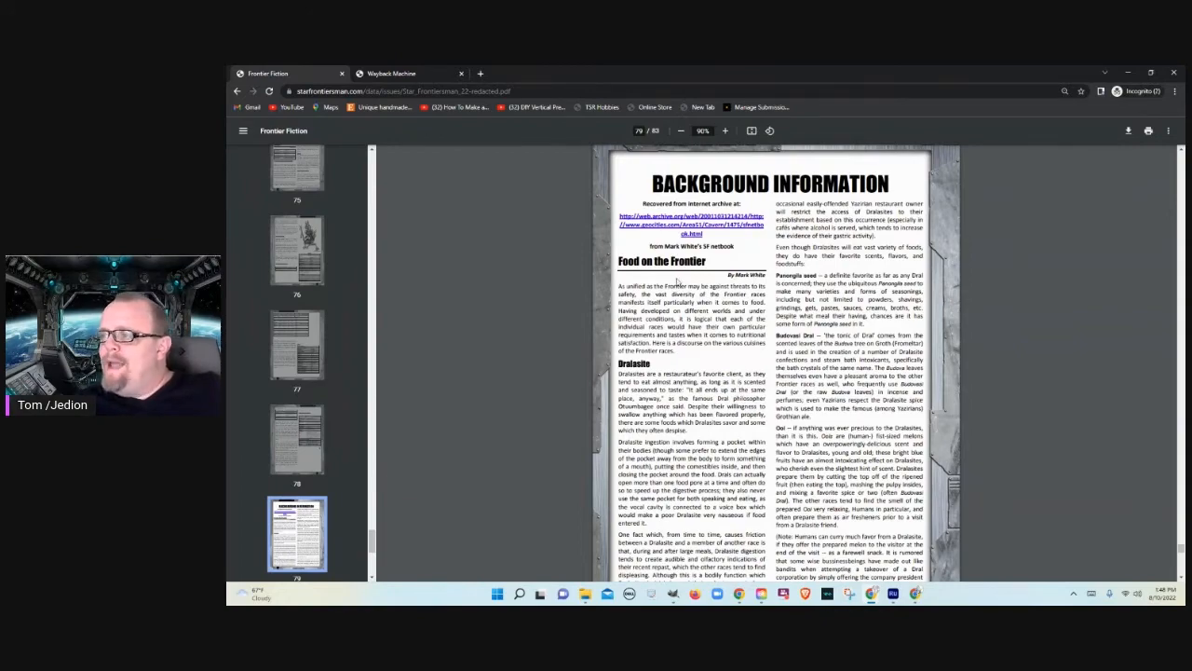
Step: Scroll further into the Feed on the Frontier article, past the Drabalite section
scroll("down", 3)
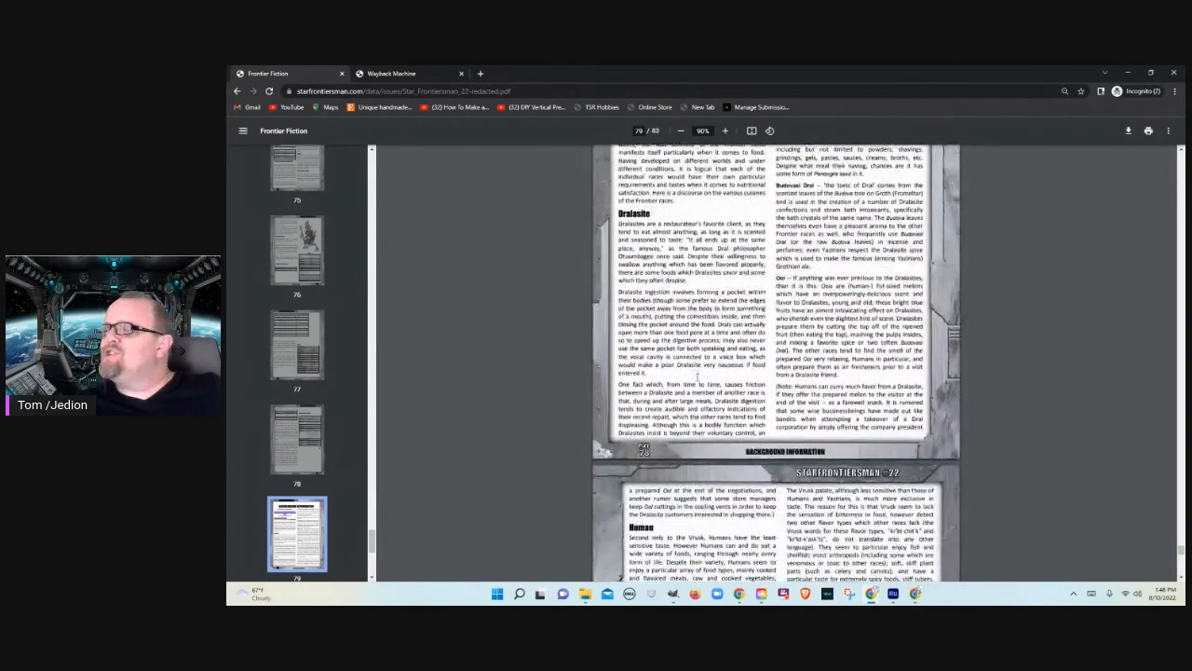
scroll("down", 3)
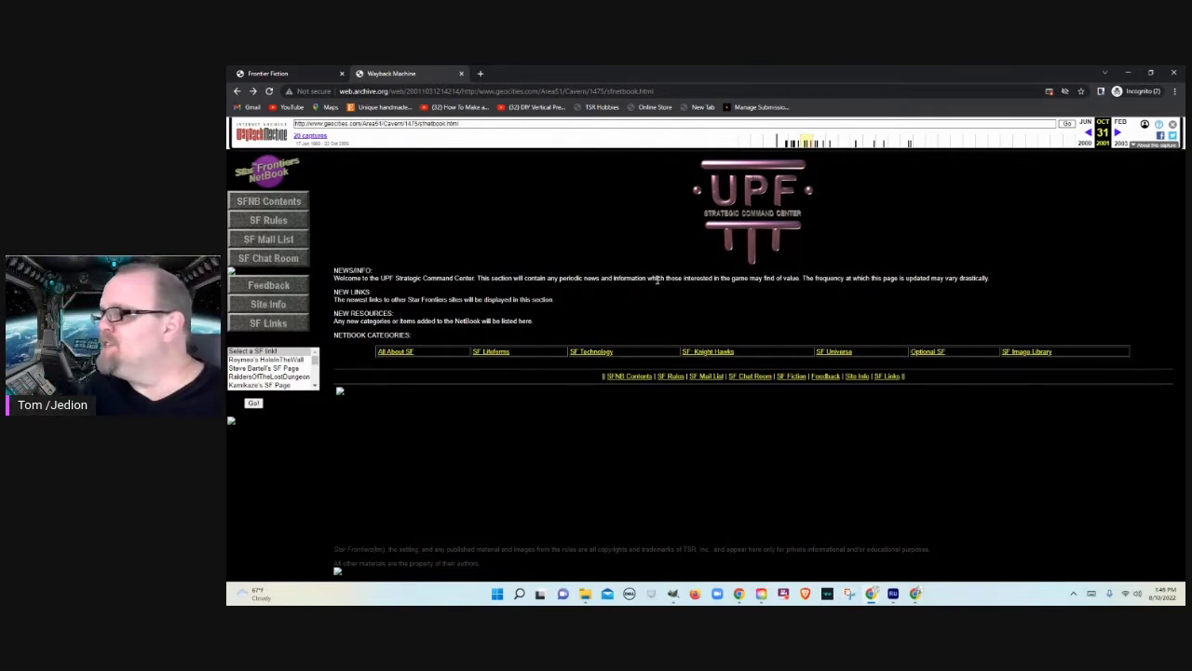
mouse_move(766, 246)
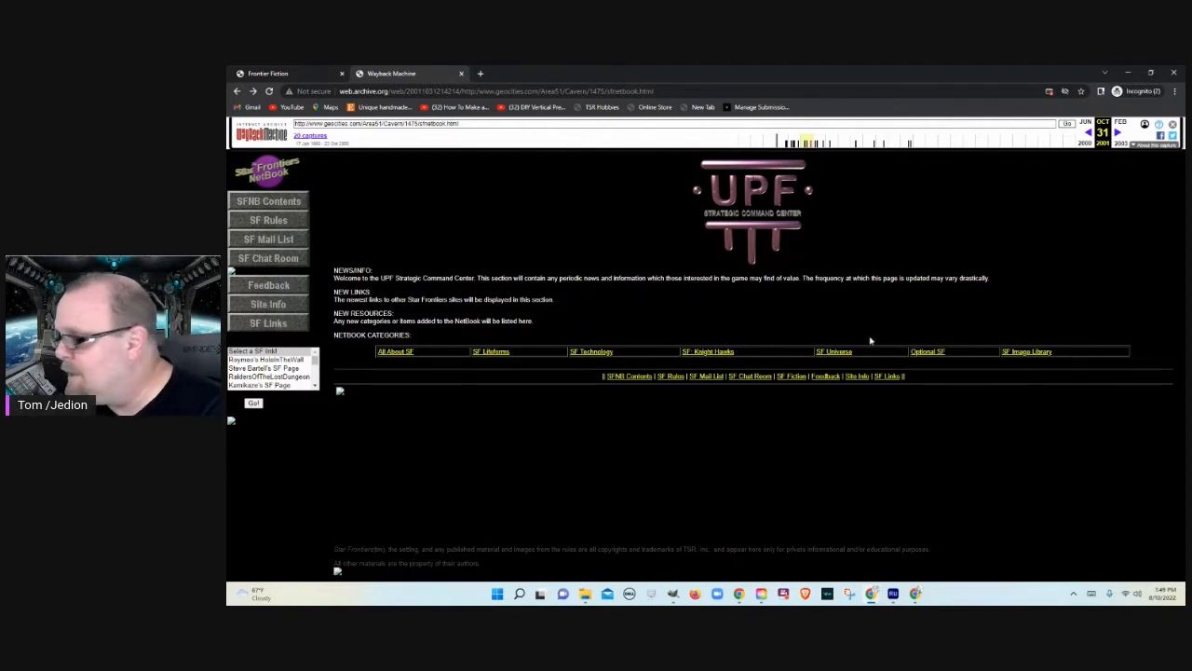
mouse_move(868, 327)
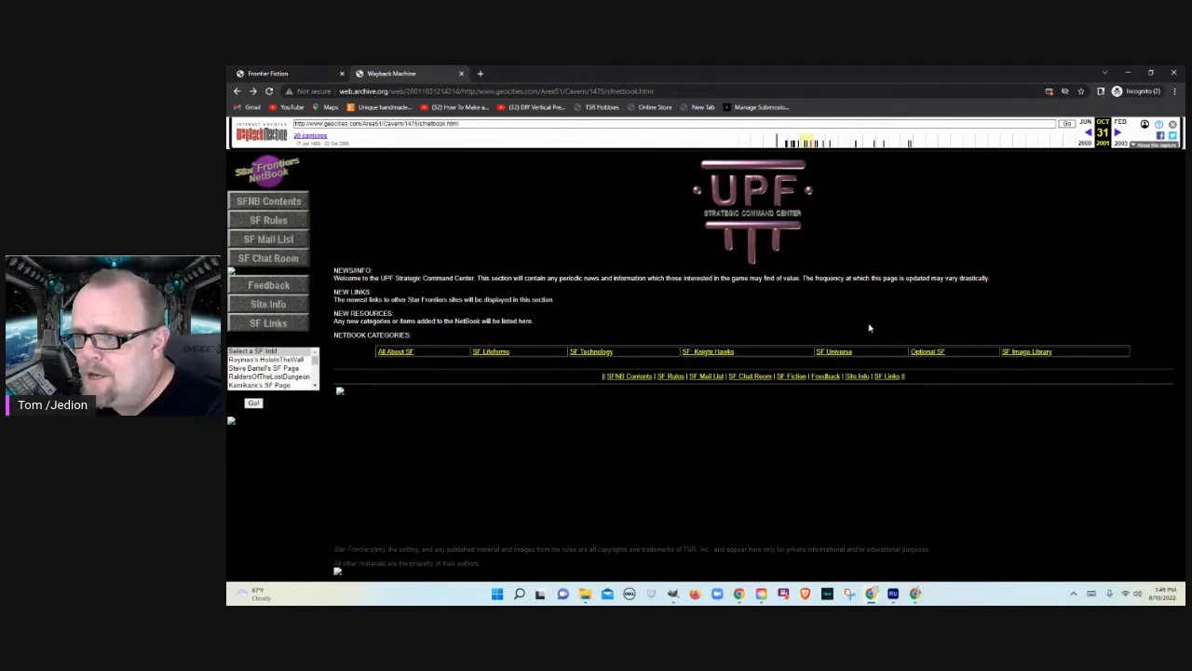
mouse_move(886, 378)
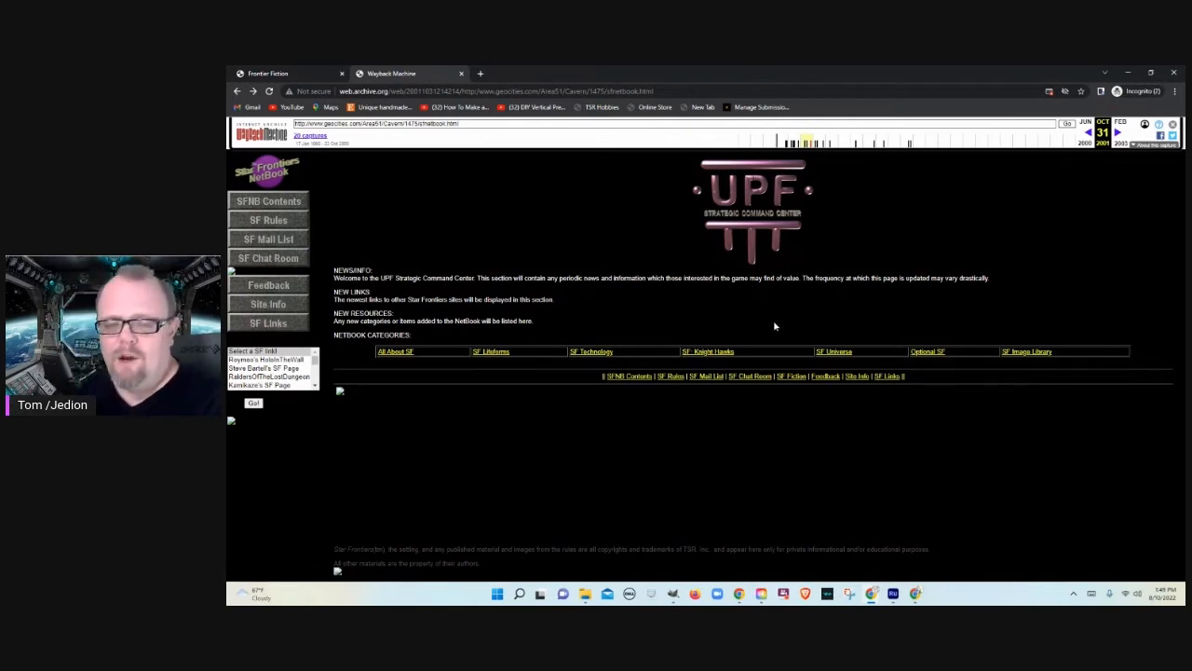
mouse_move(808, 362)
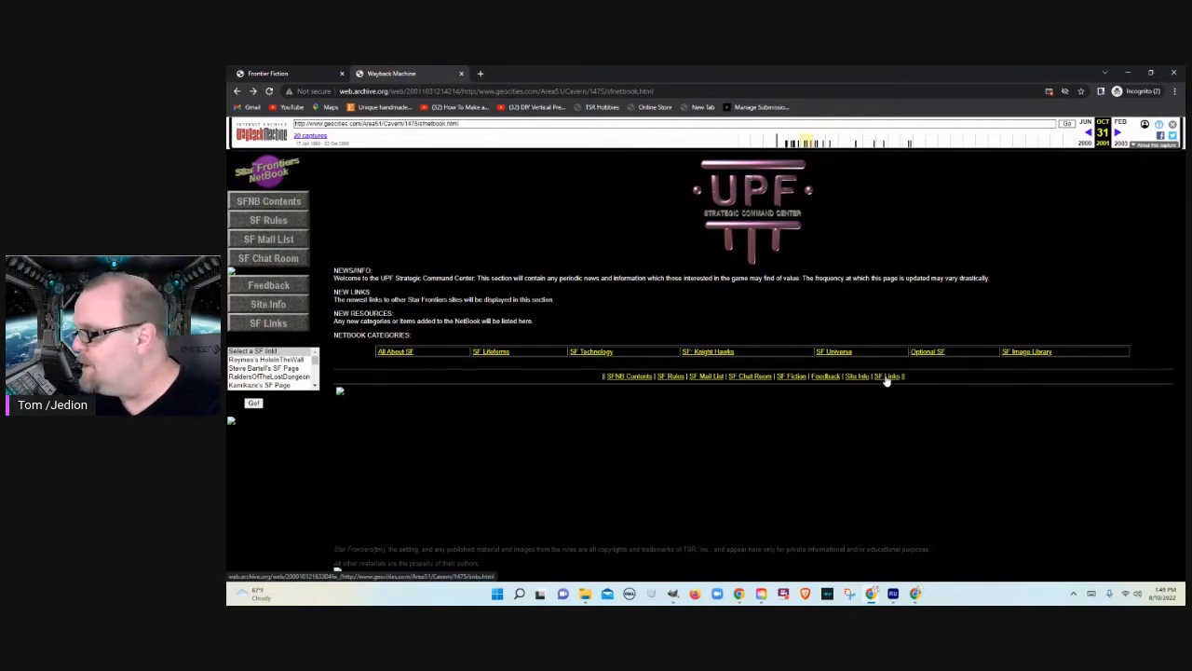
Step: Load the archived handbook site's SF Links list of fan and resource sites
left_click(887, 376)
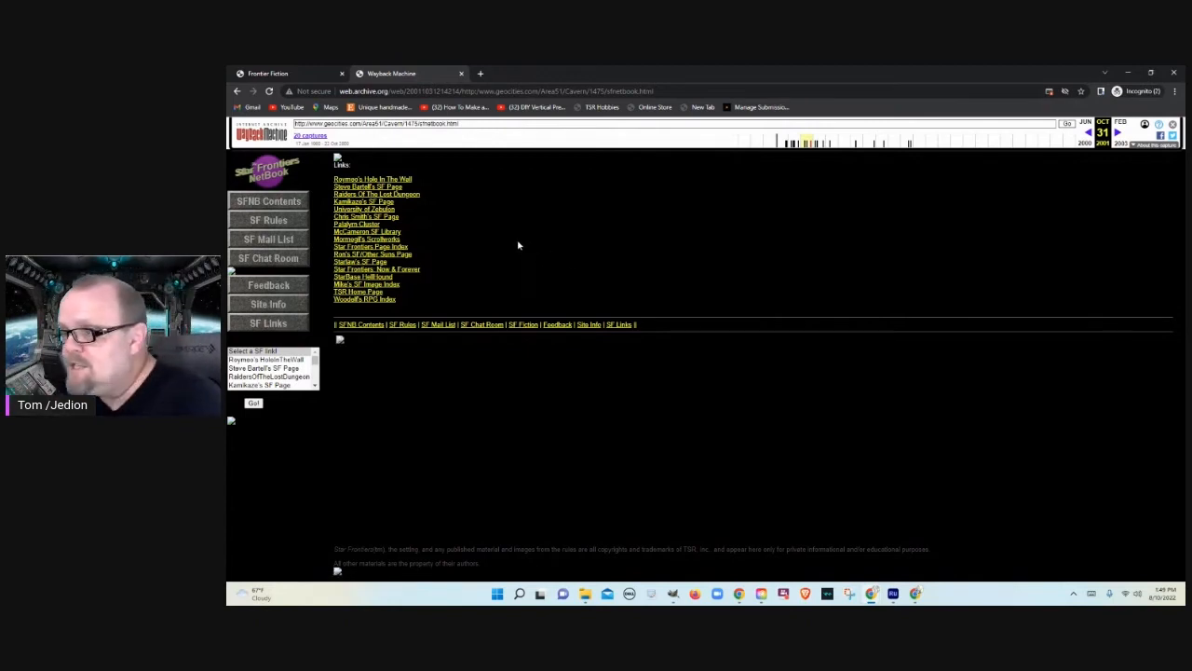
mouse_move(357, 231)
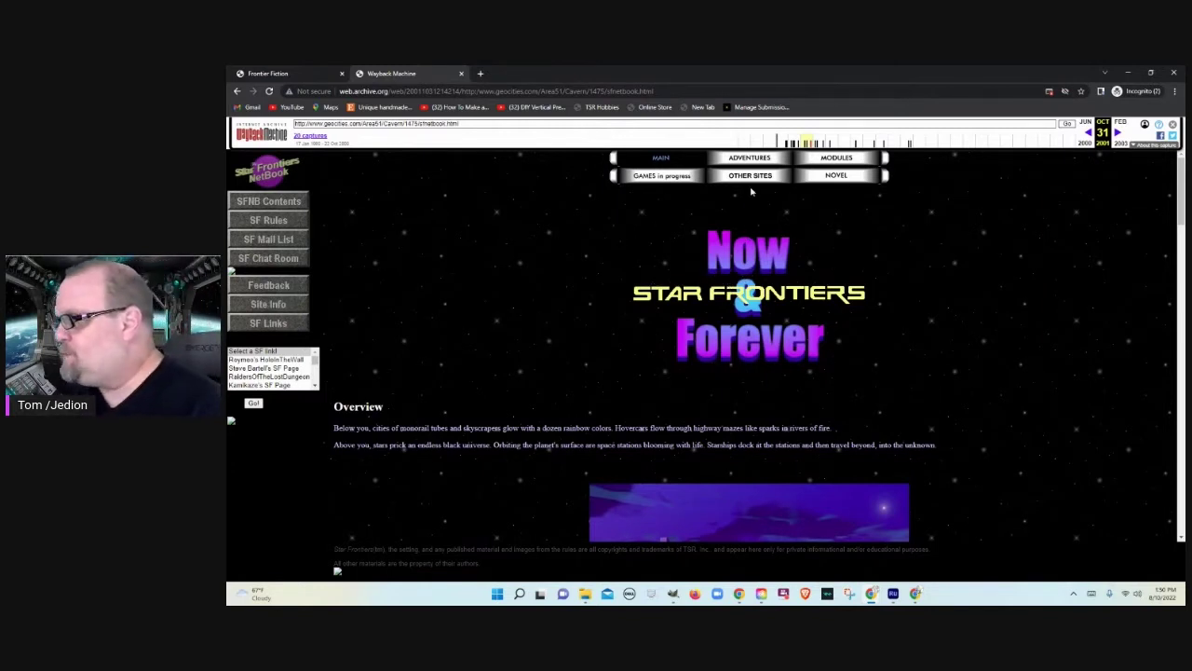
mouse_move(734, 242)
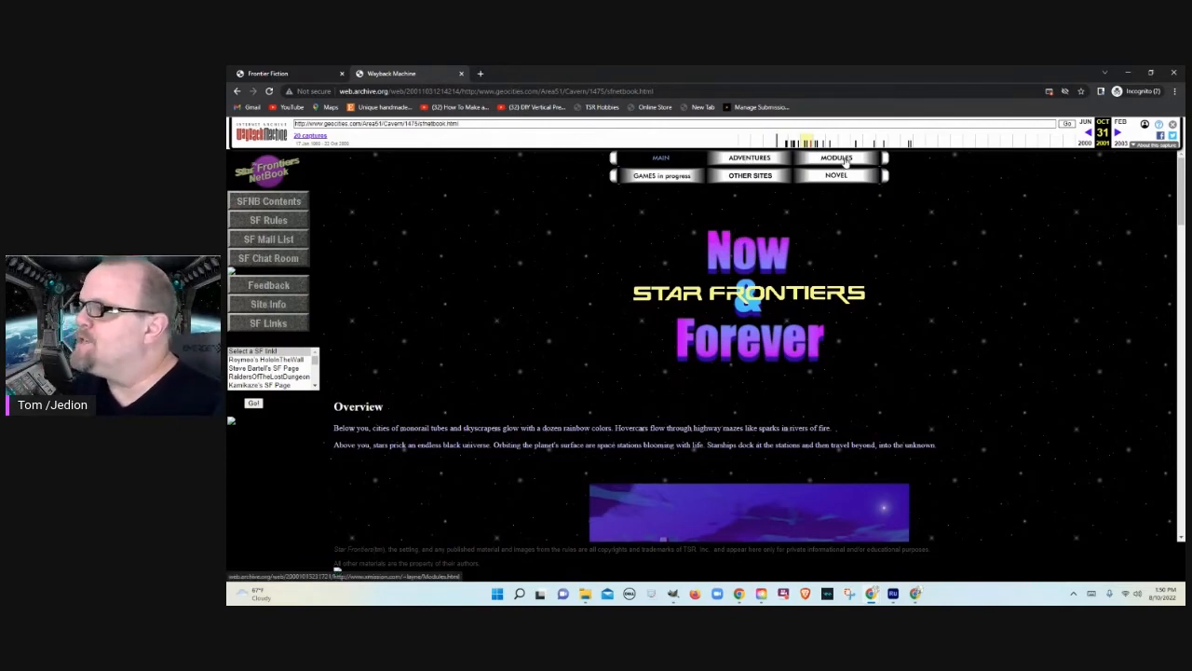
mouse_move(652, 182)
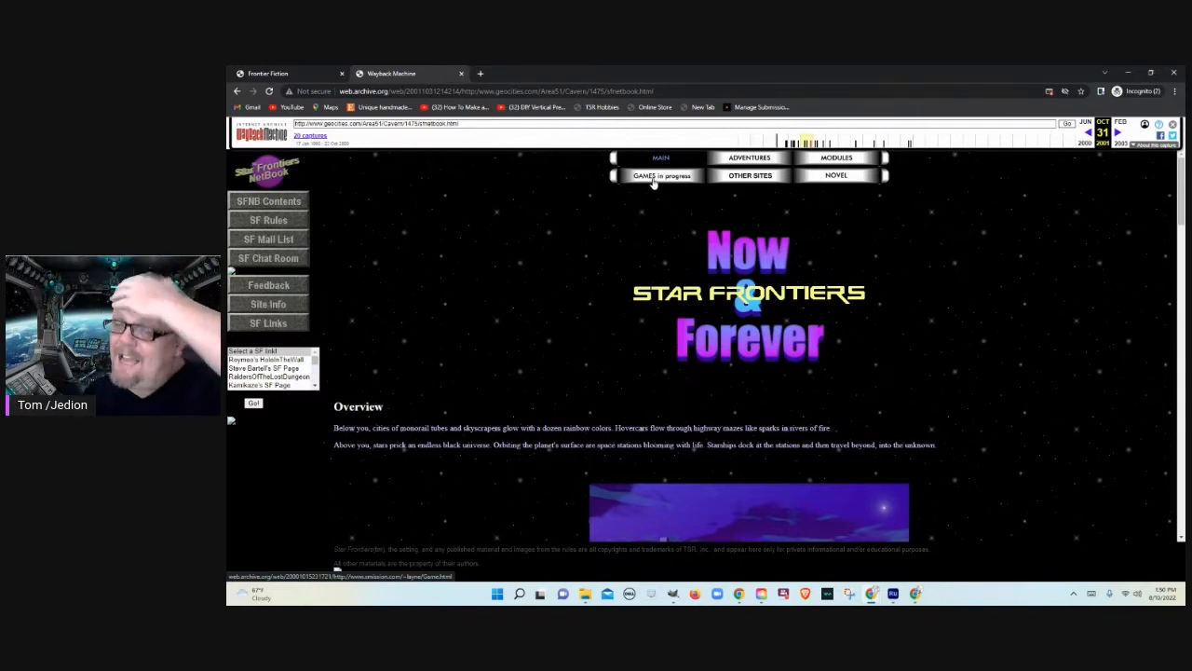
mouse_move(717, 179)
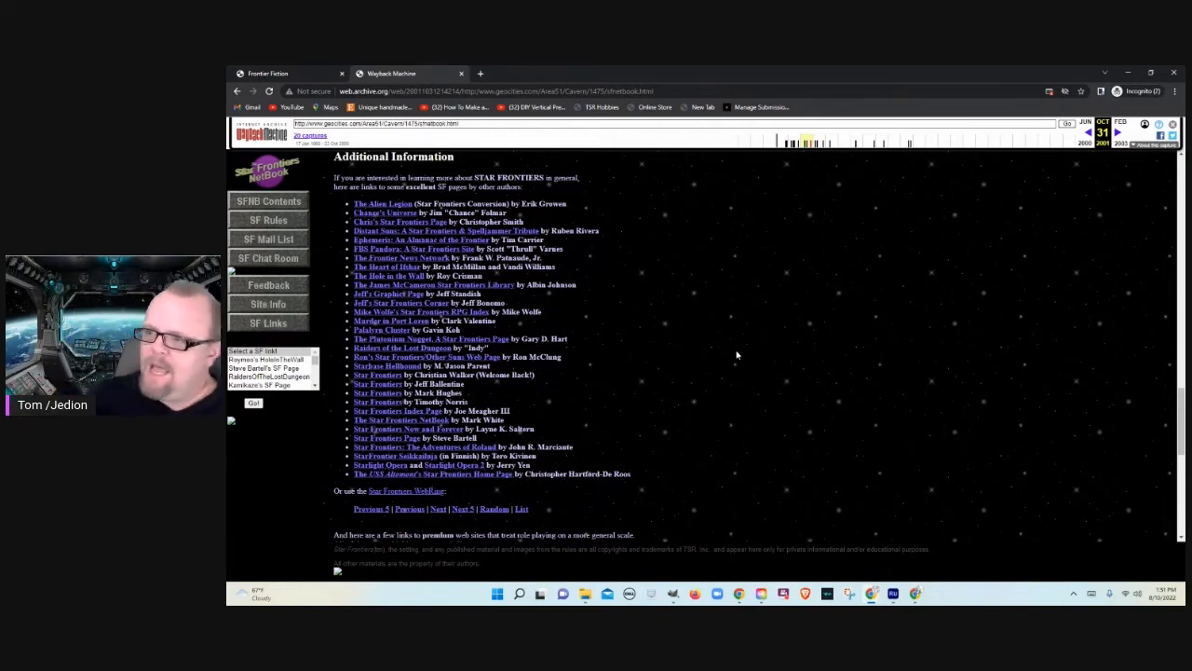
mouse_move(633, 342)
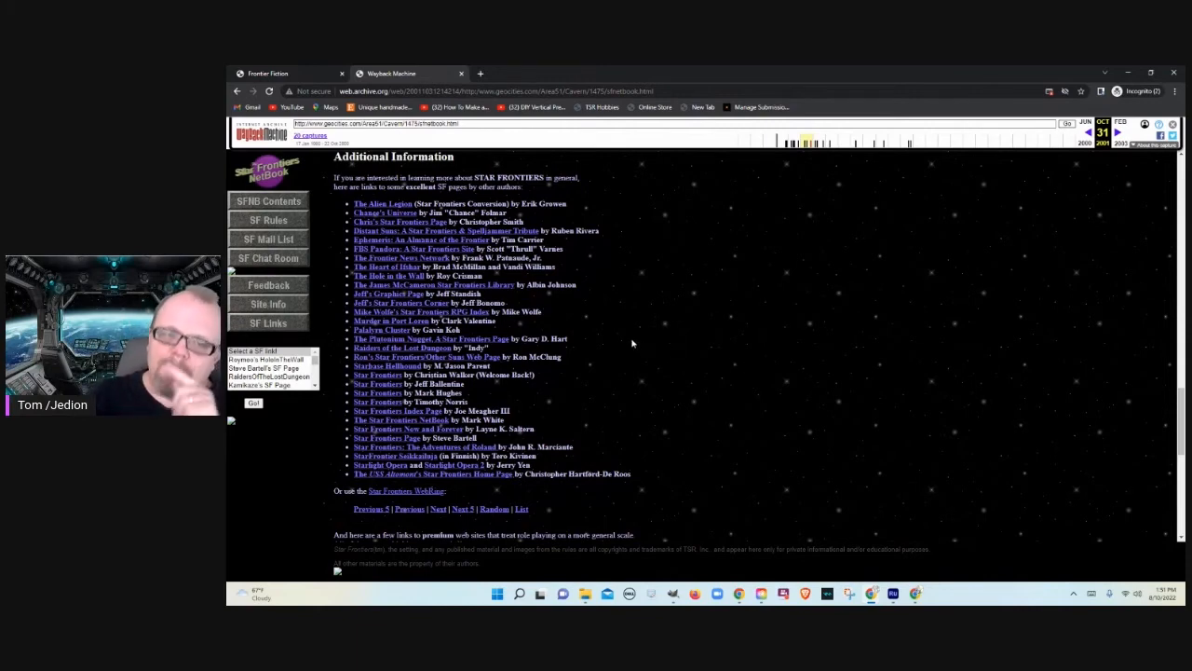
mouse_move(602, 321)
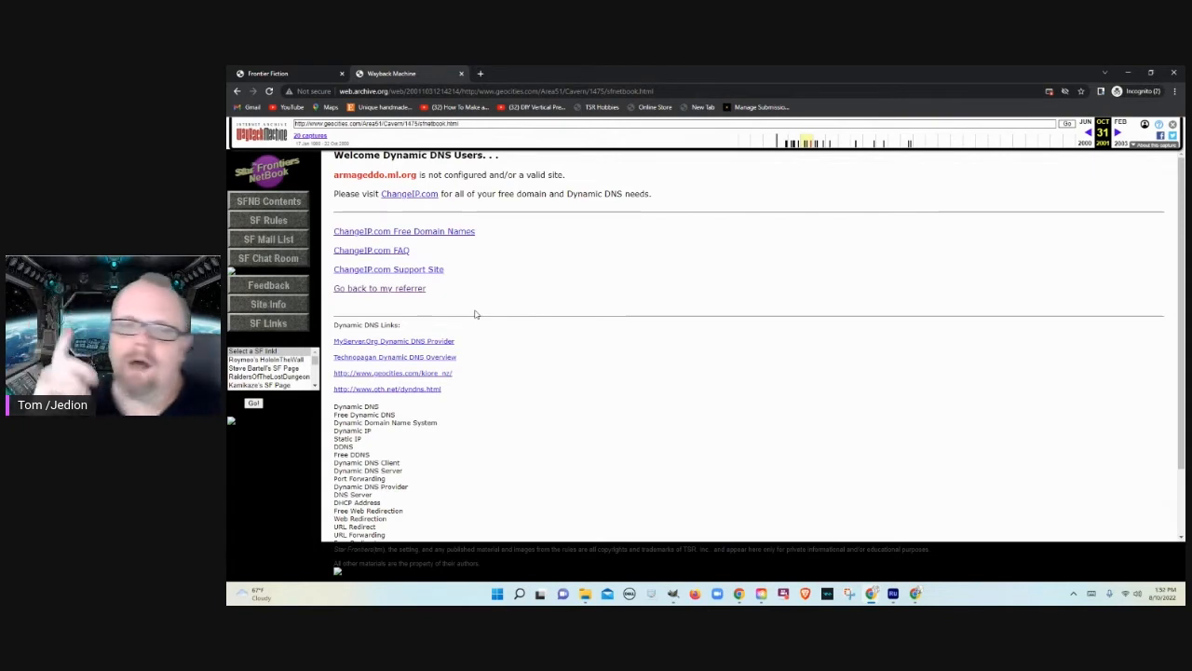
mouse_move(889, 178)
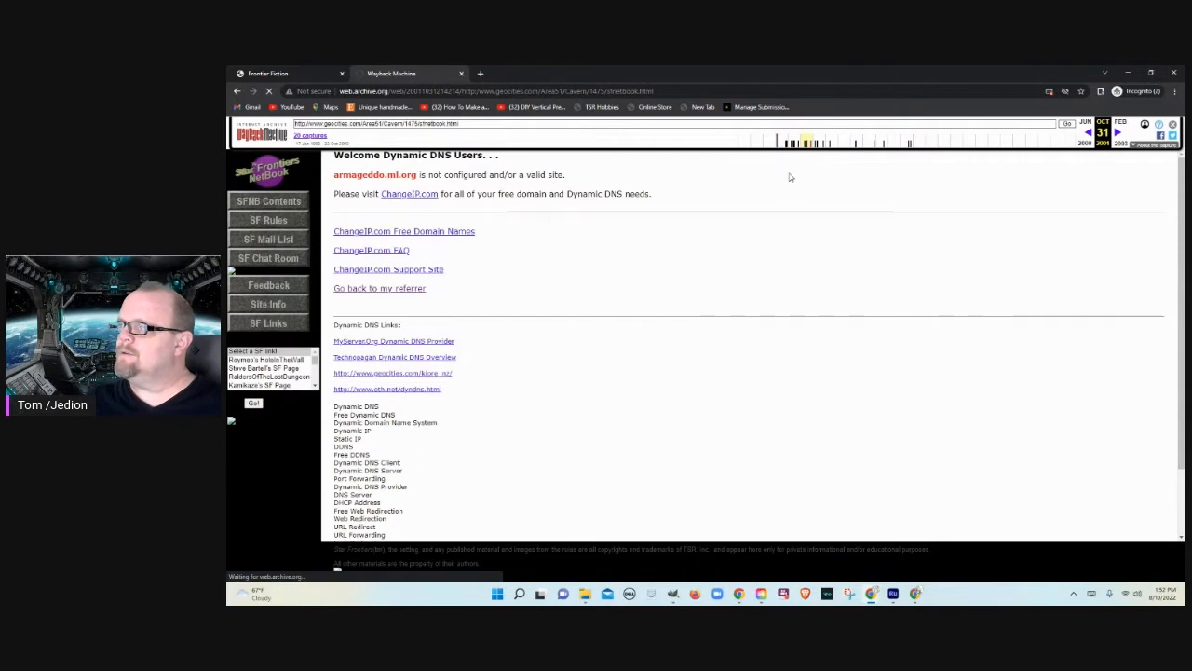
mouse_move(727, 339)
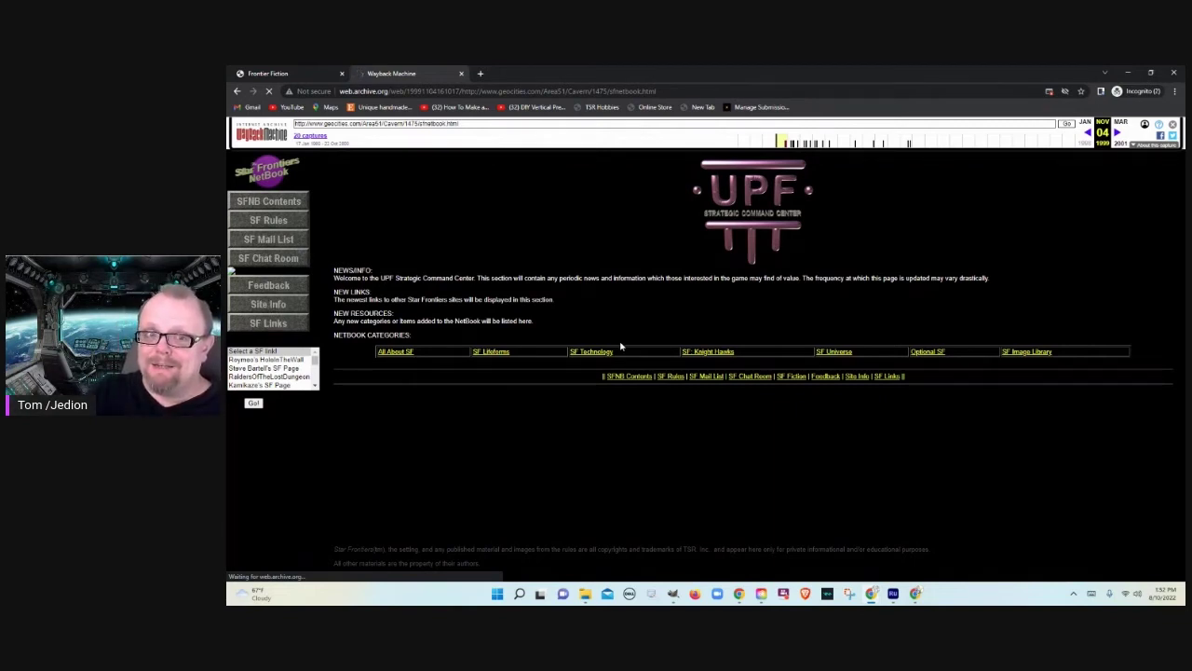
mouse_move(607, 333)
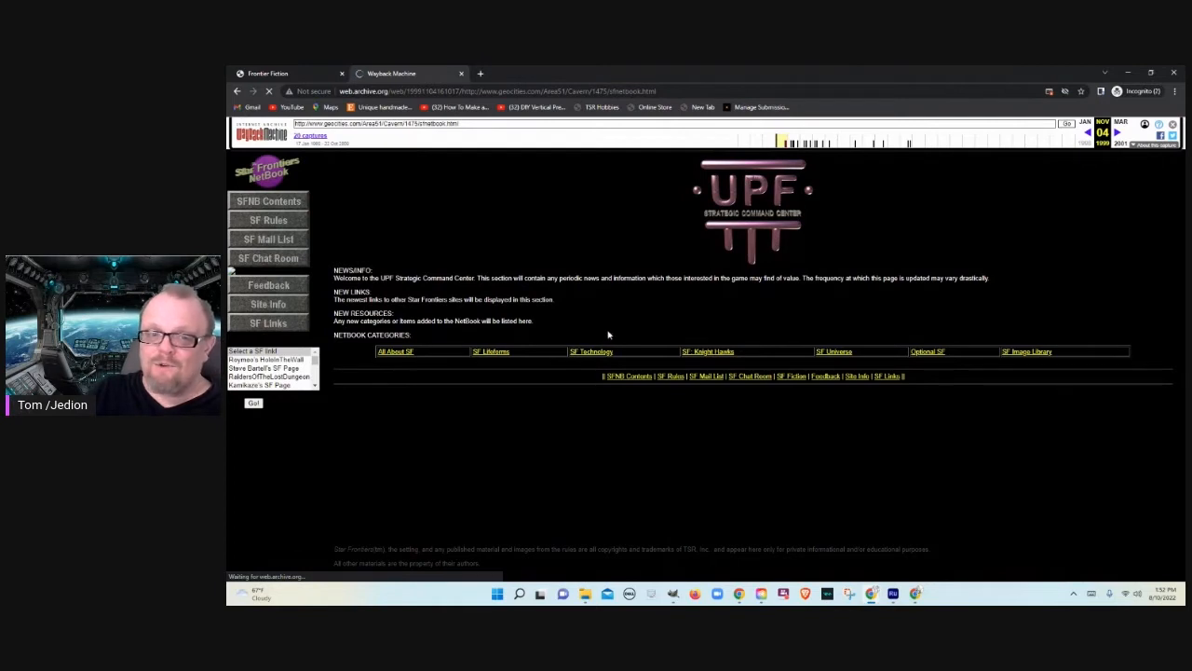
mouse_move(599, 320)
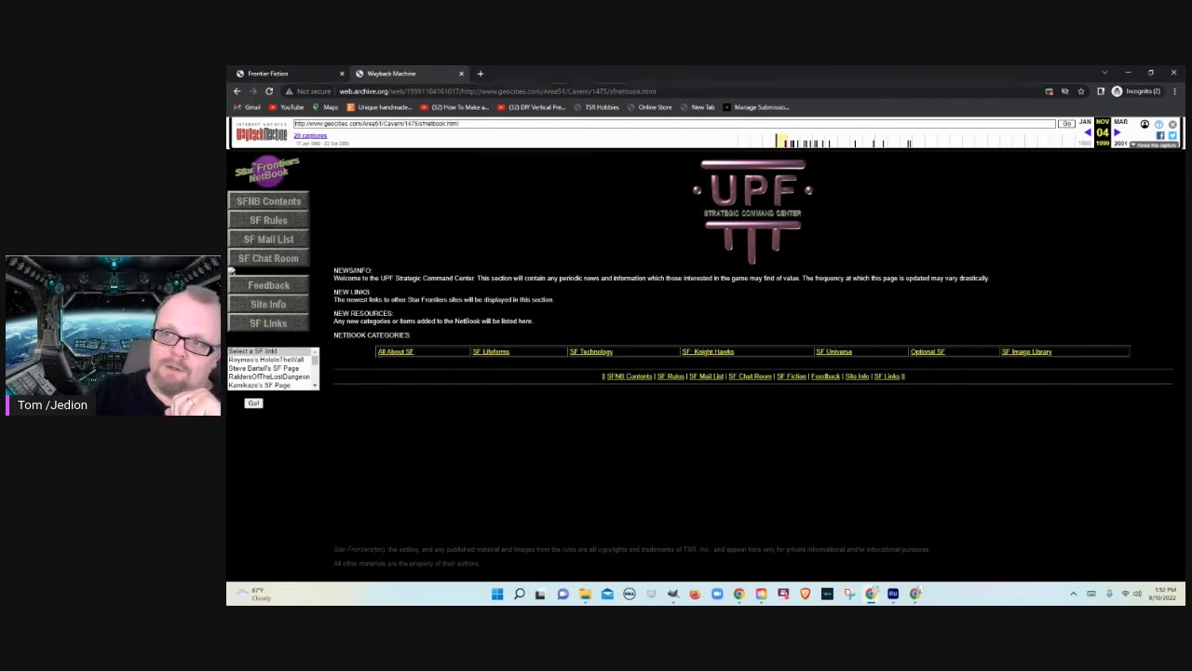
mouse_move(238, 92)
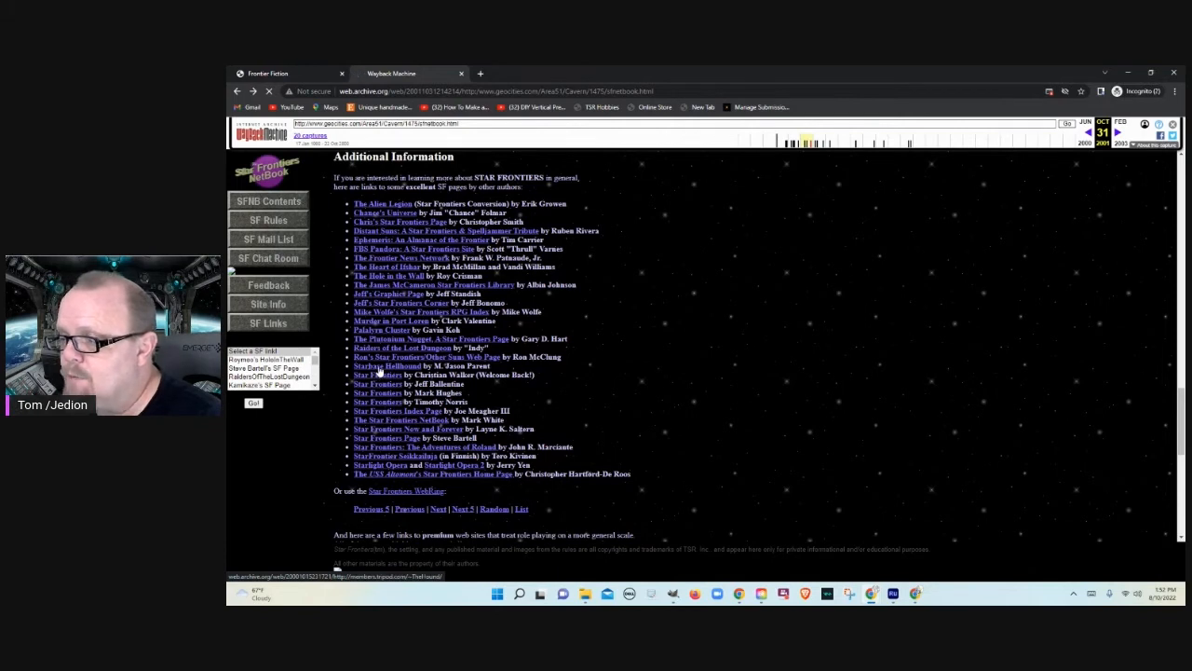
Step: Load the archived StarBase HellHound fan site from the SF Links list
left_click(369, 365)
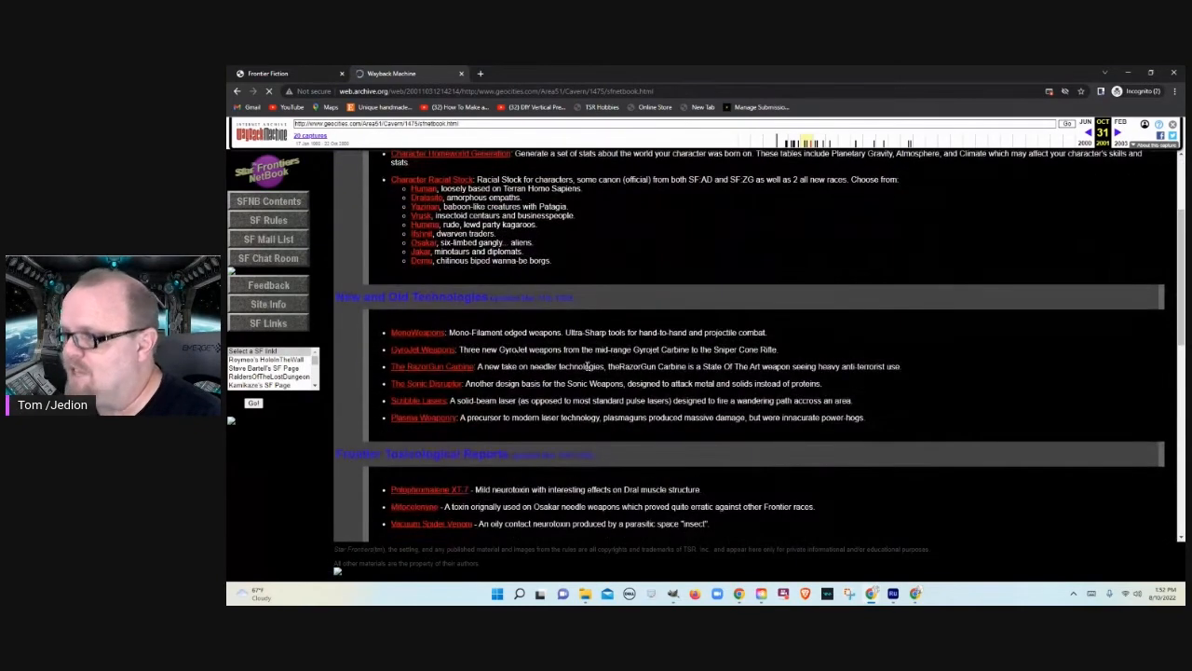
Step: Scroll the StarBase HellHound page down and back up to its Episode 3 header
scroll("down", 3)
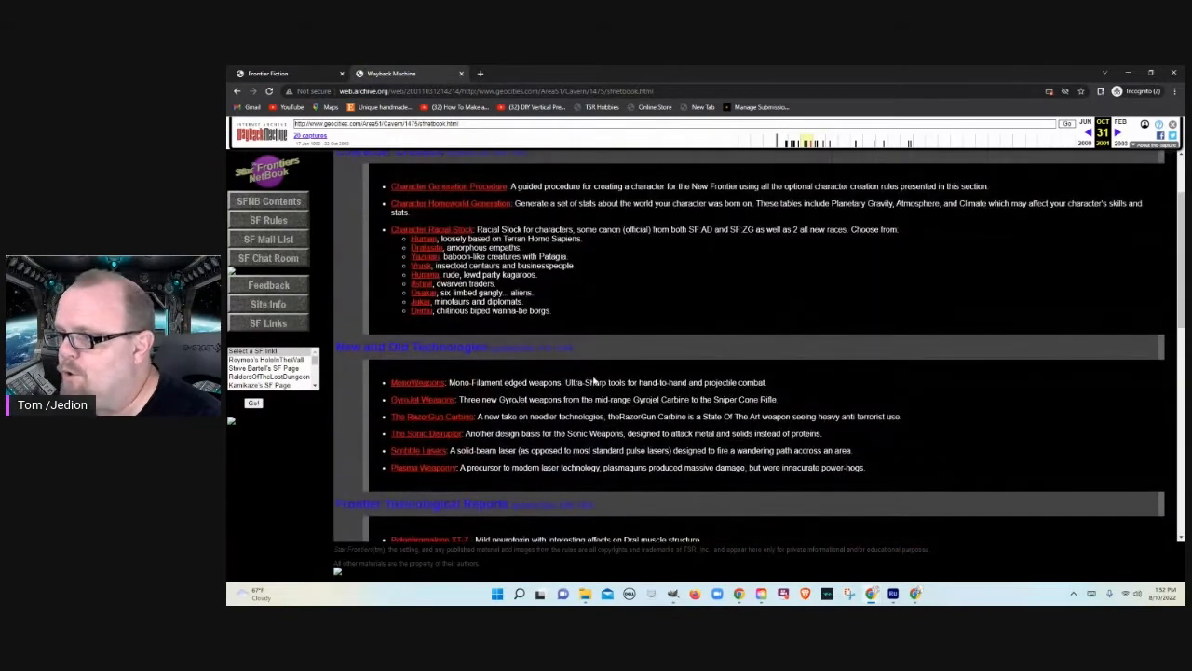
scroll("up", 3)
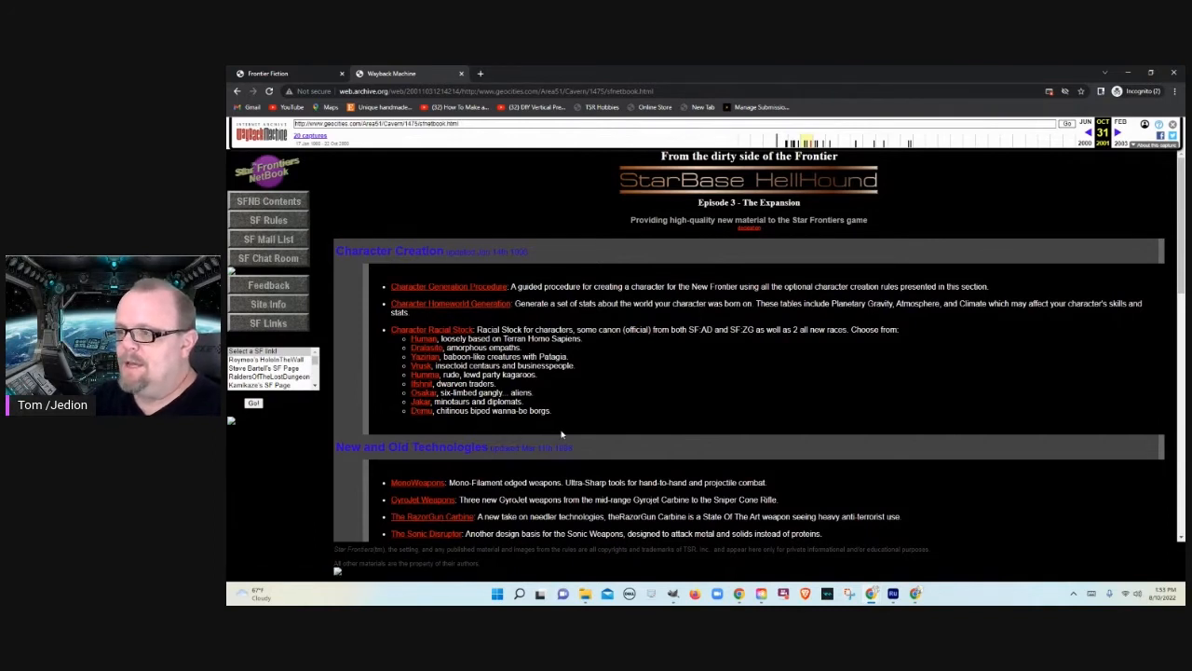
mouse_move(570, 432)
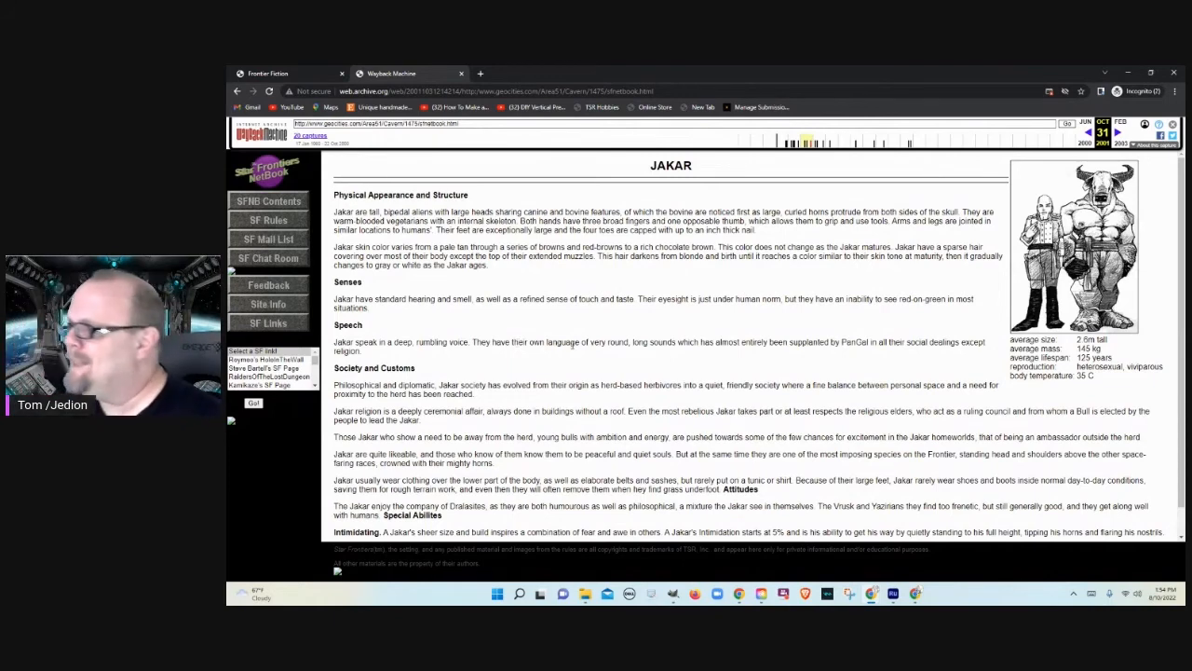
Step: Read down the Jakar article, then go back to the StarBase HellHound main page
scroll("down", 3)
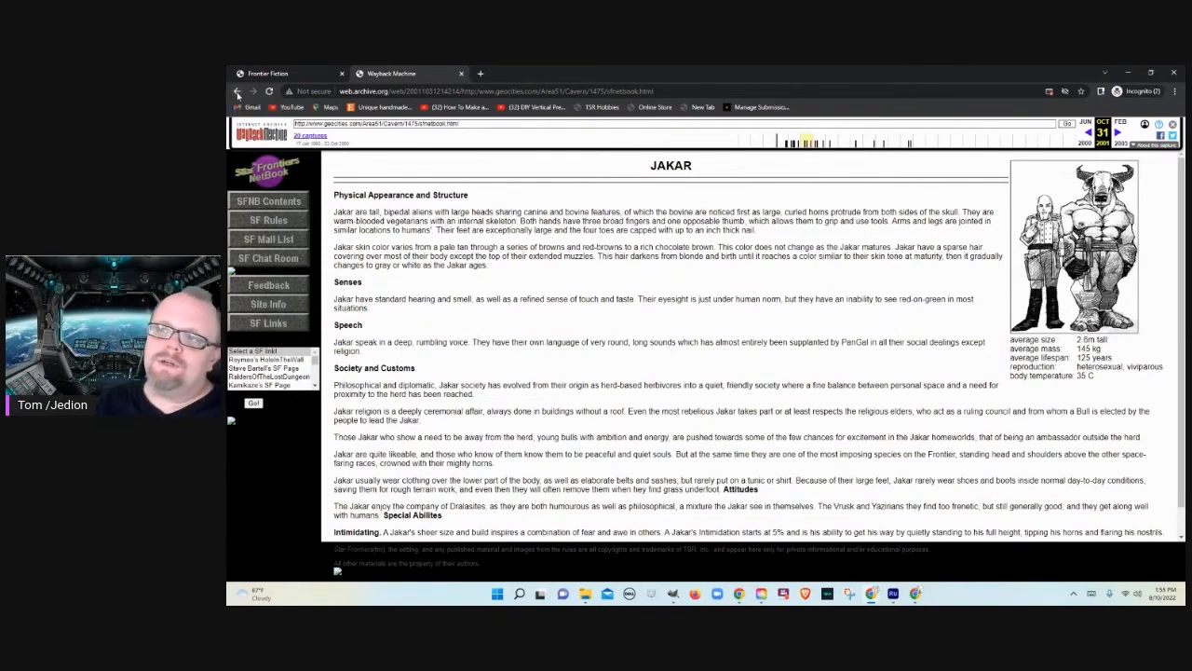
left_click(240, 90)
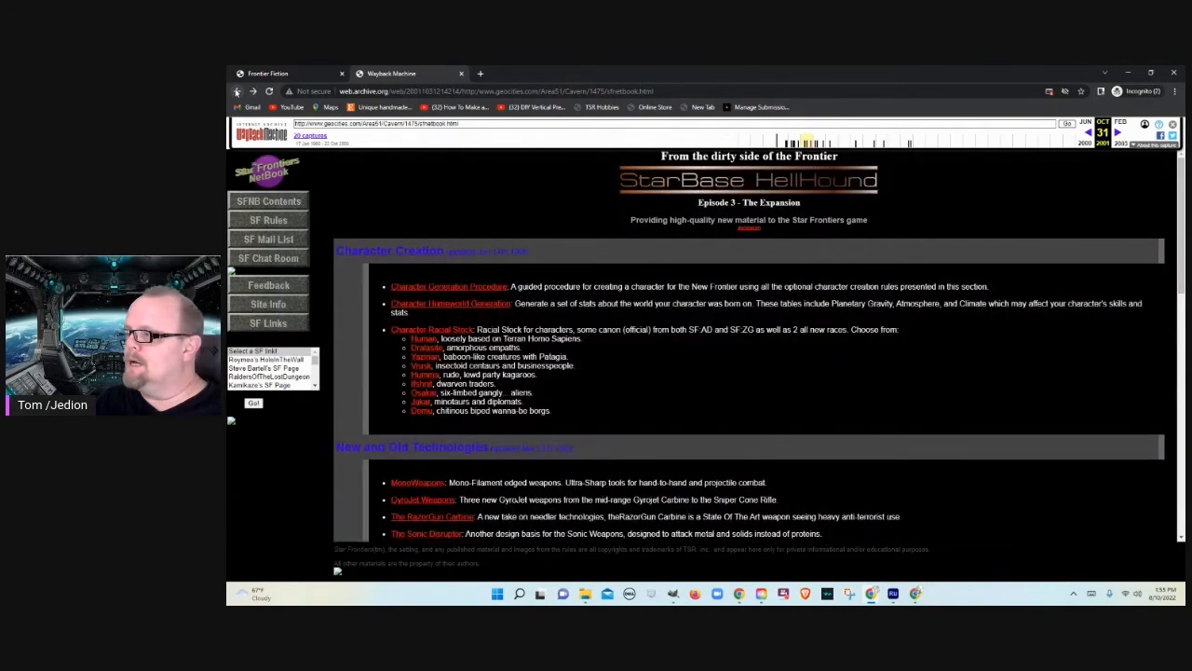
Step: Scroll the HellHound index to the Polophenomine XT-1 neurotoxin article and toxicology table
scroll("down", 3)
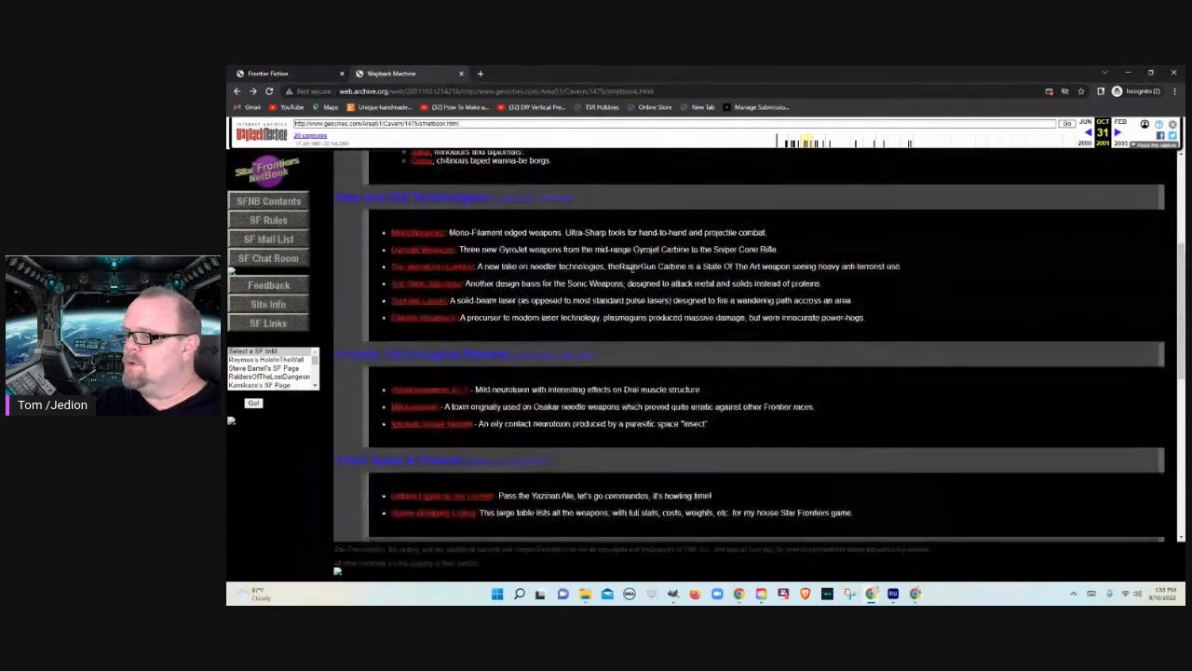
scroll("down", 3)
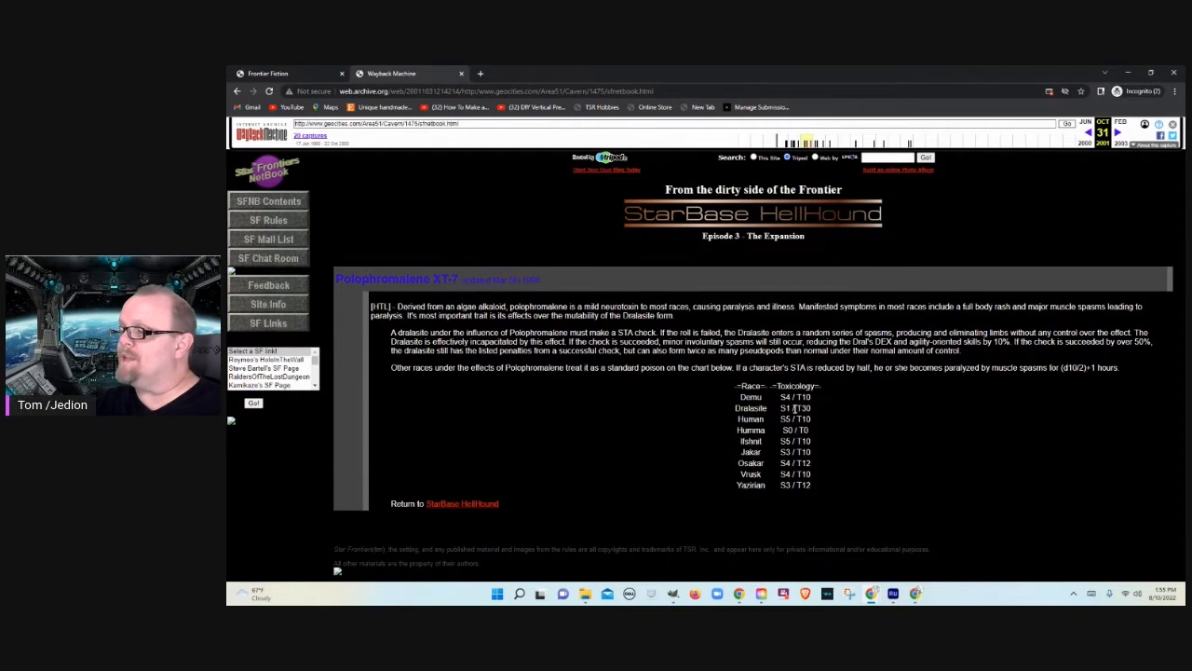
mouse_move(819, 414)
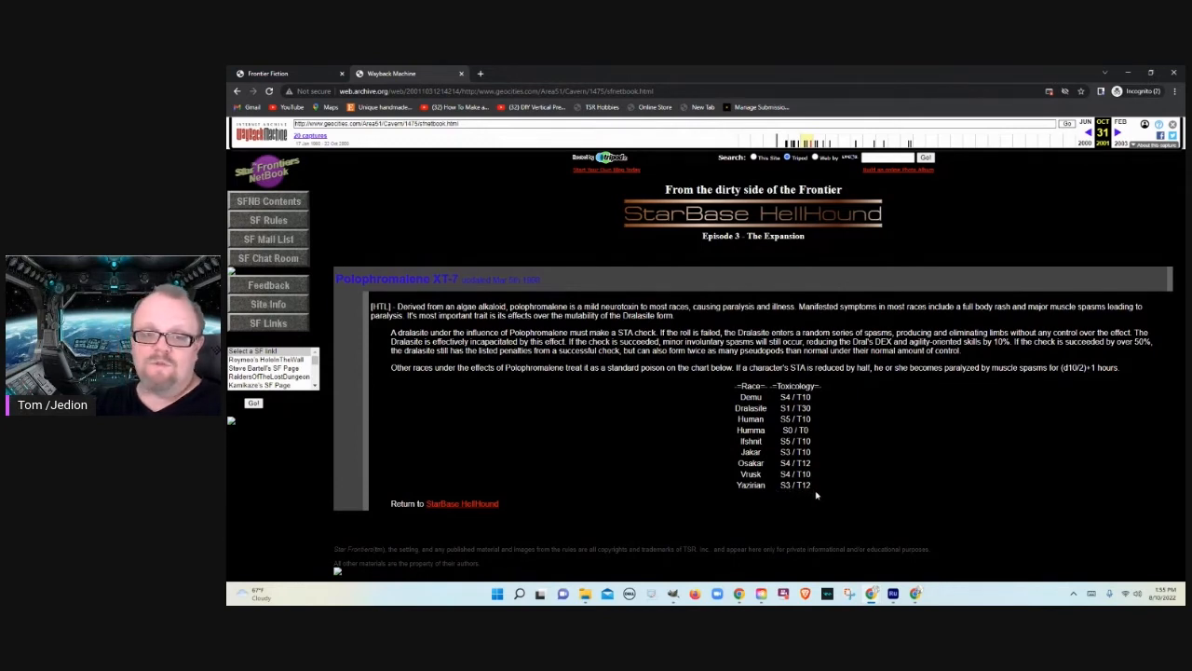
mouse_move(678, 479)
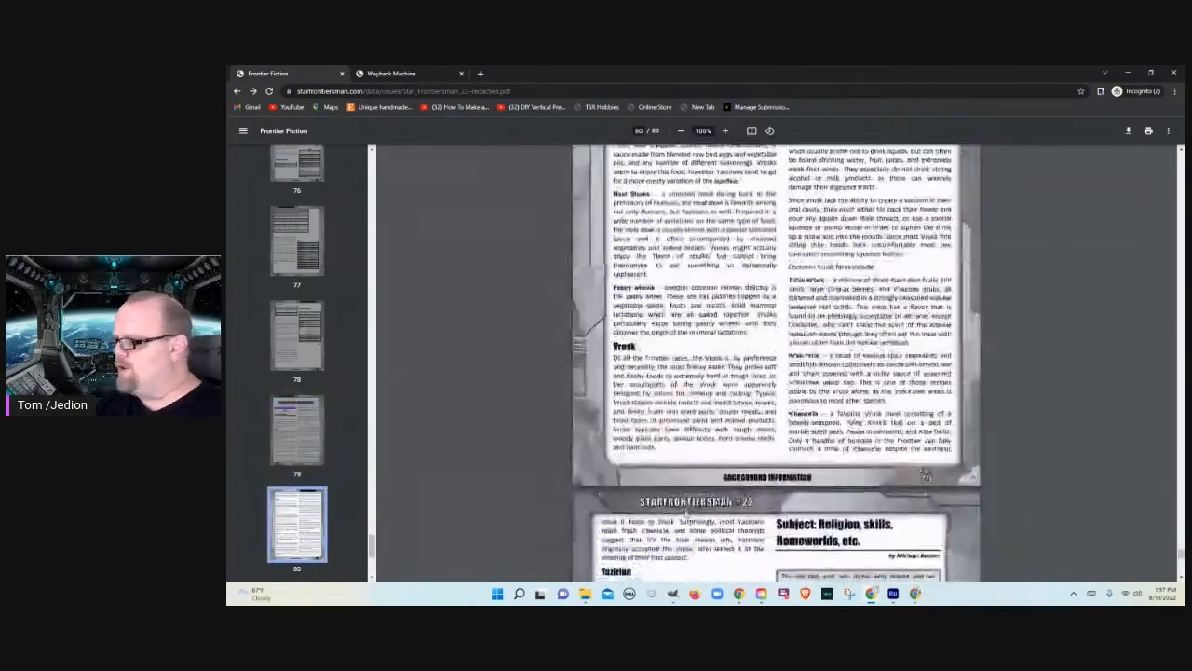
Step: Scroll past the Yazirian religion article's illustrated final page to the Classifieds page with the Hentz Collective ad
scroll("down", 3)
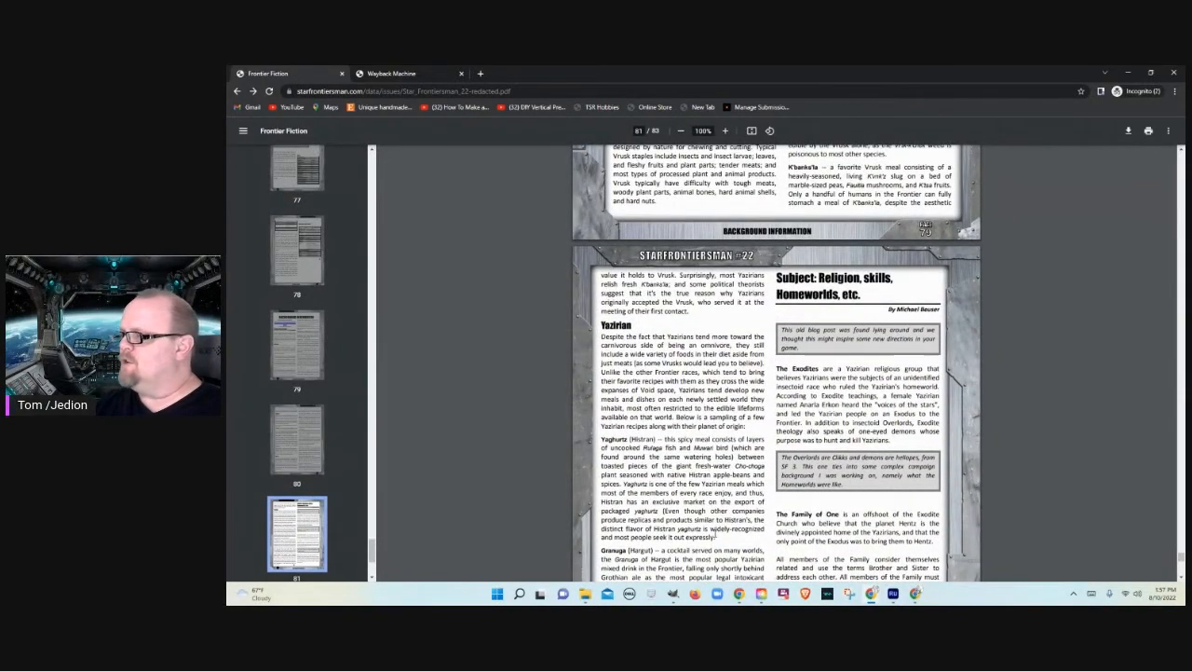
scroll("down", 3)
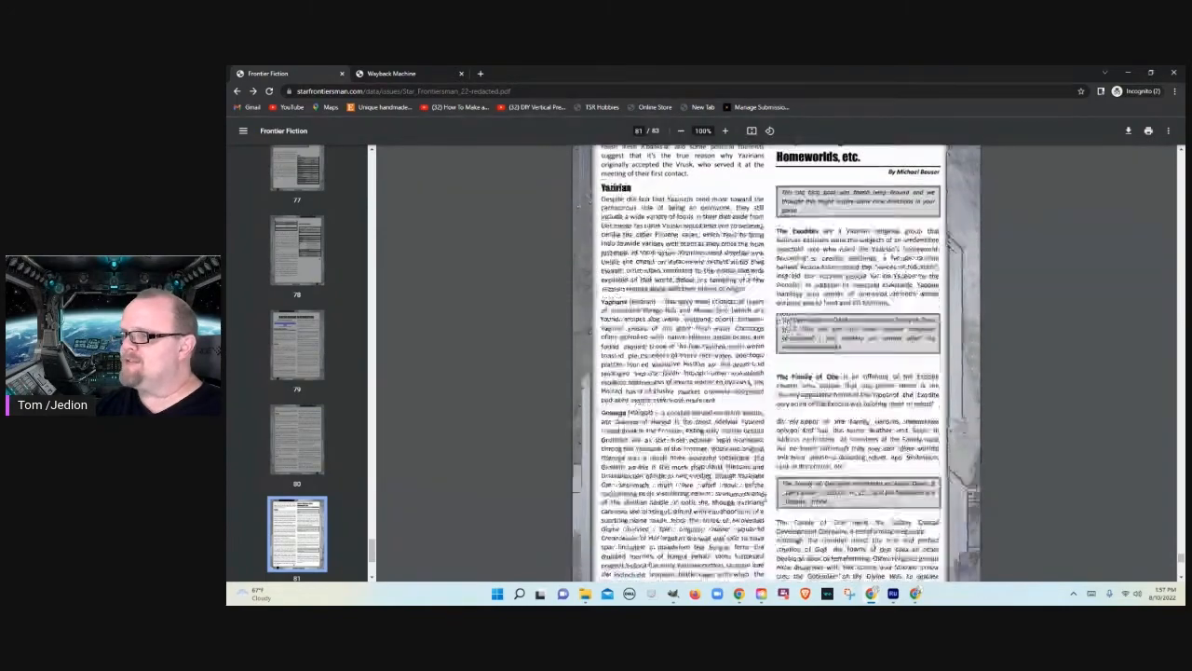
scroll("down", 3)
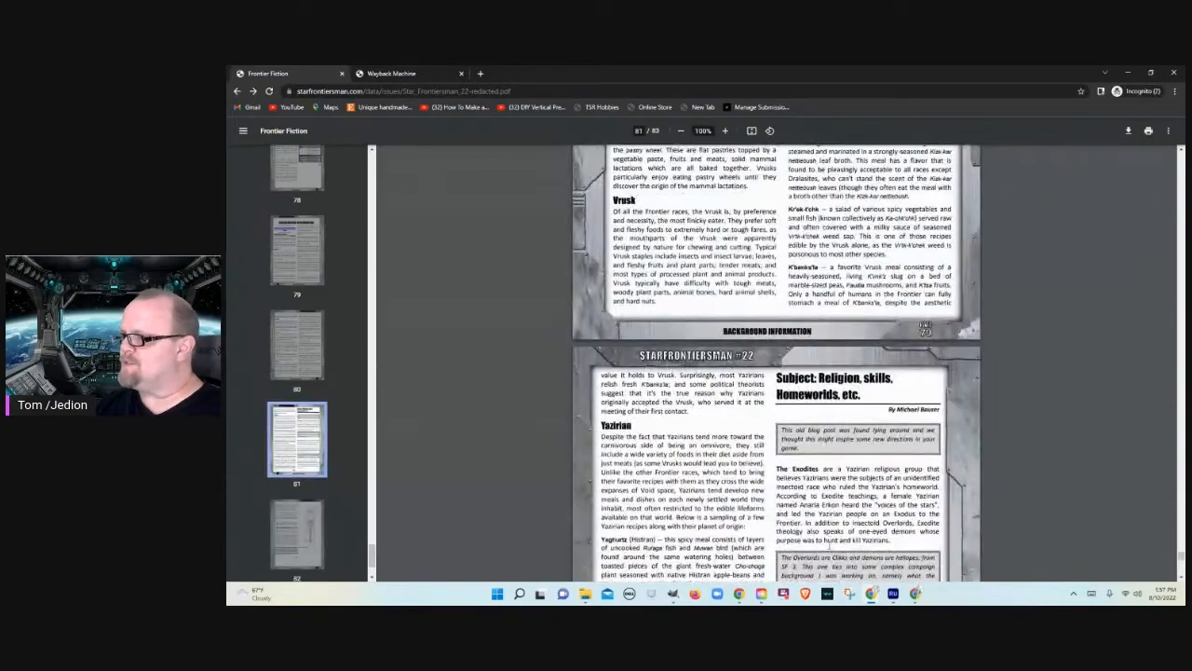
scroll("down", 3)
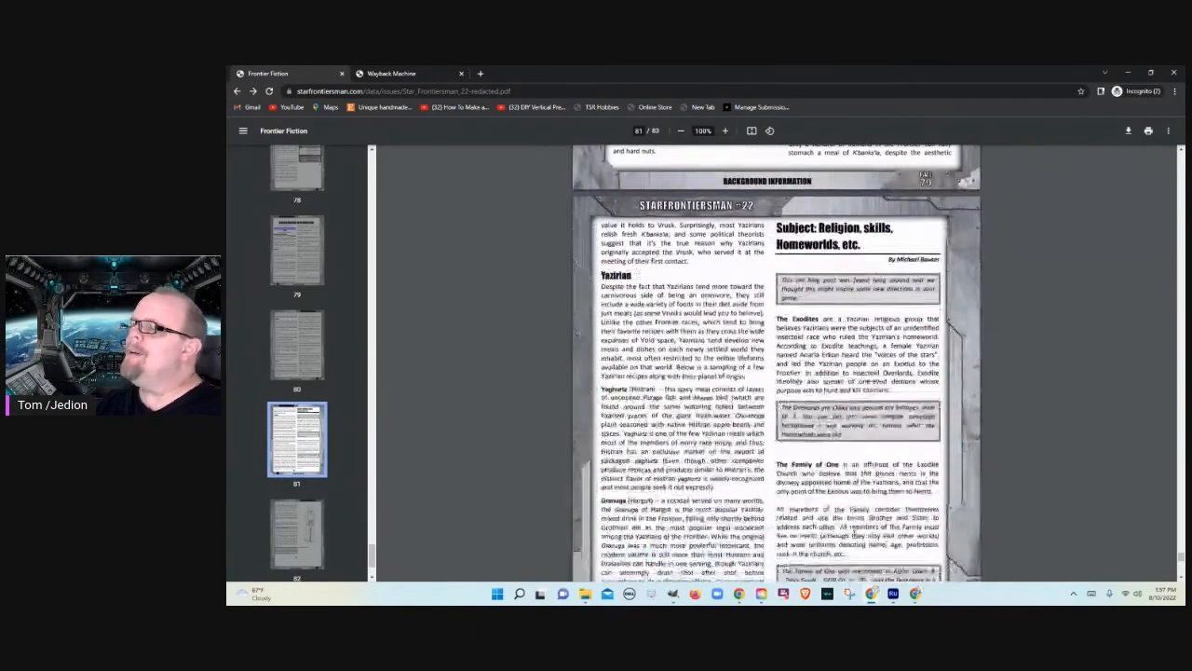
scroll("down", 3)
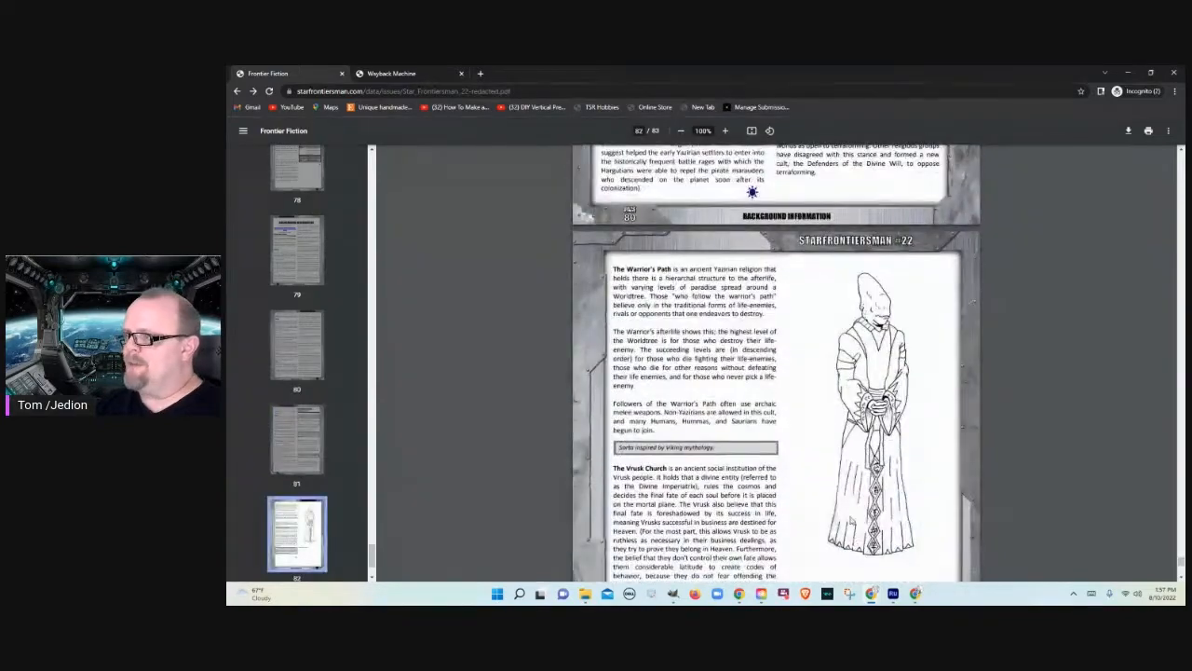
scroll("down", 3)
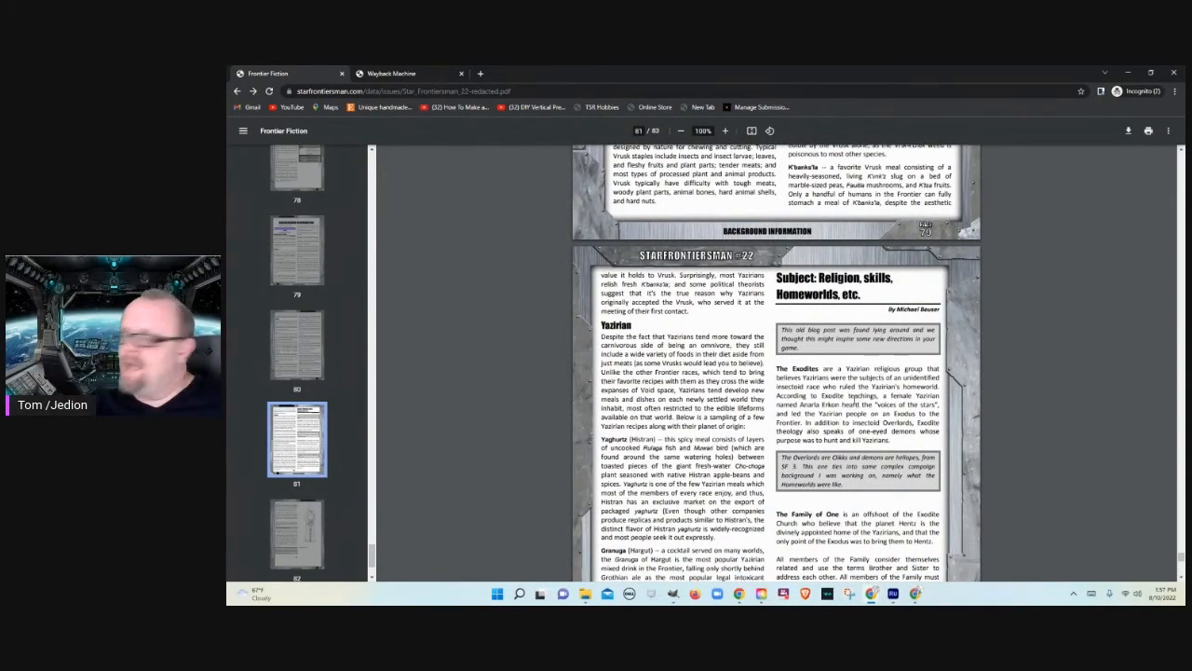
scroll("down", 3)
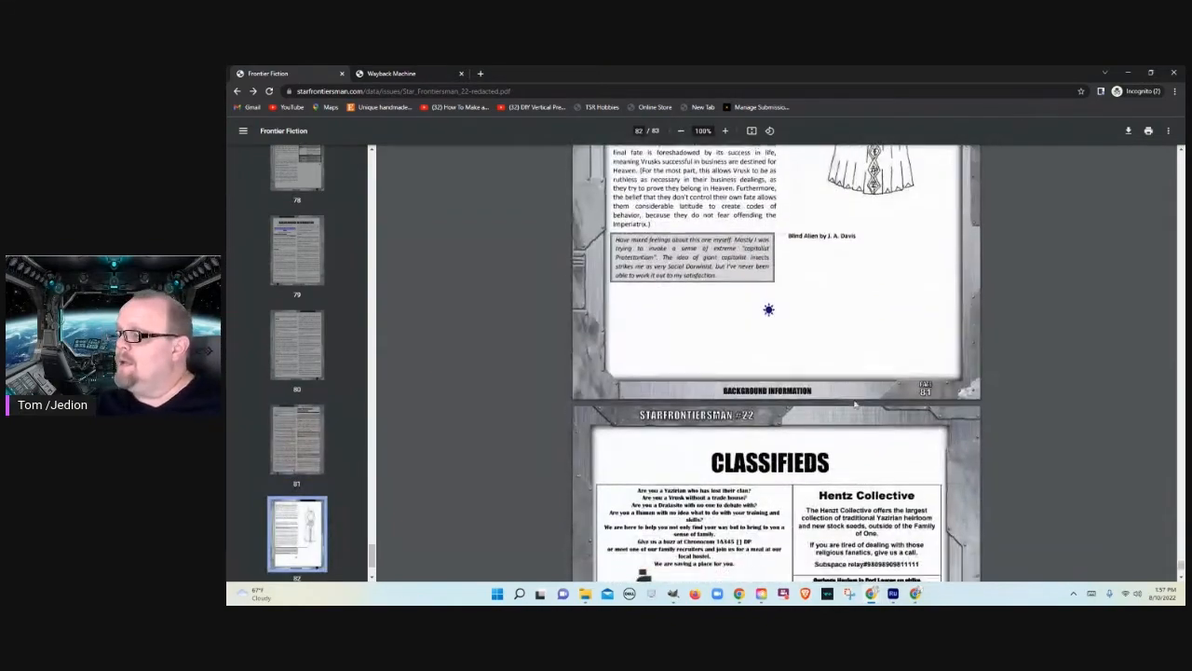
Step: Scroll down so the Classifieds page with the Streel ad fills the view
scroll("down", 3)
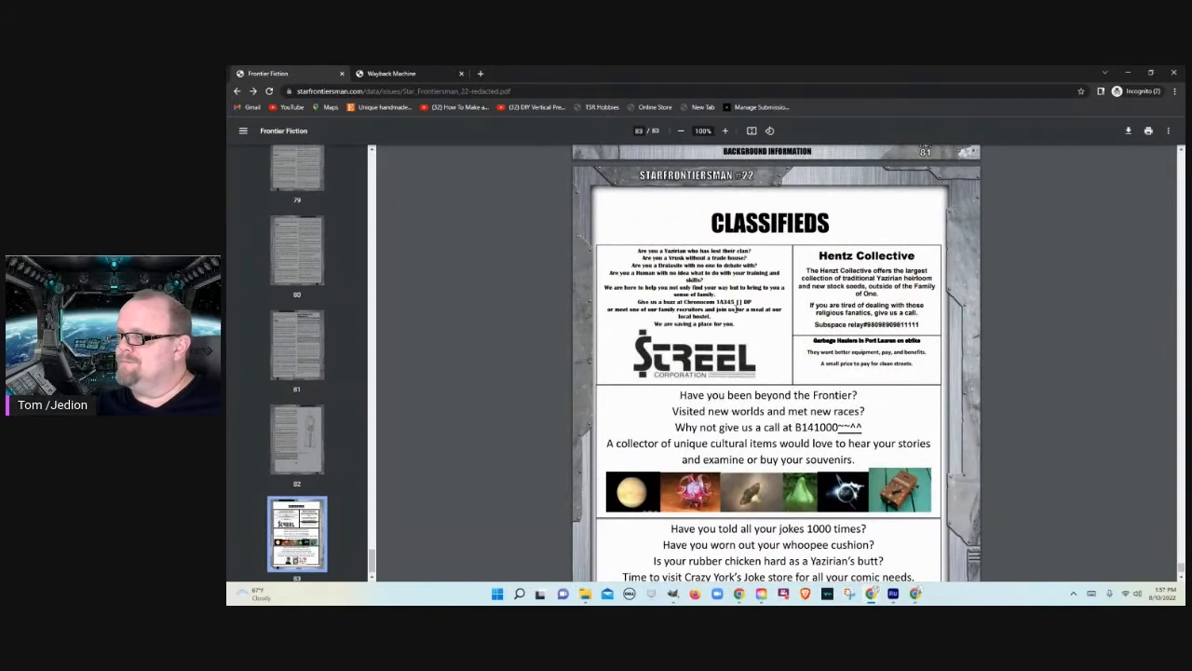
mouse_move(853, 386)
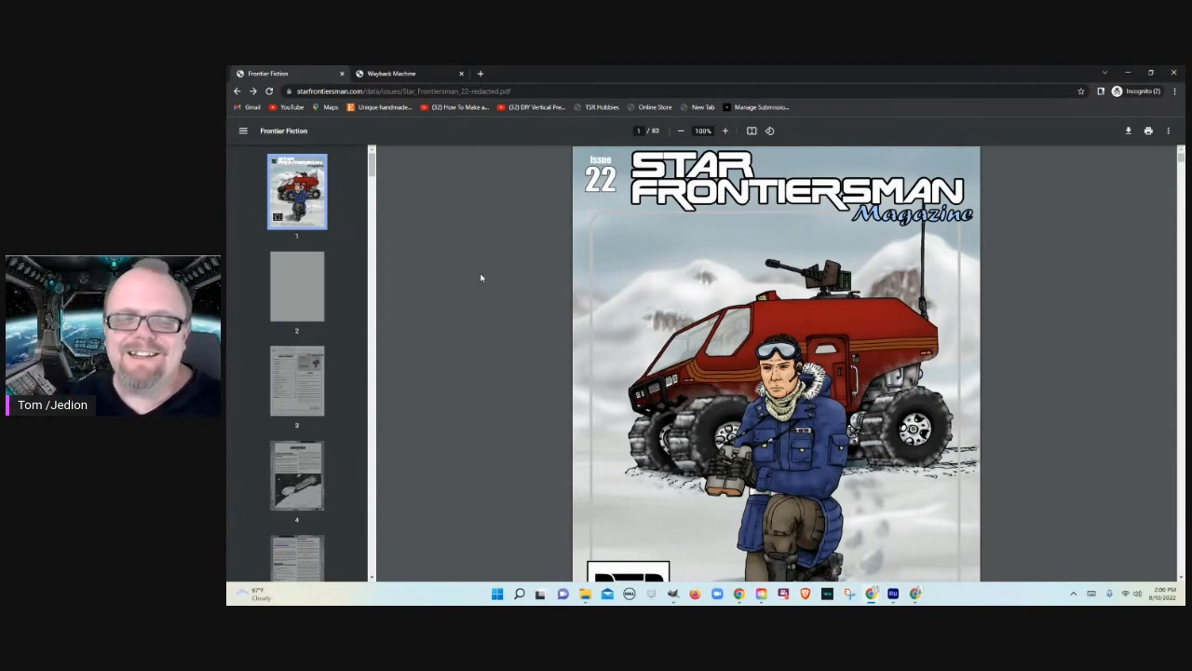
mouse_move(477, 311)
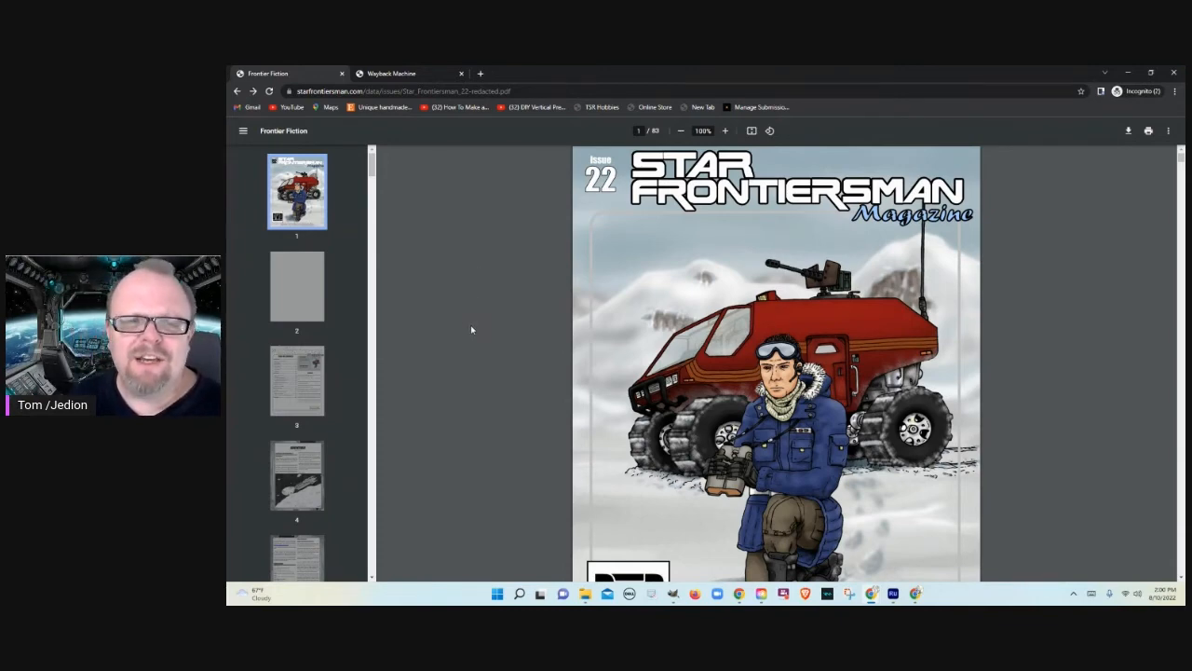
mouse_move(488, 309)
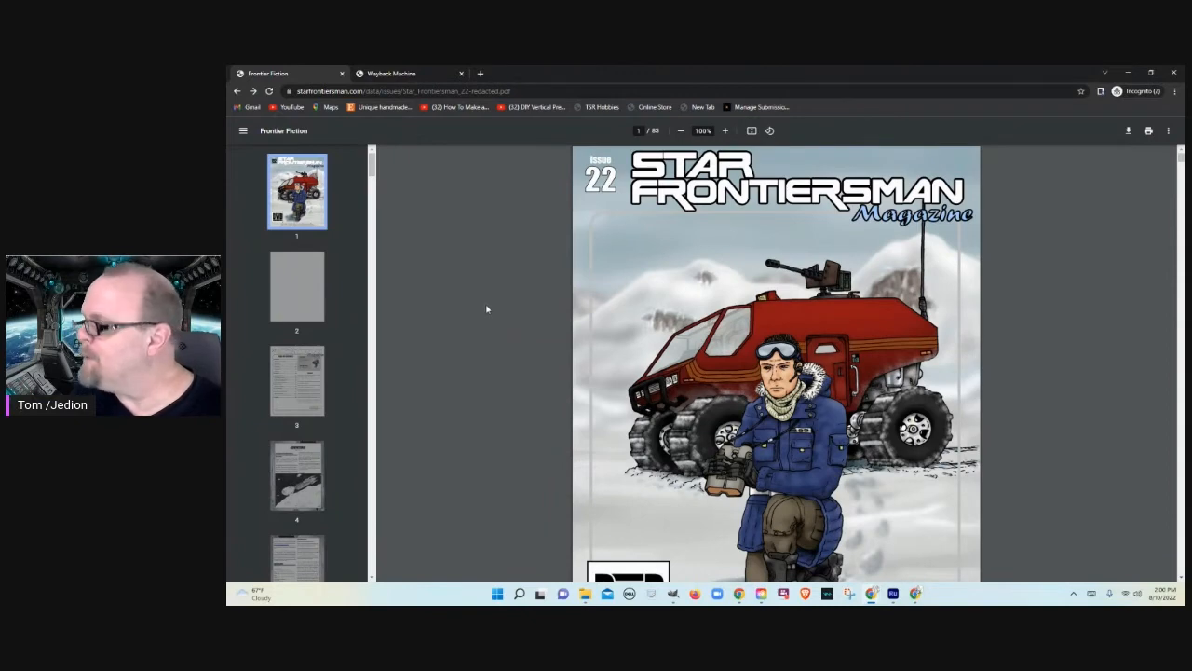
mouse_move(476, 228)
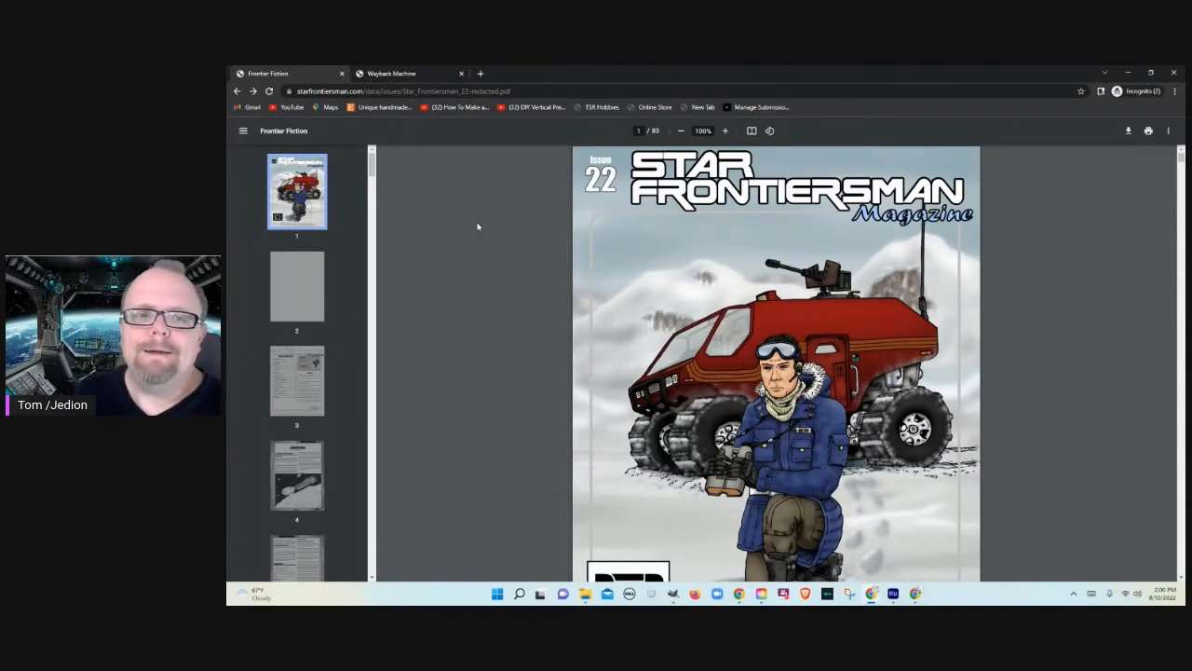